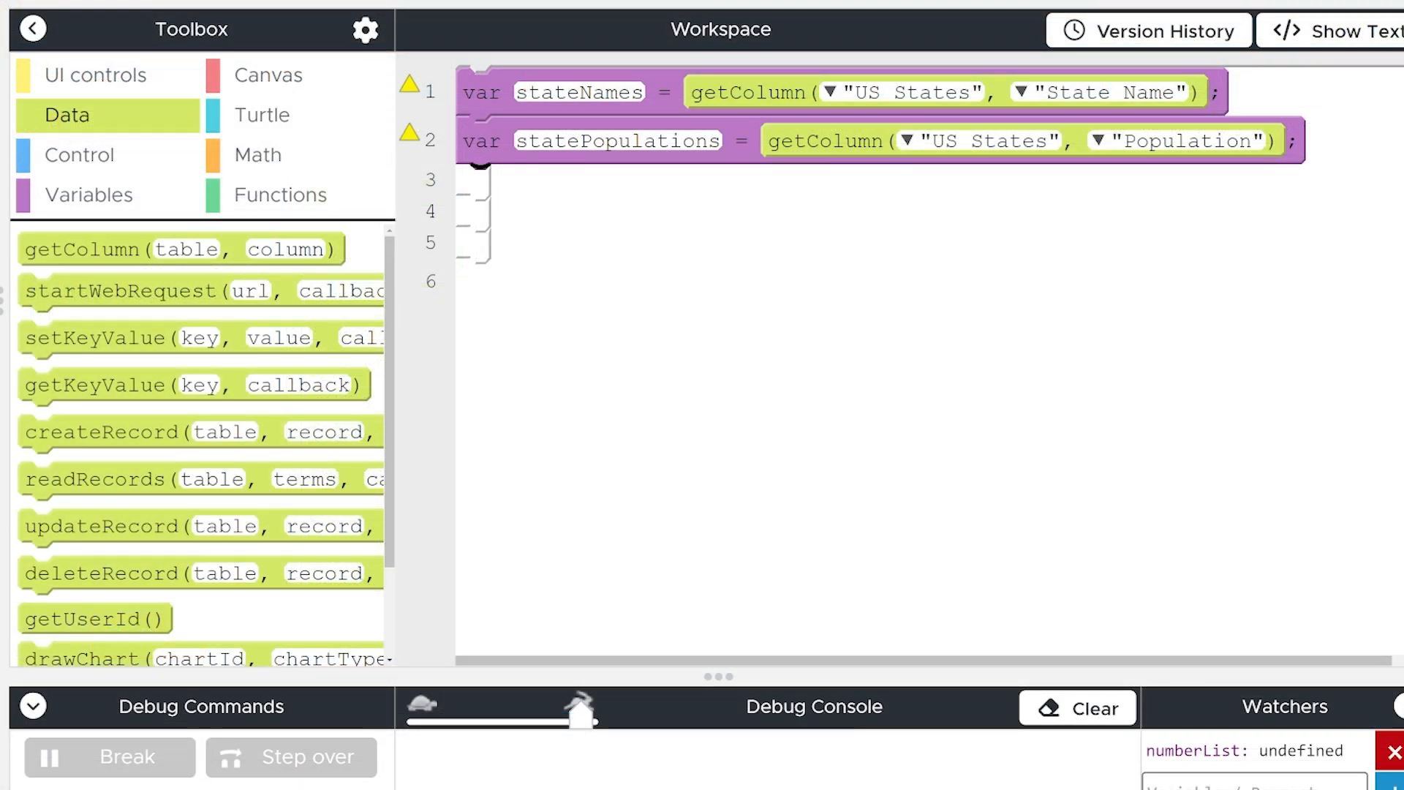
Add an empty function named mostPopulation with parameter numberList below the column variables
click(279, 194)
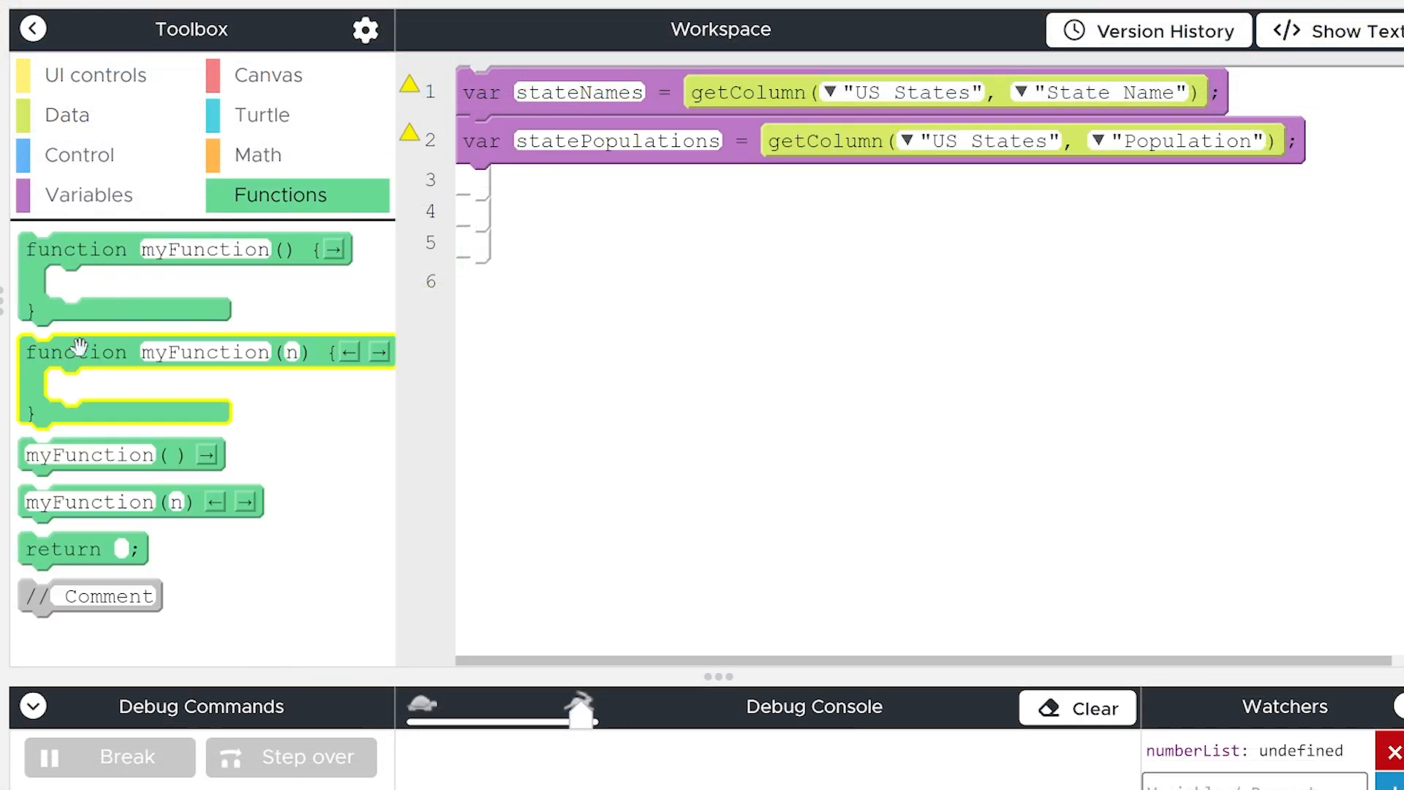
mouse_move(291, 351)
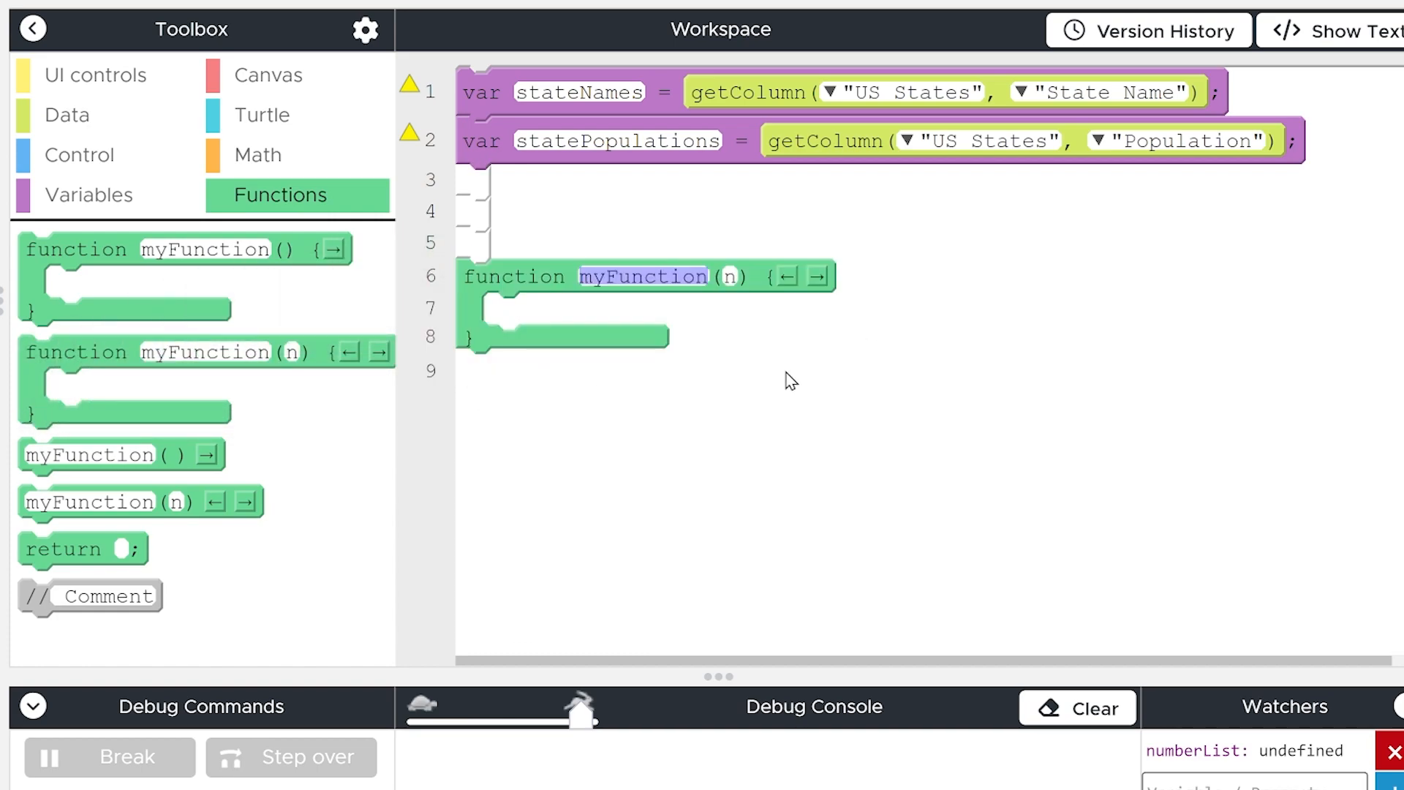
mouse_move(896, 285)
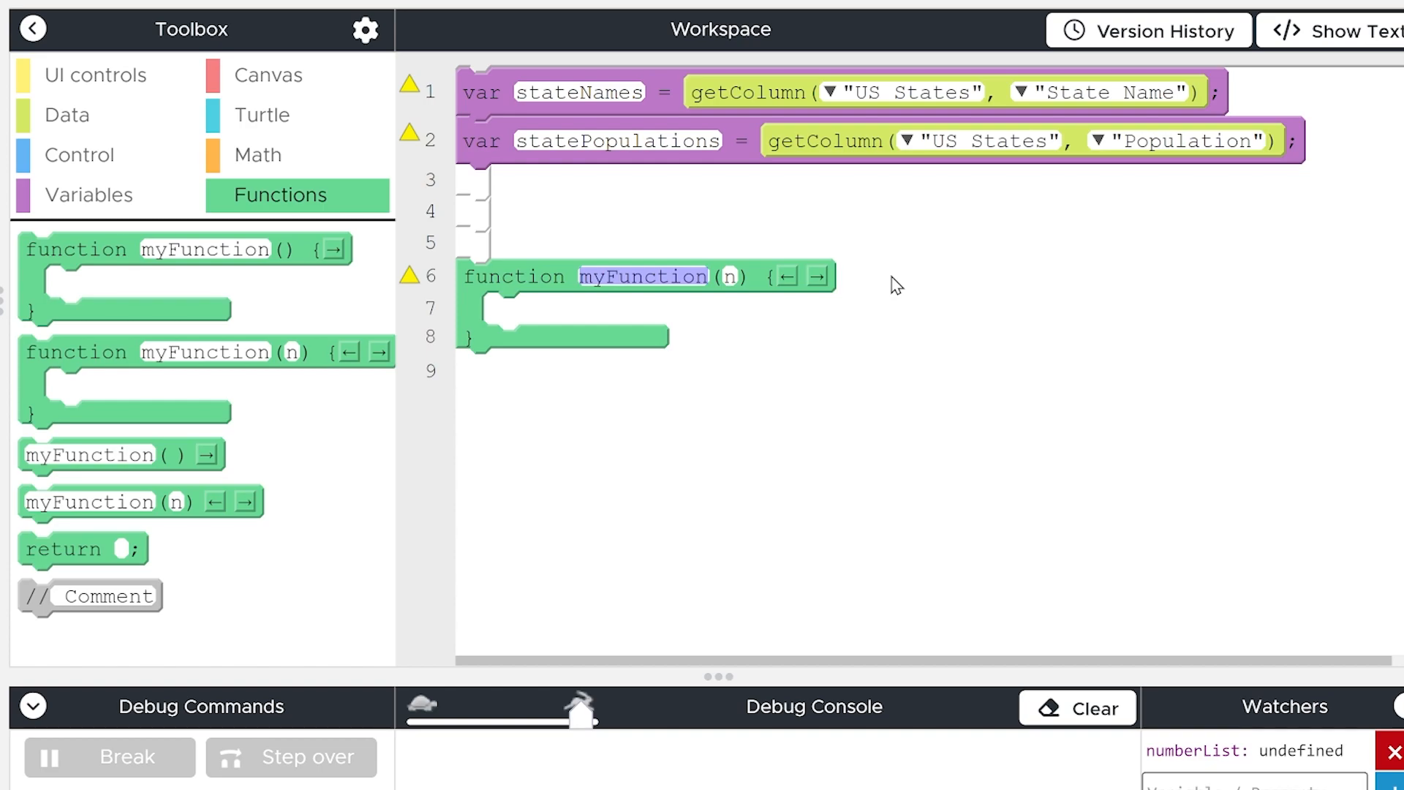
text(mostPopula)
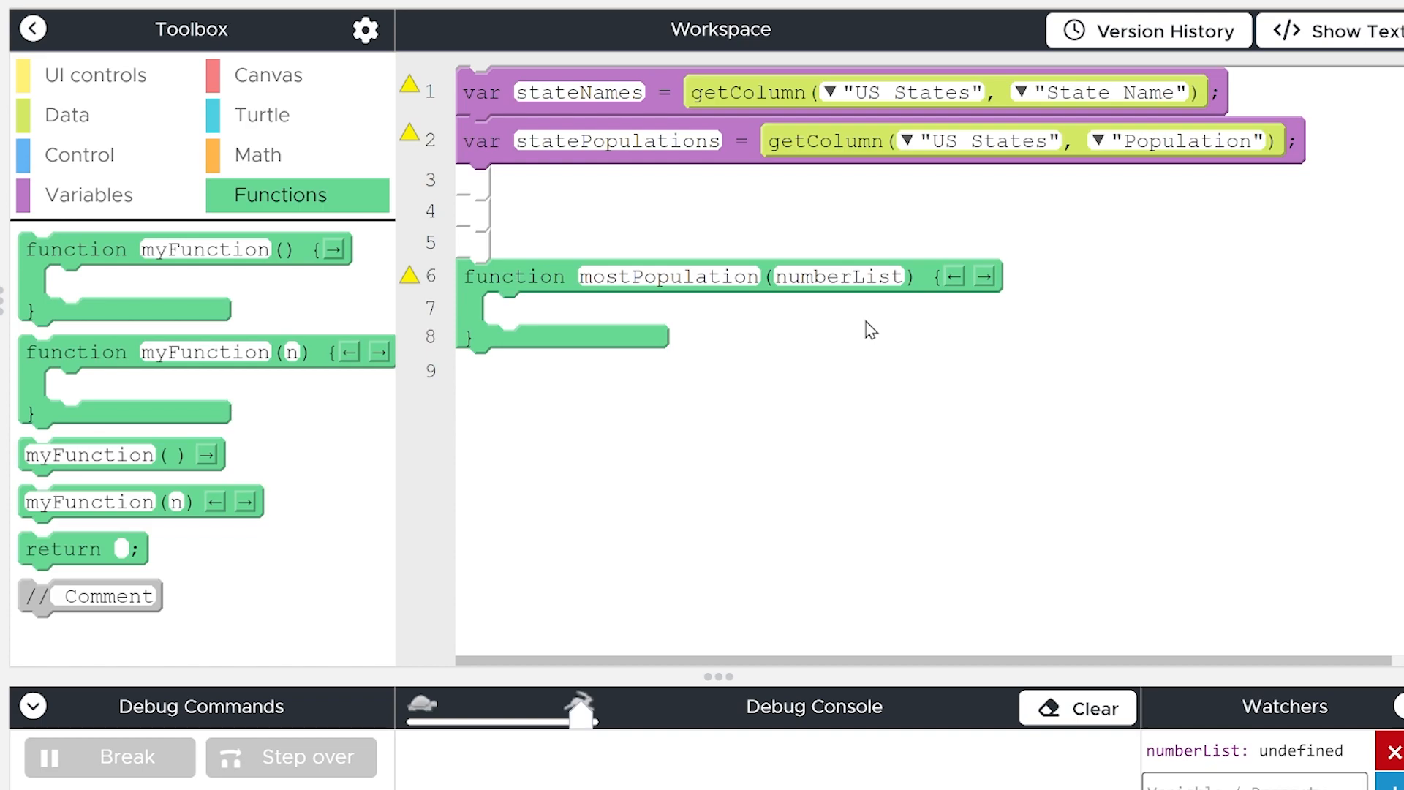
mouse_move(850, 275)
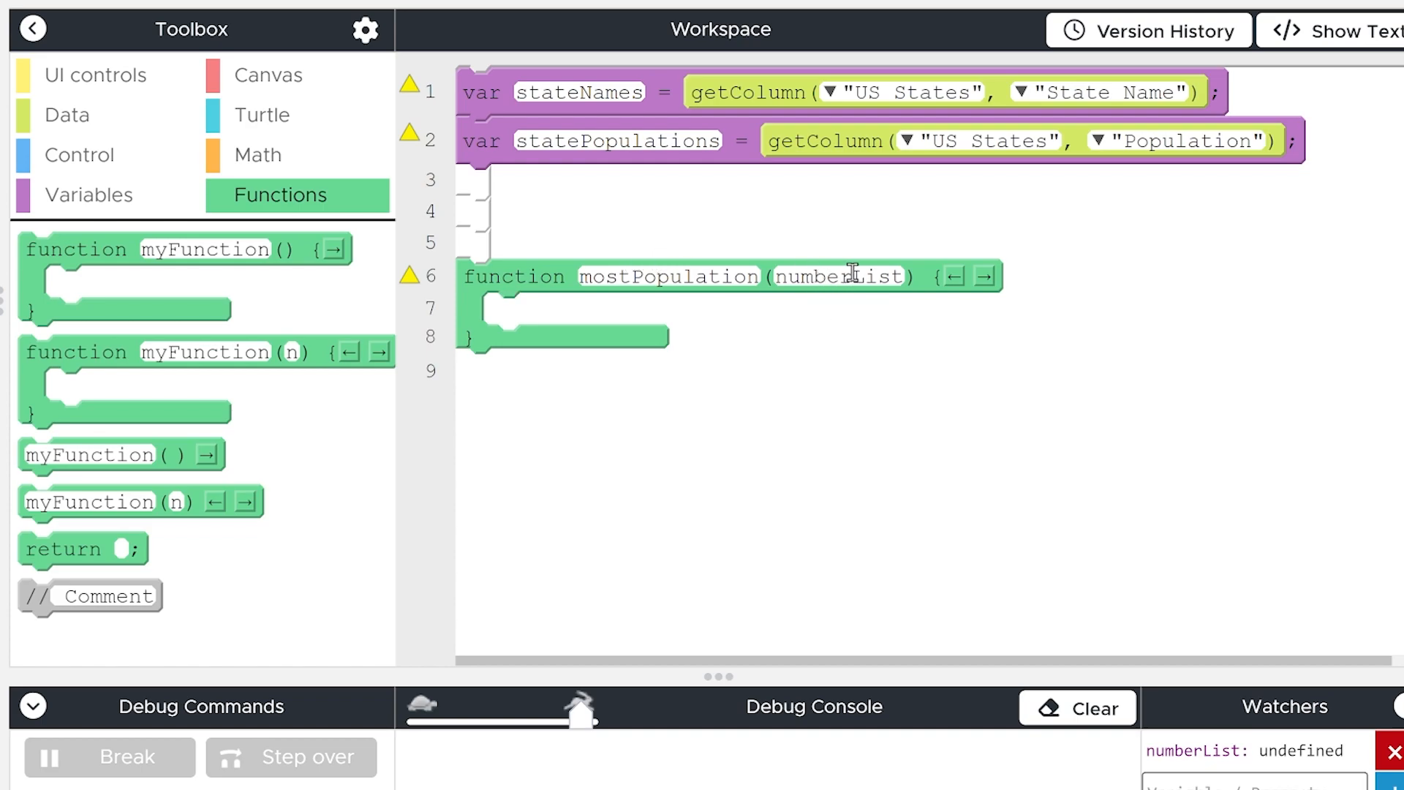
mouse_move(1143, 447)
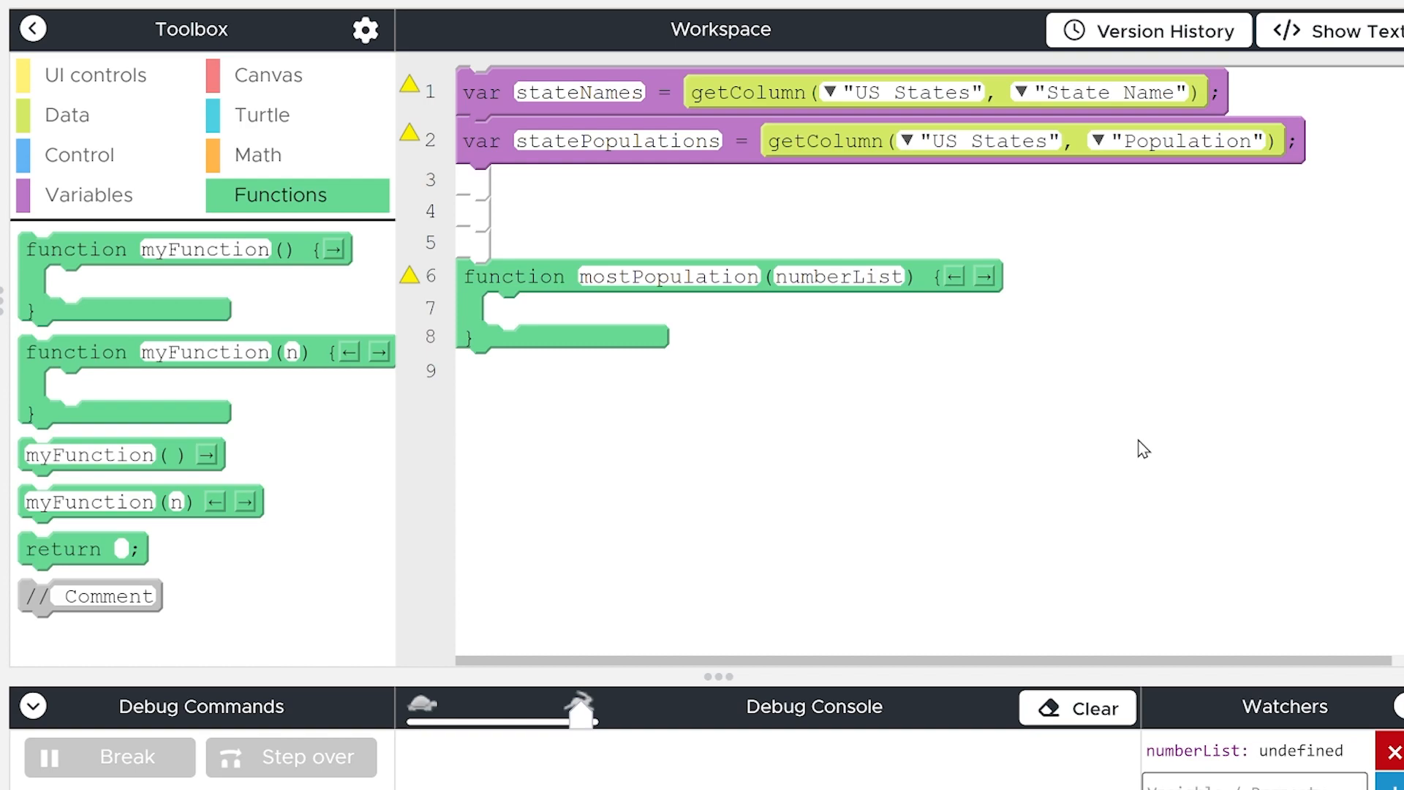
mouse_move(1183, 504)
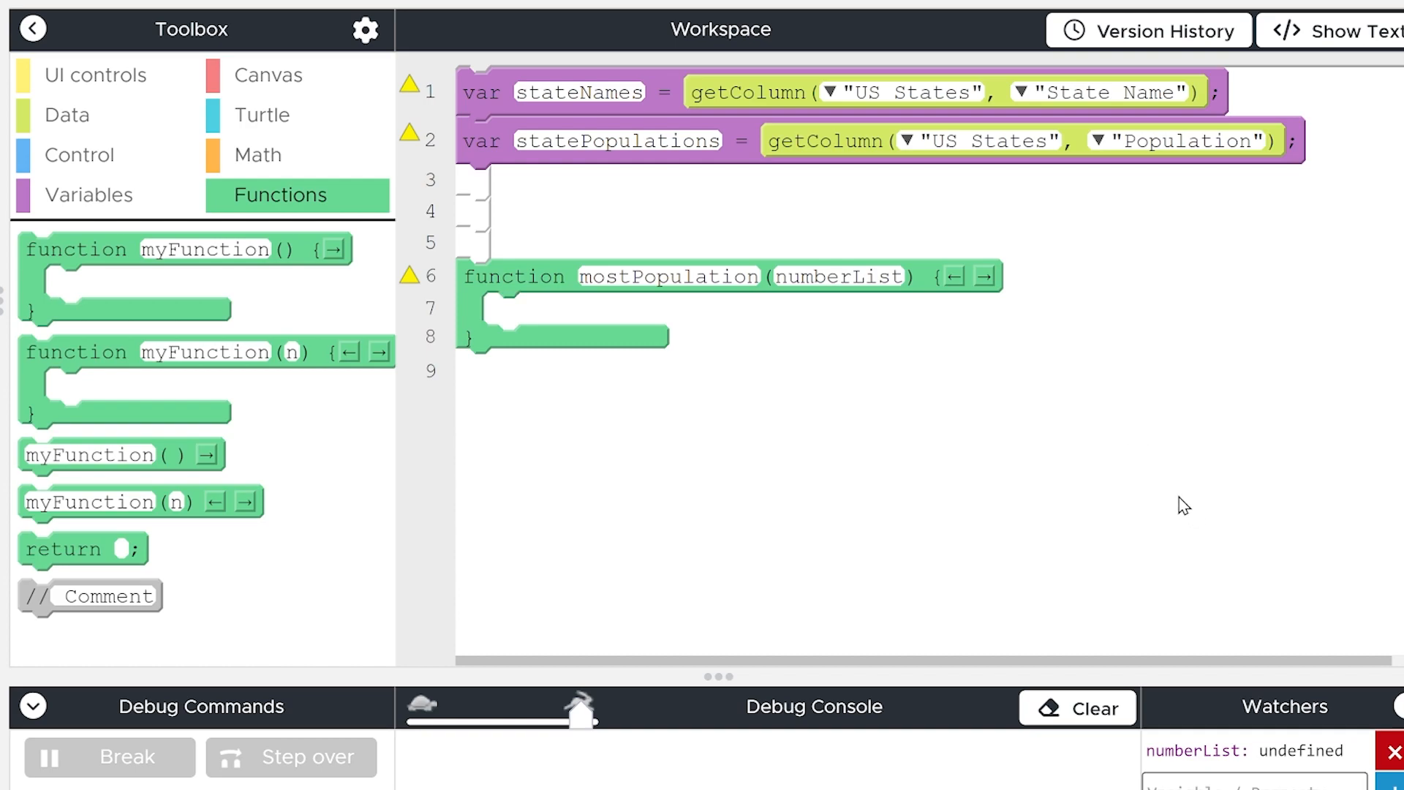
mouse_move(1279, 566)
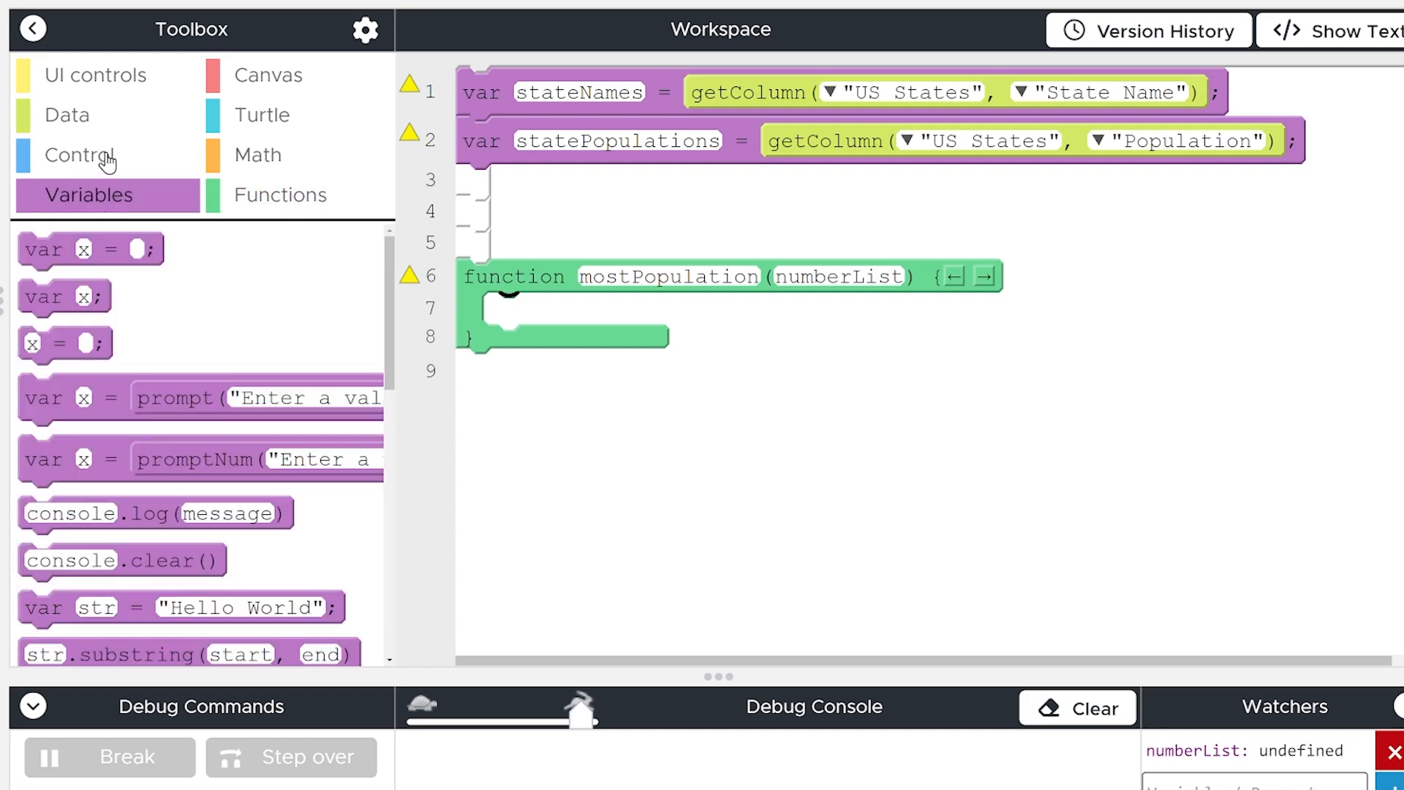
Declare var maxPop = numberList[0] as the first line of mostPopulation
drag(89, 249, 564, 307)
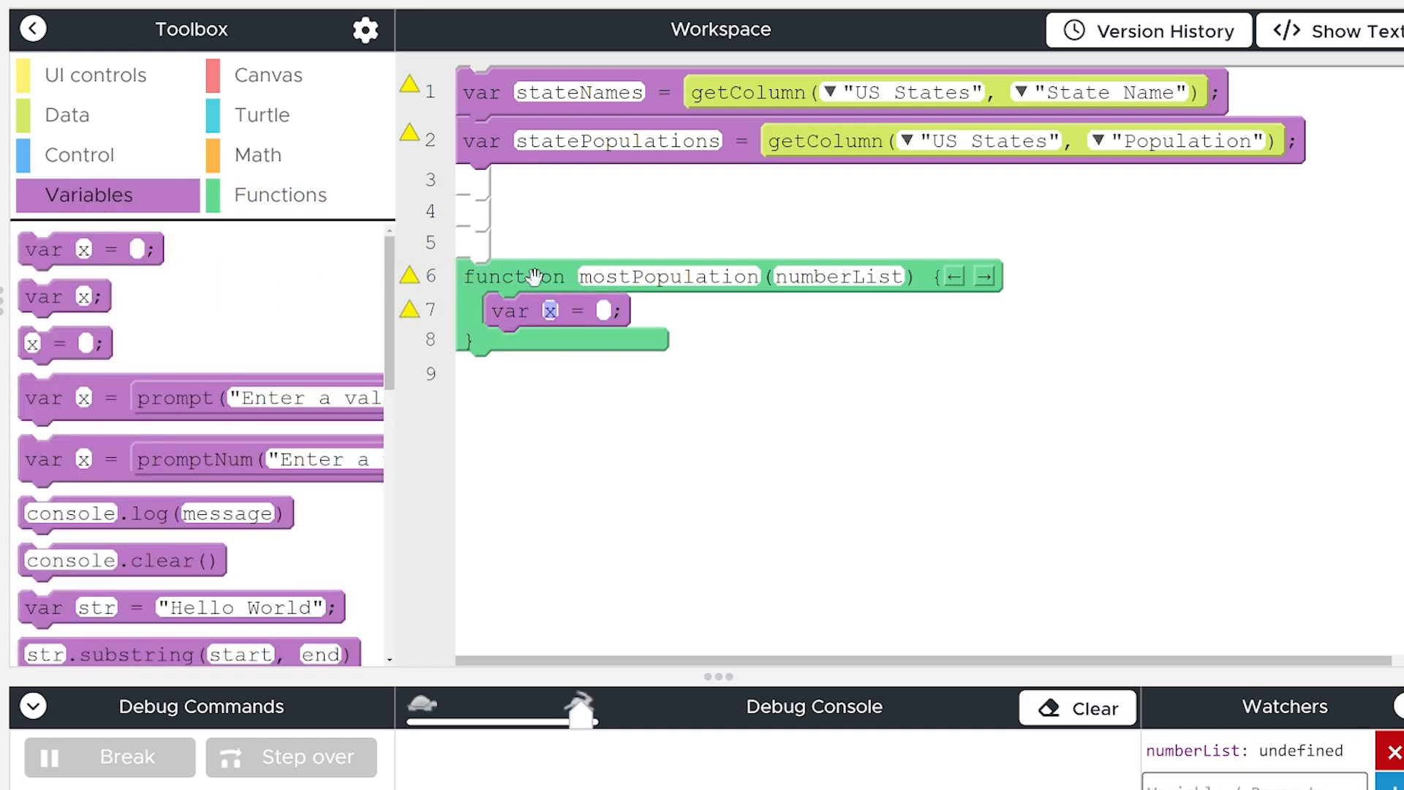
mouse_move(723, 414)
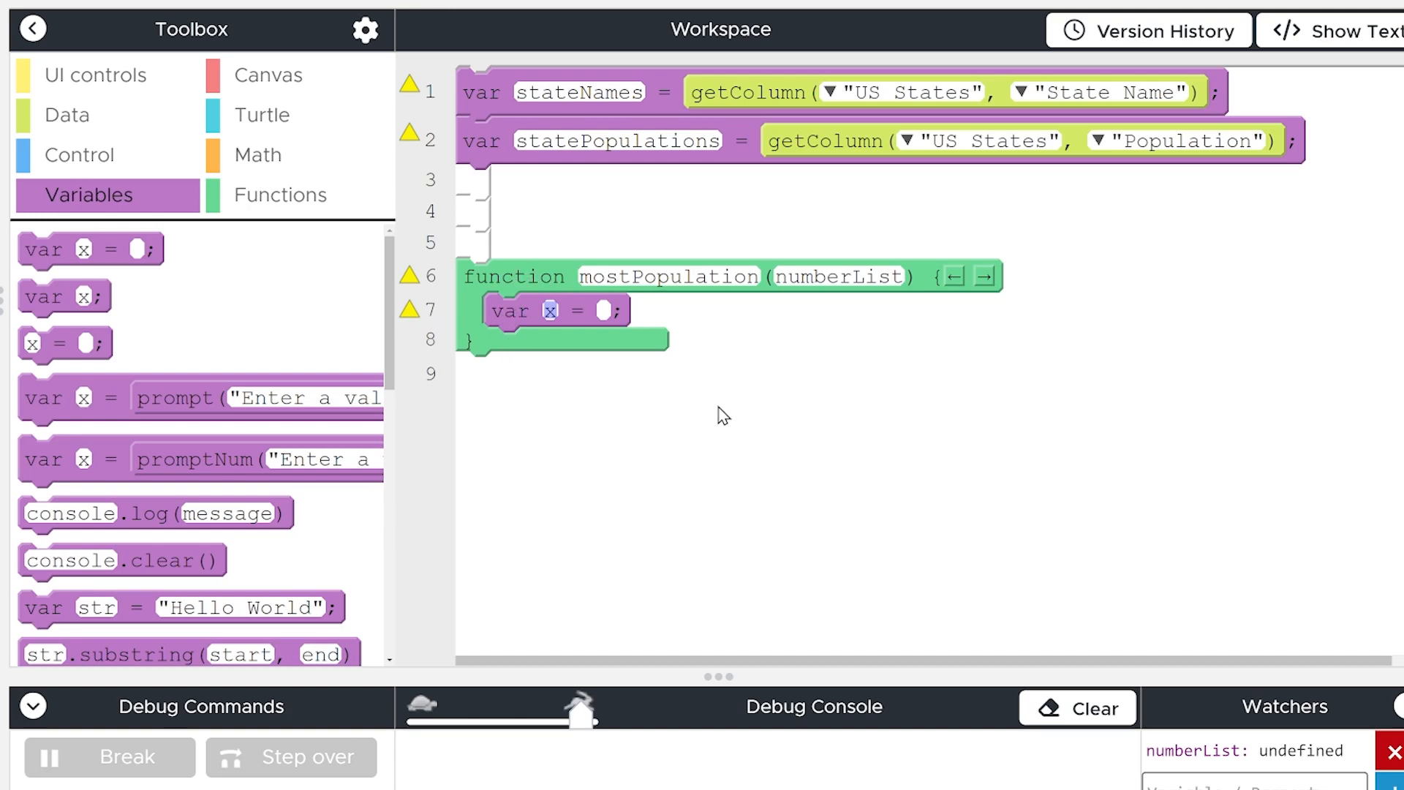
text(maxP)
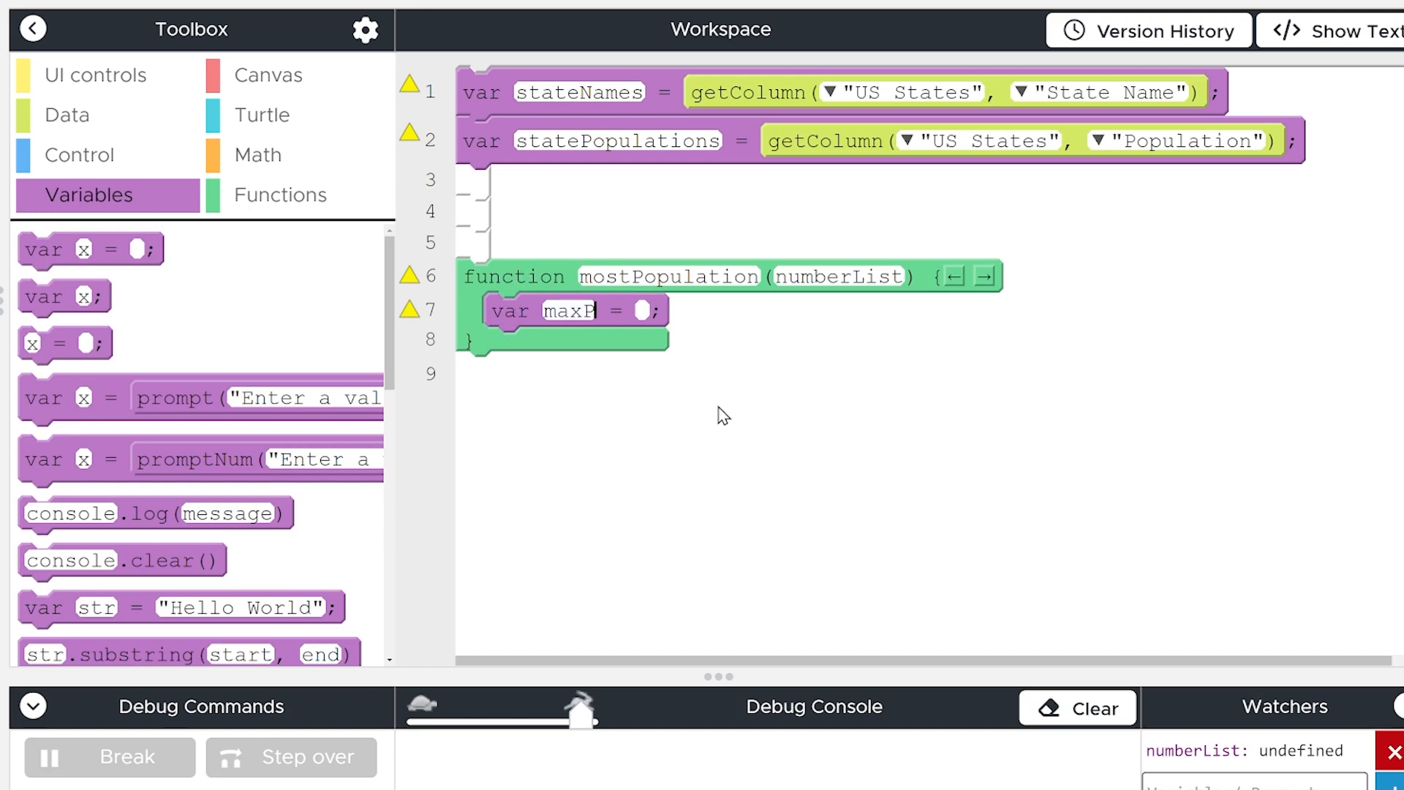
text(op)
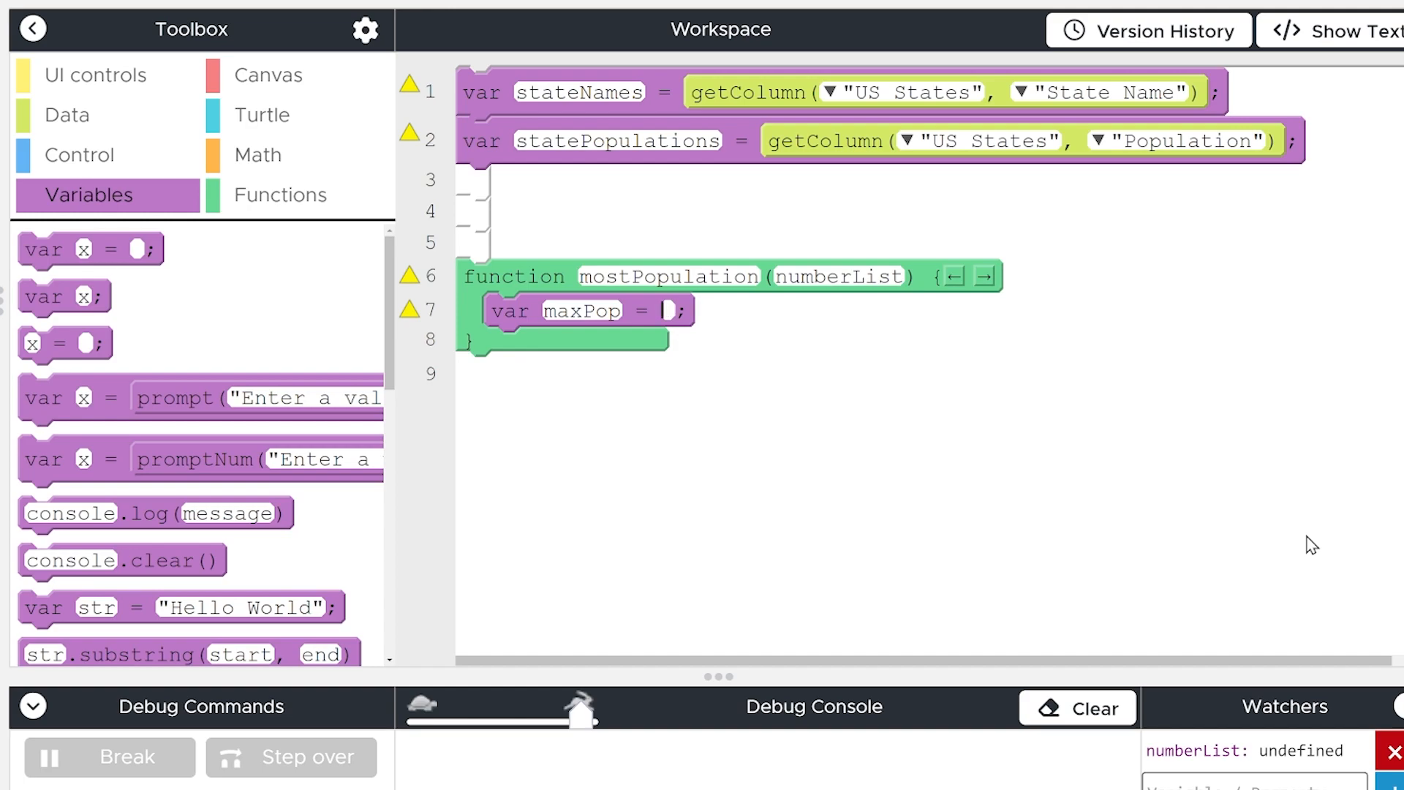
text(numberList[0)
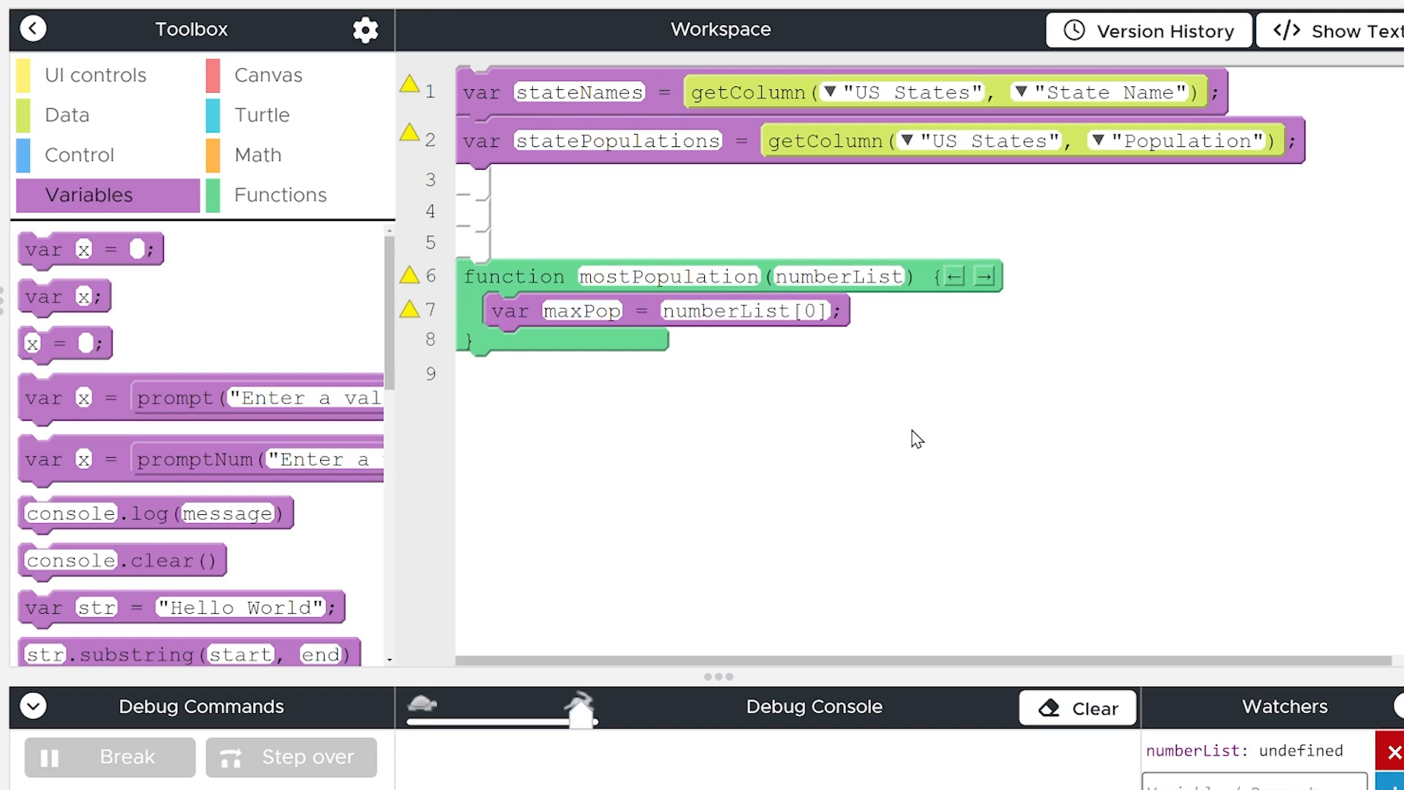
mouse_move(814, 350)
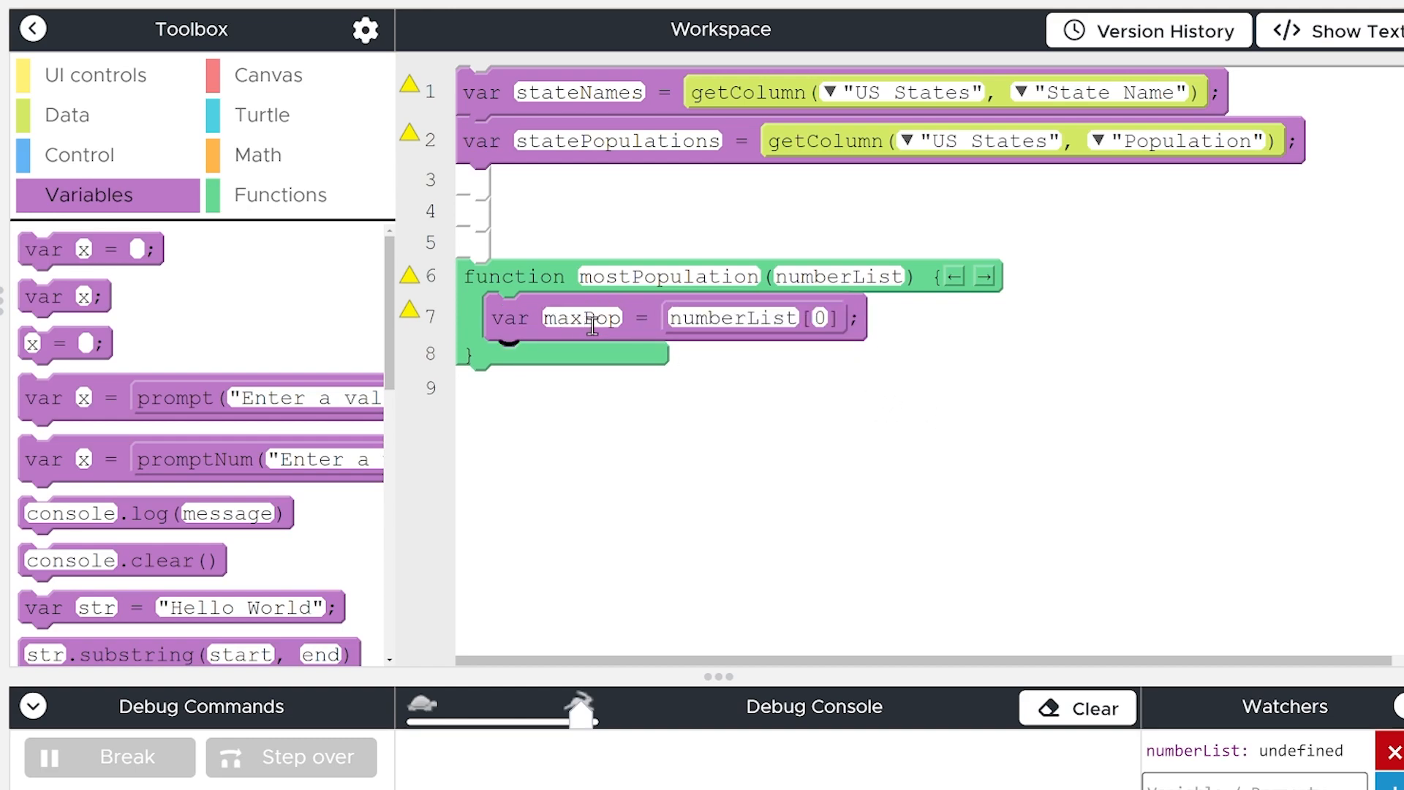
mouse_move(1071, 507)
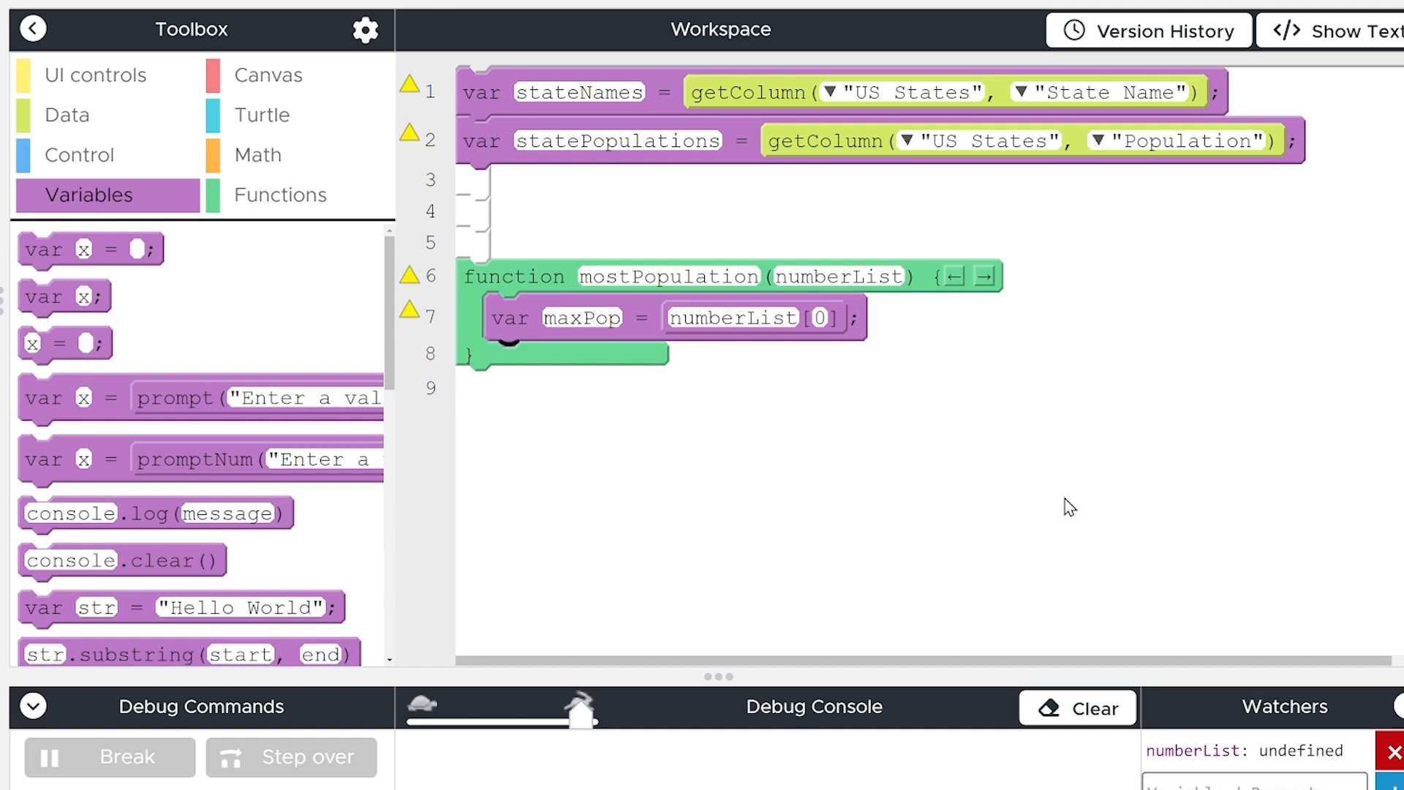
Declare var maxIndex = 0 right after maxPop inside the function
click(95, 74)
text(m)
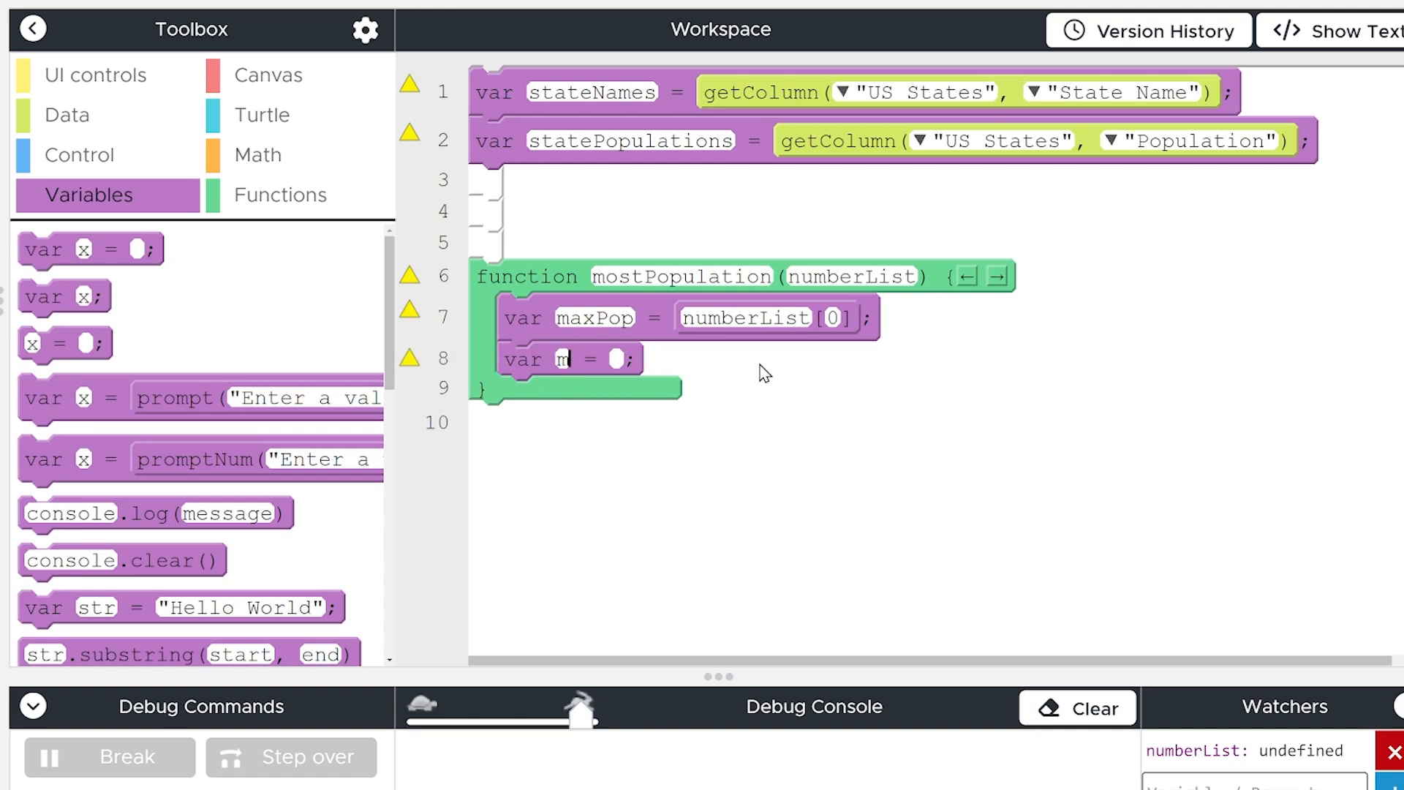
text(axIndex)
click(617, 360)
text(0)
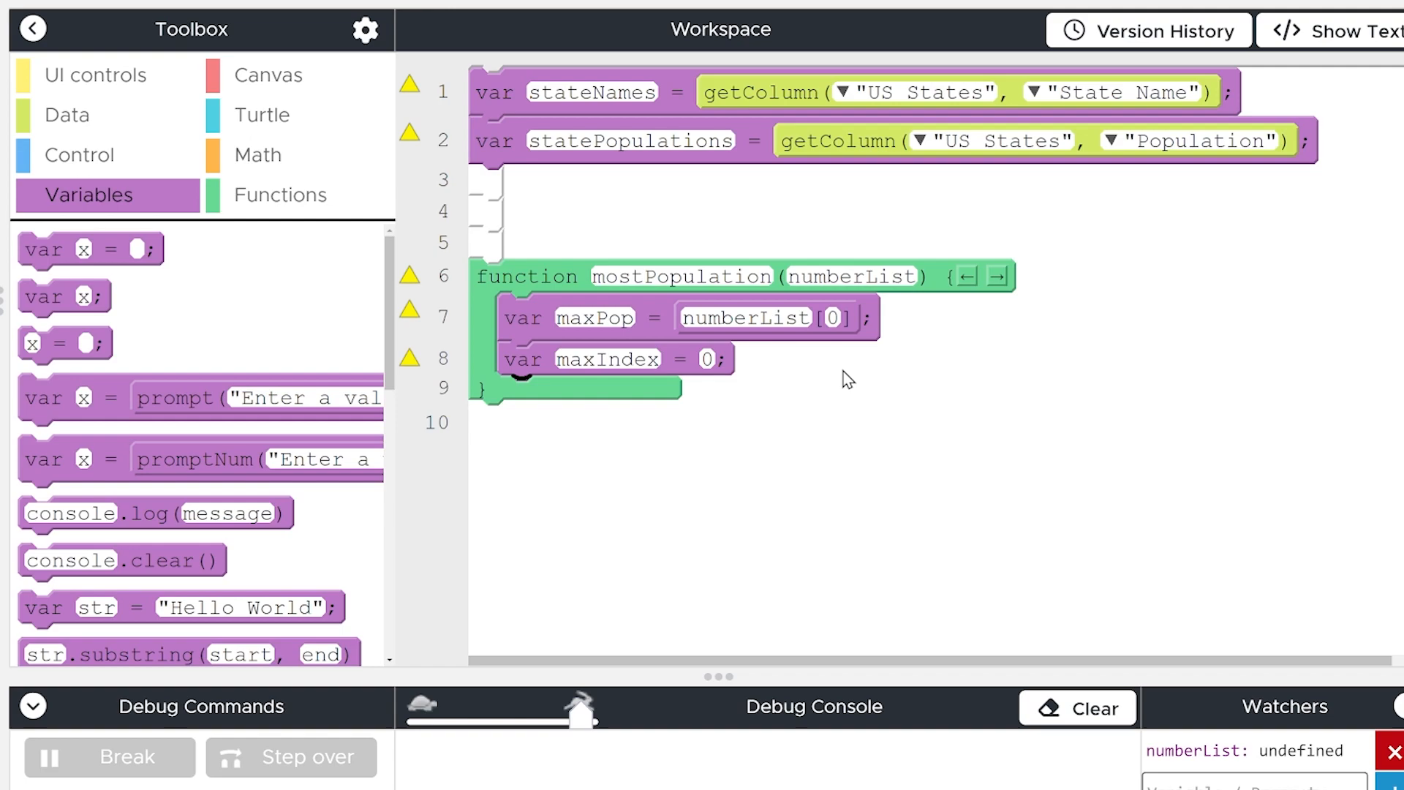
mouse_move(832, 396)
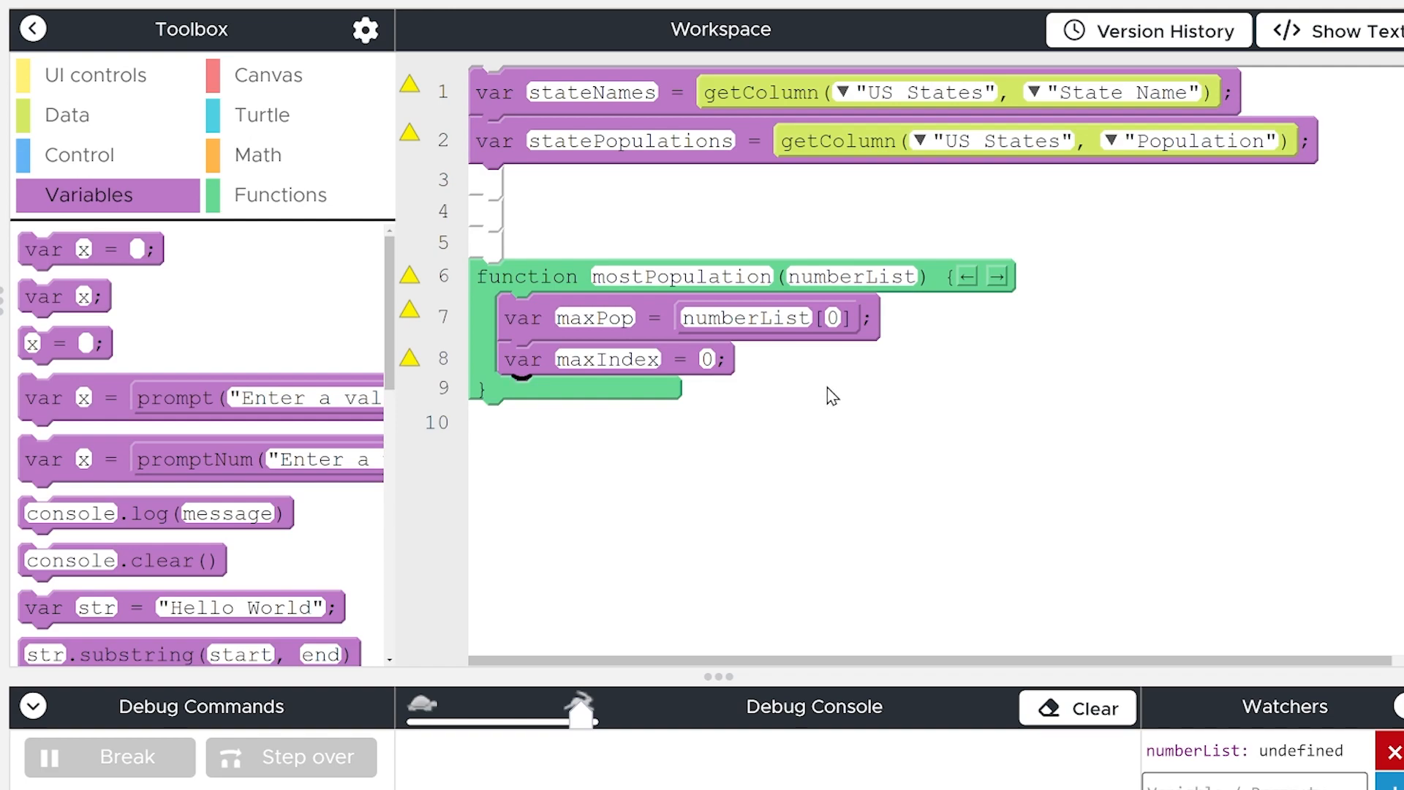
mouse_move(604, 332)
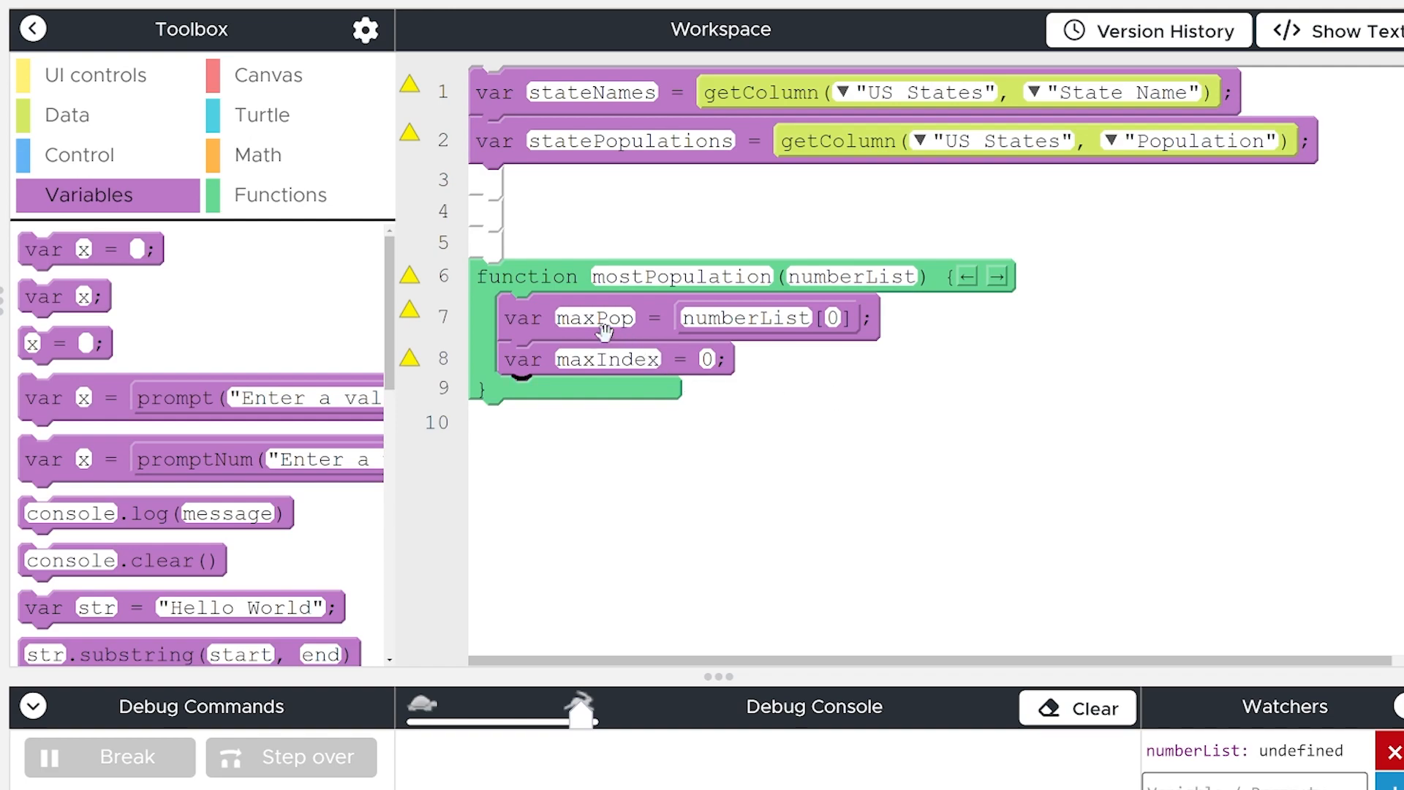
mouse_move(571, 360)
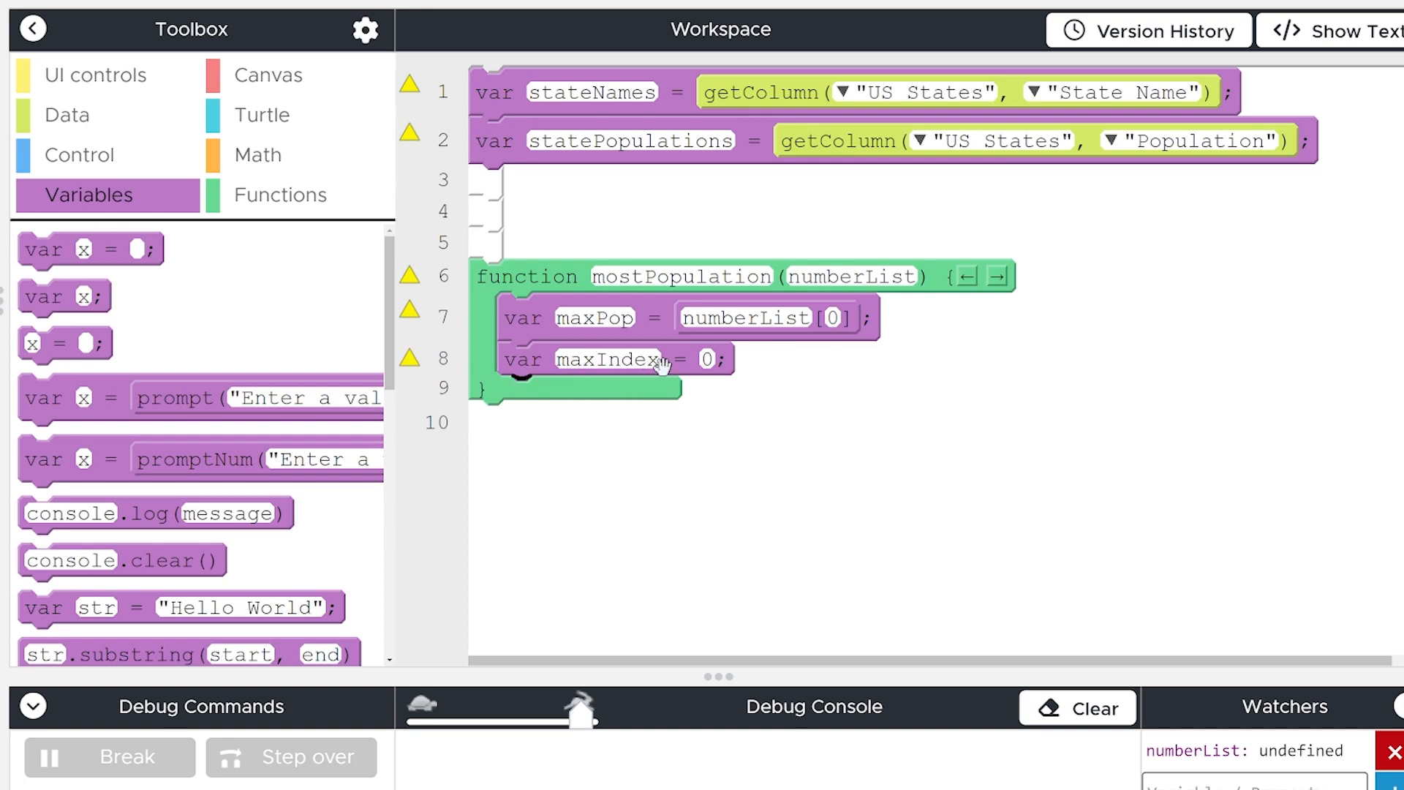
mouse_move(882, 569)
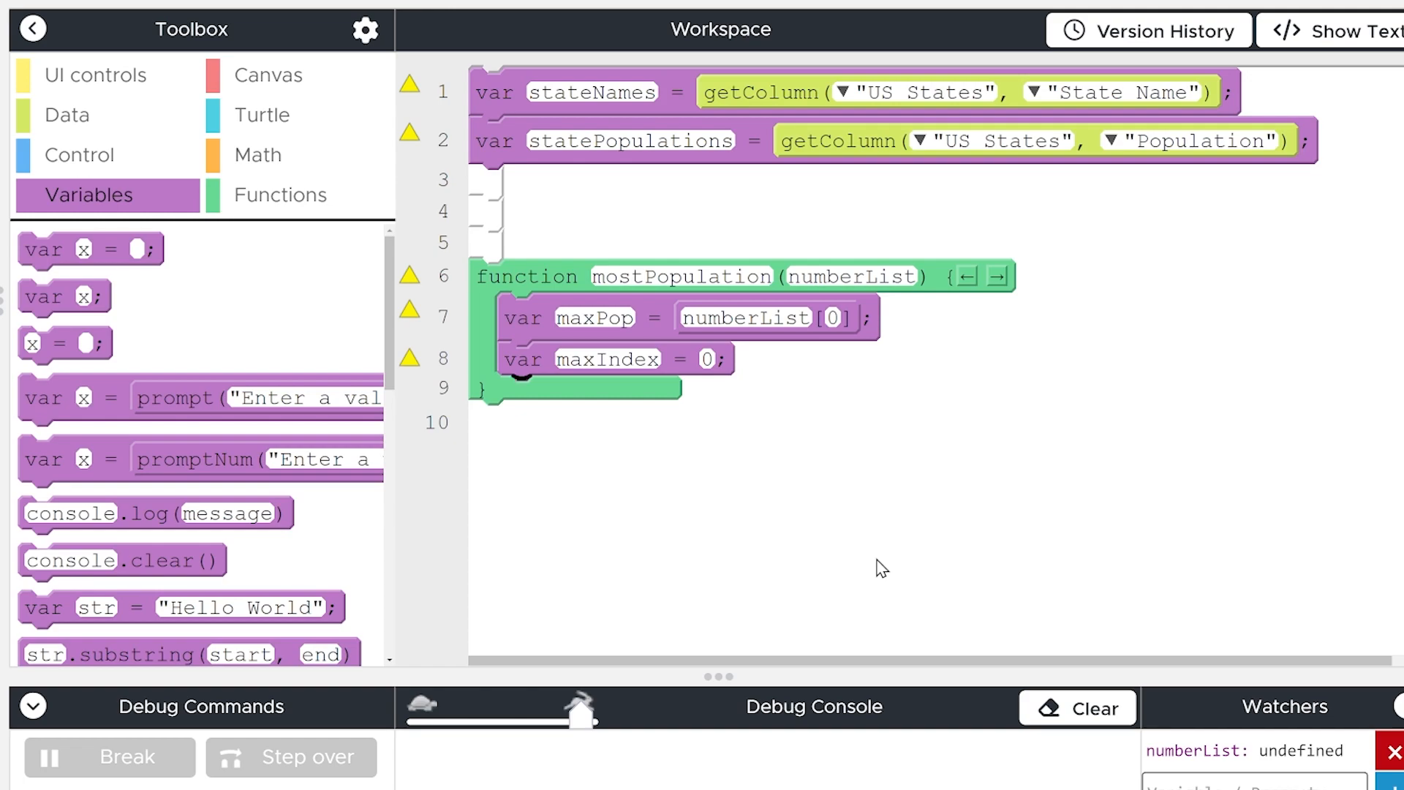
Add a for loop counting i from 0 while i < numberList.length, body empty
click(79, 156)
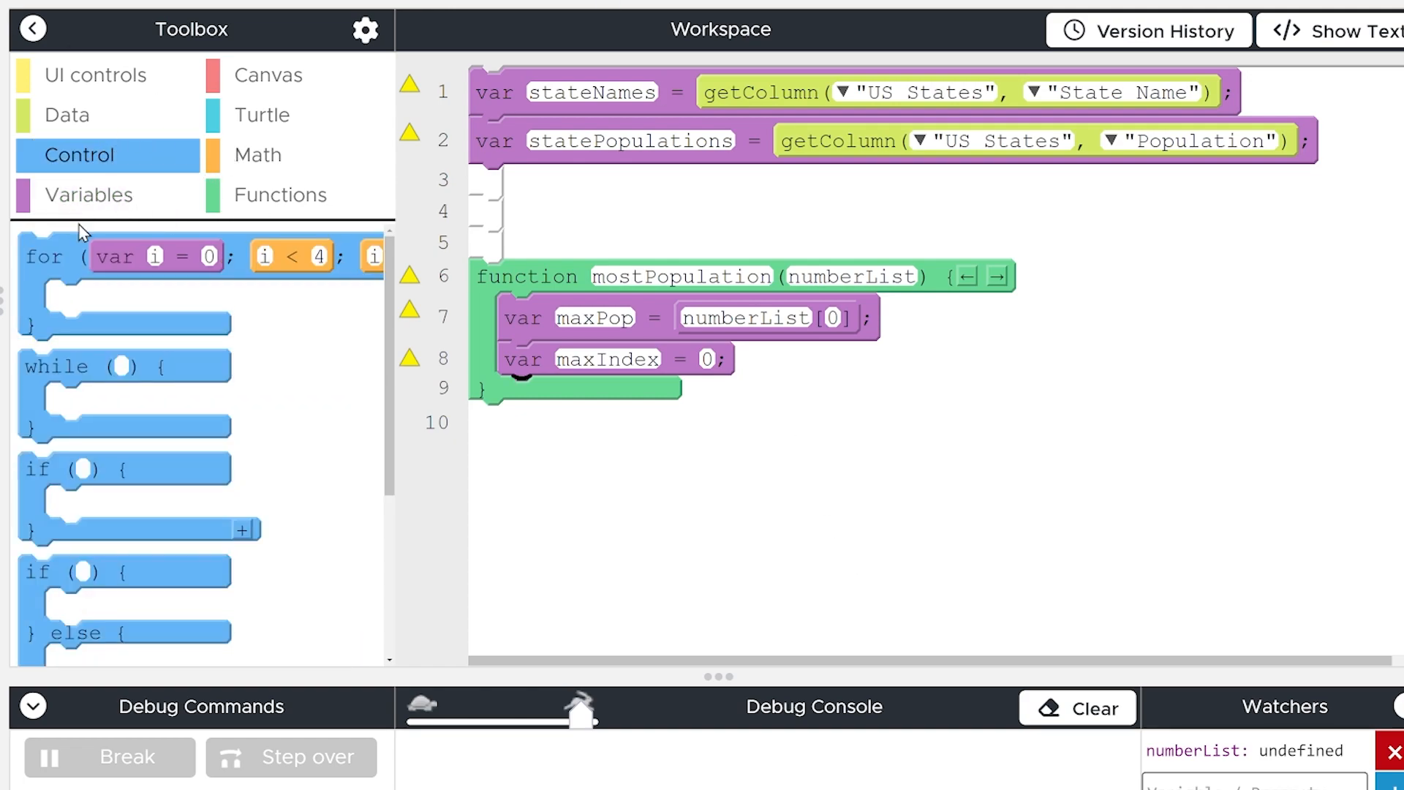
mouse_move(124, 366)
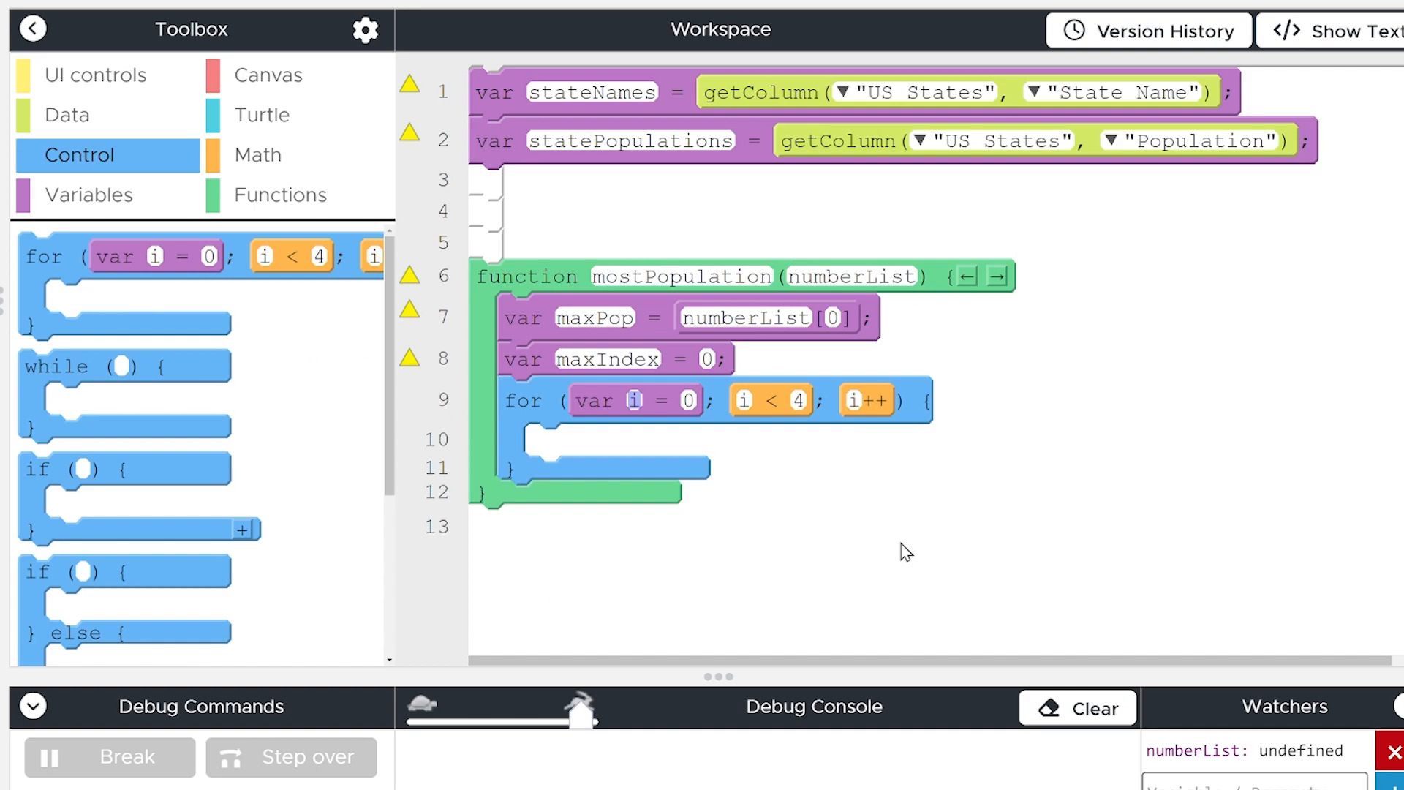
mouse_move(633, 400)
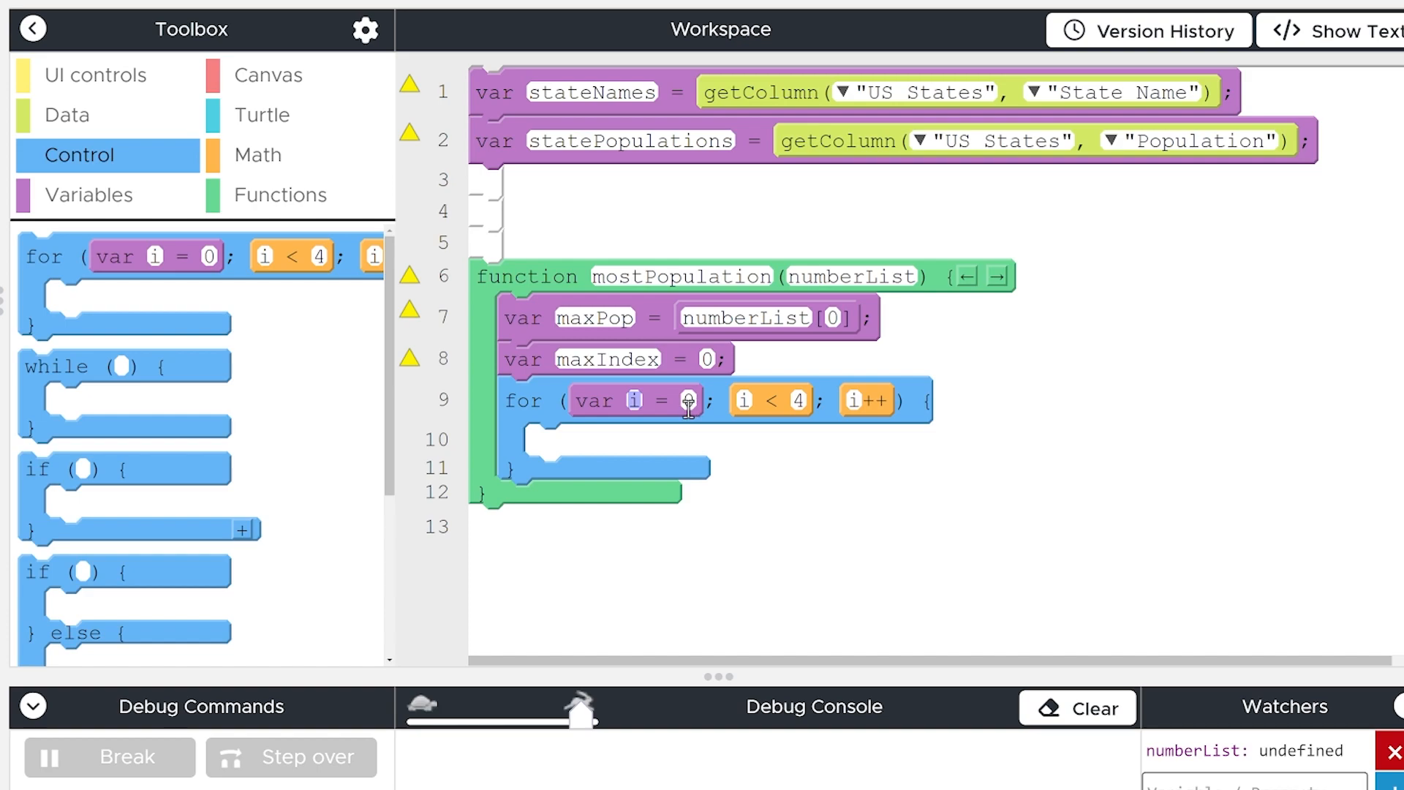
click(793, 401)
text(numberList.length)
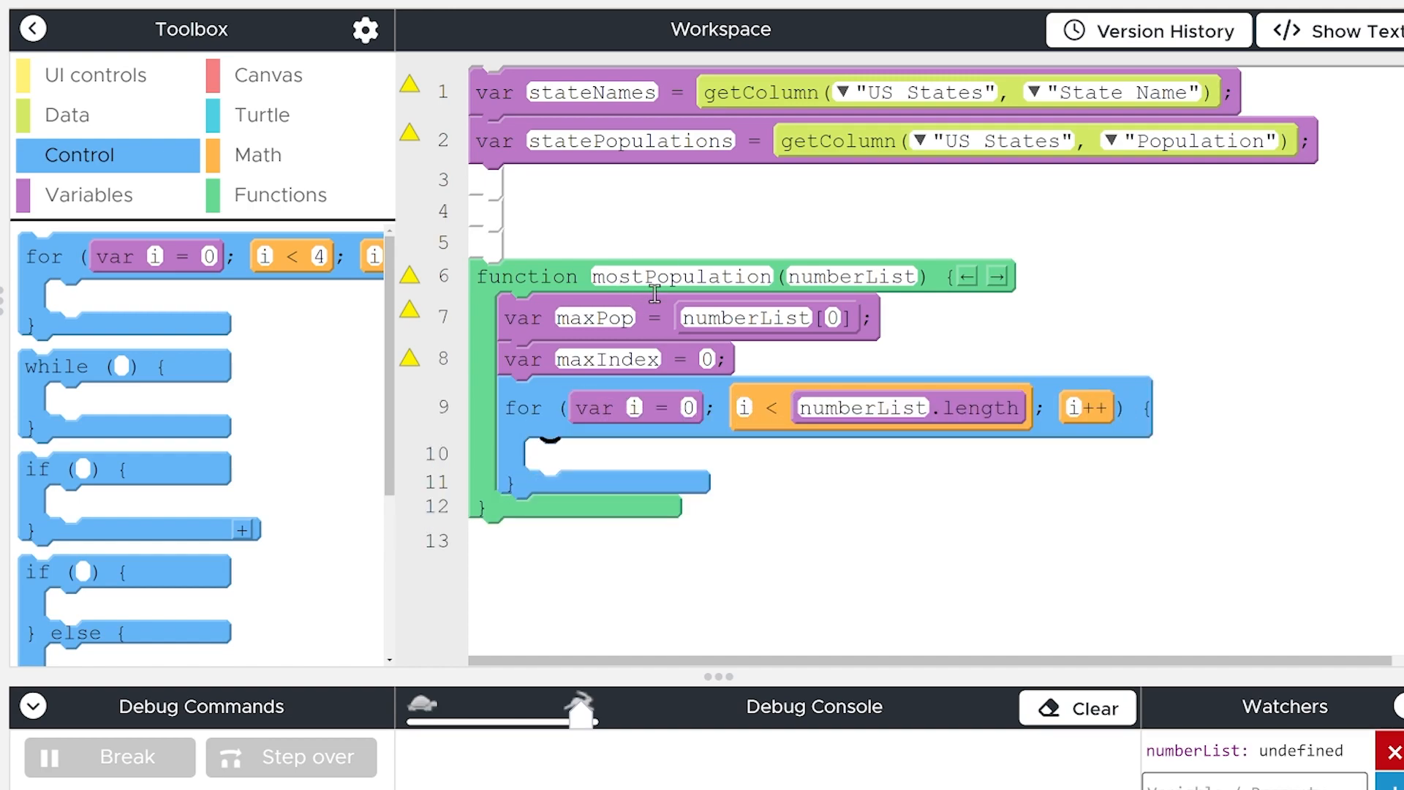
mouse_move(822, 417)
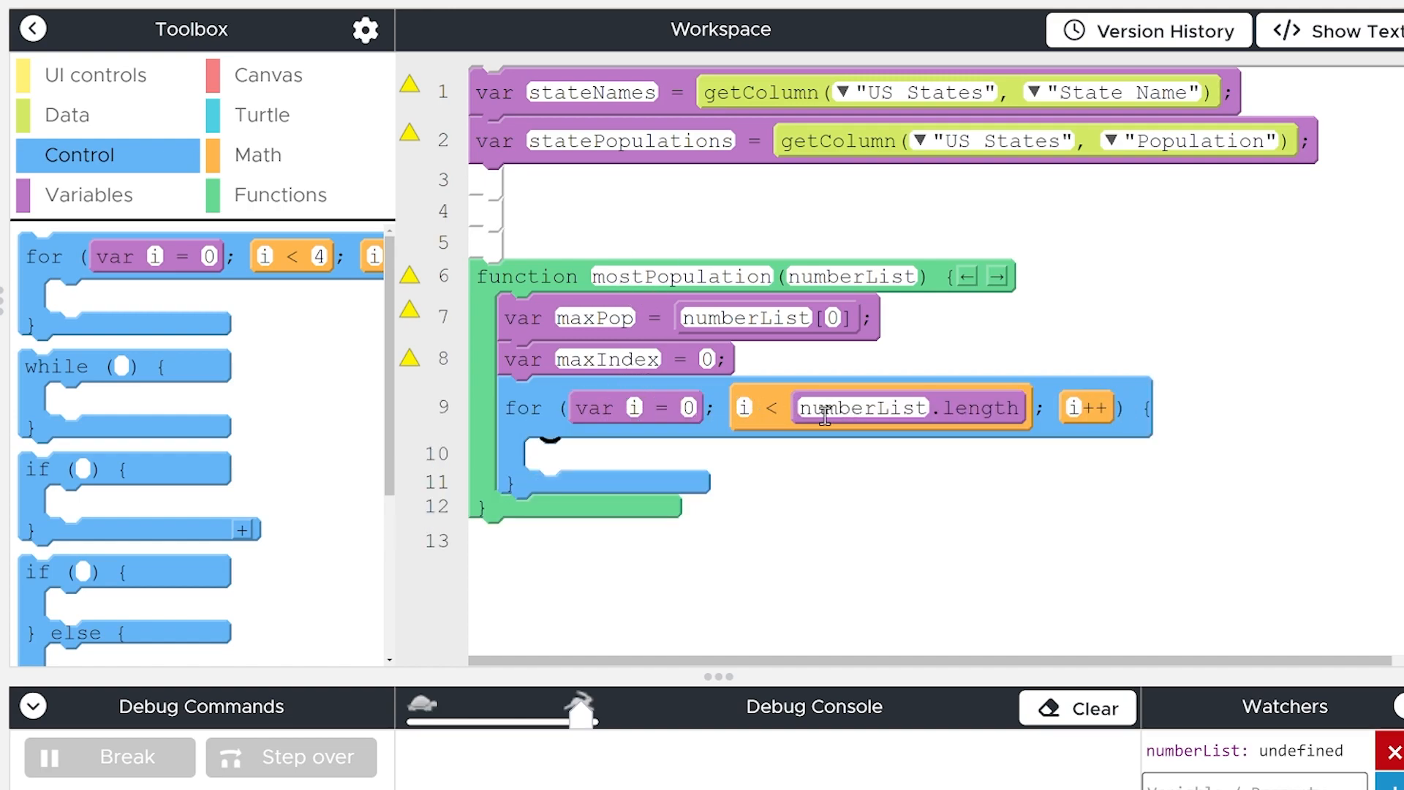
mouse_move(1216, 358)
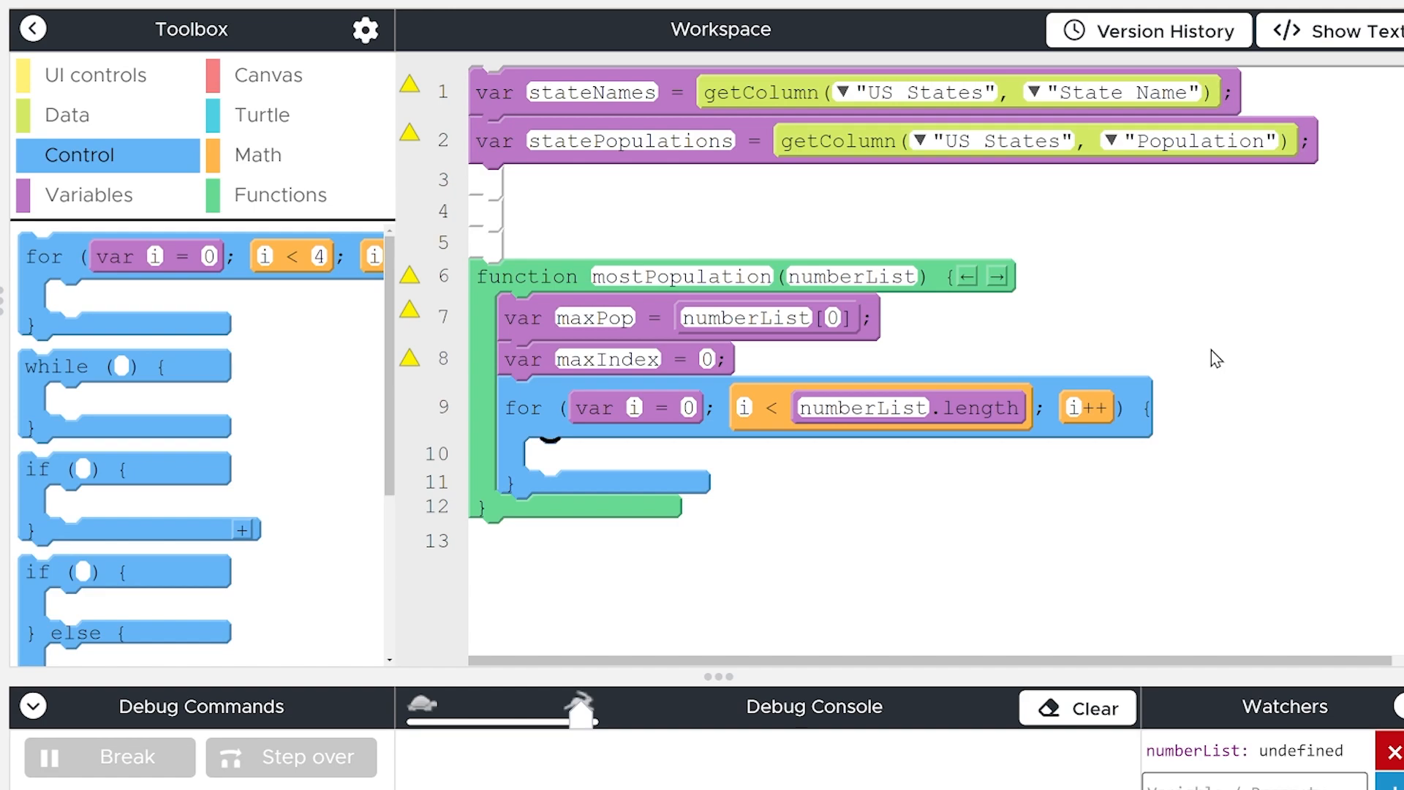
mouse_move(1067, 96)
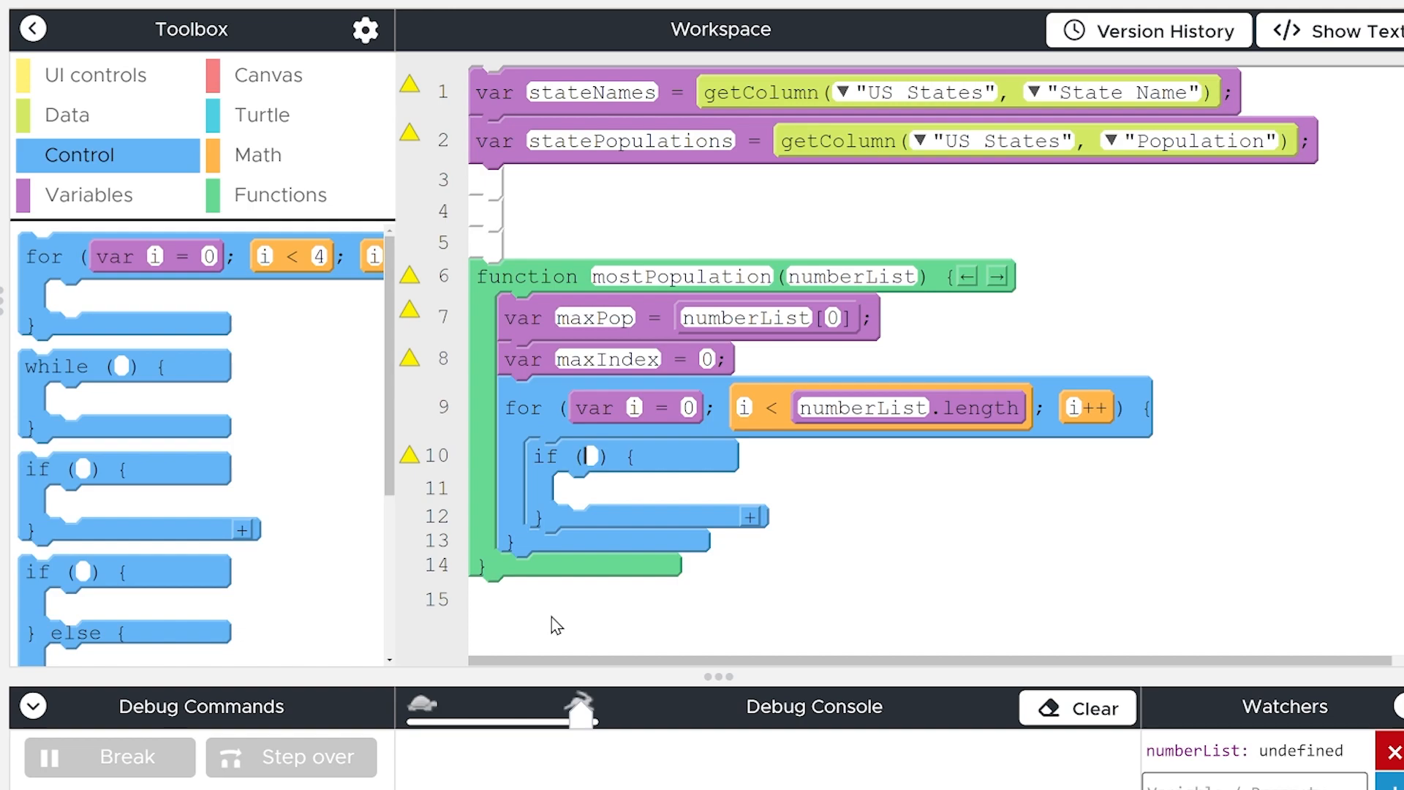
Inside the loop, if numberList[i] > maxPop, set maxPop = numberList[i] and maxIndex = i
text(numberList)
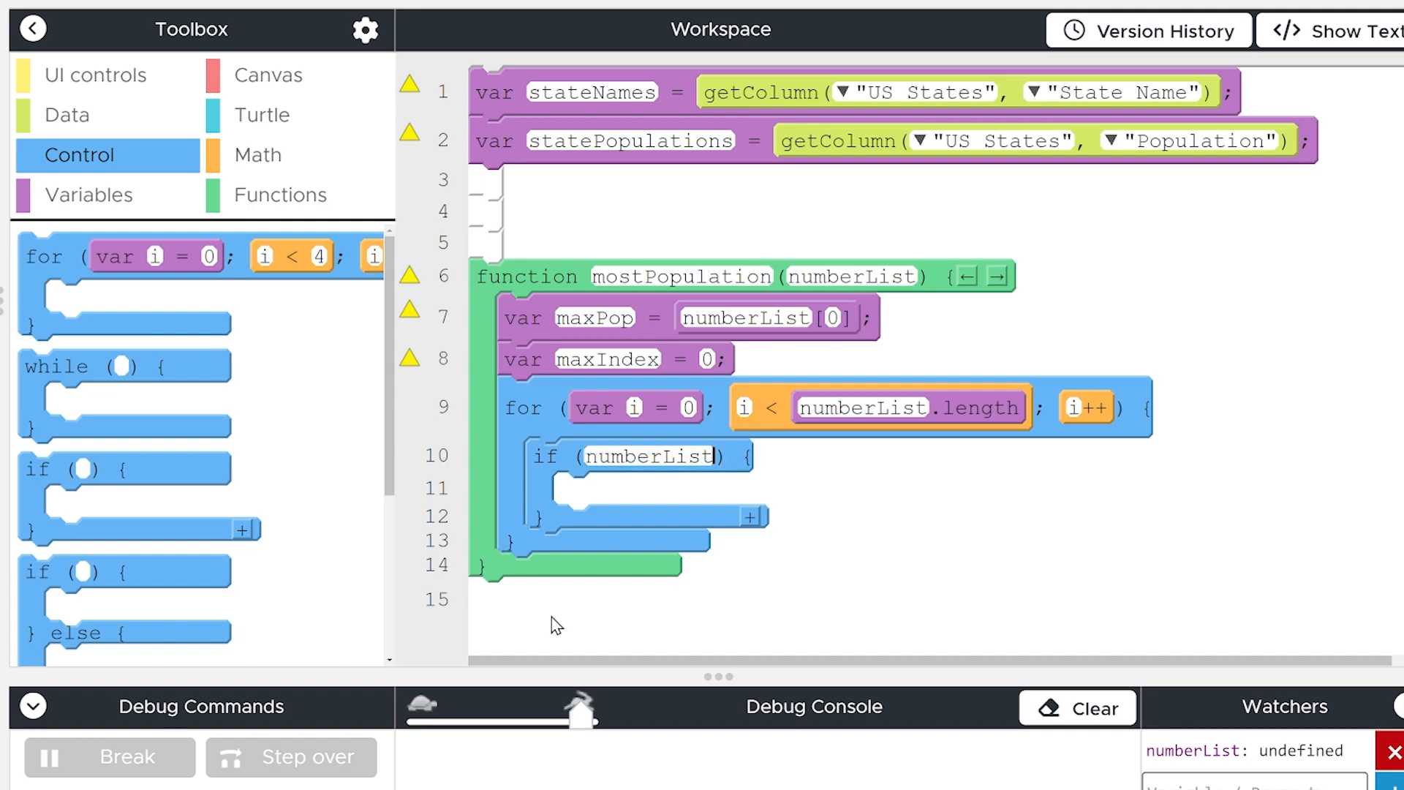
text([i] > maxPop)
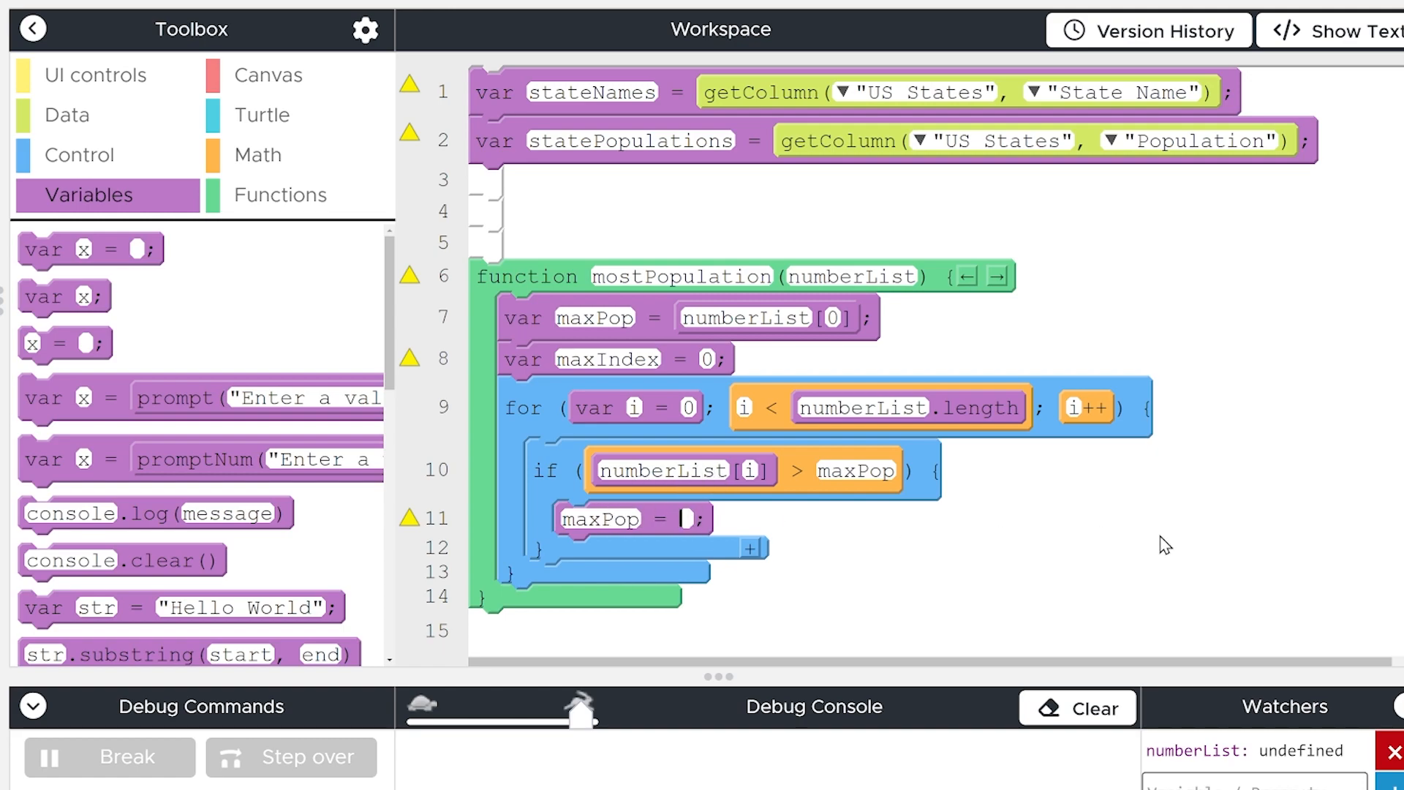
text(numberList[i)
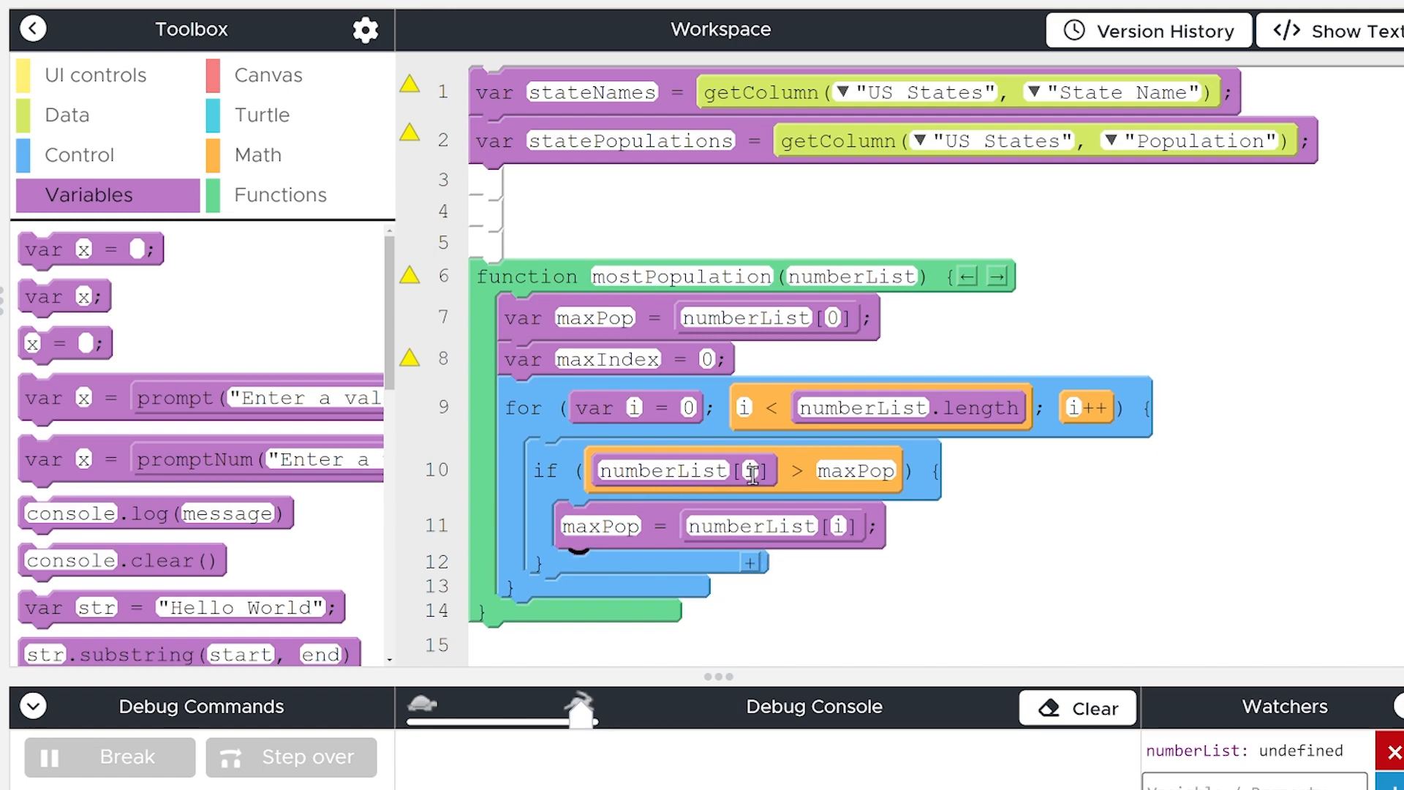
mouse_move(863, 472)
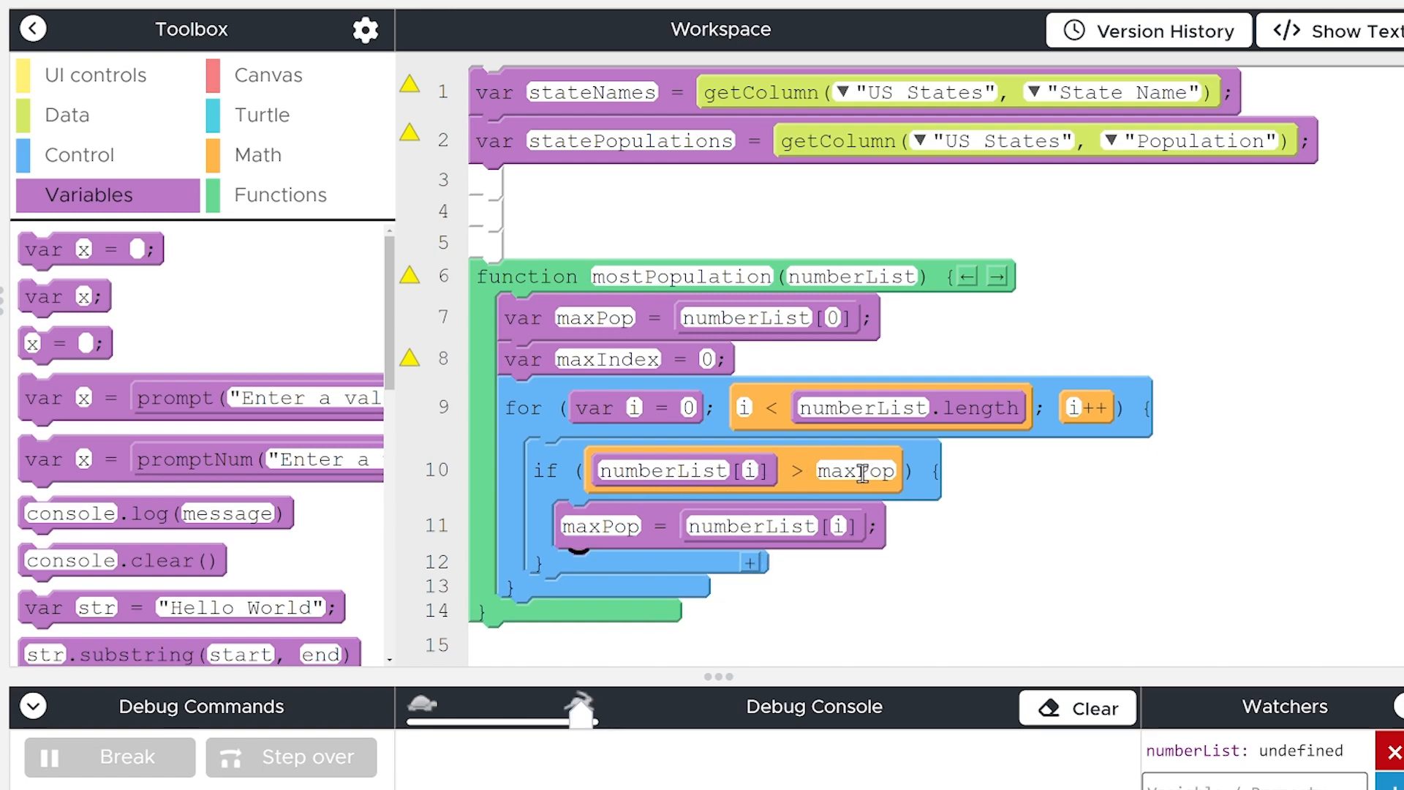
mouse_move(588, 533)
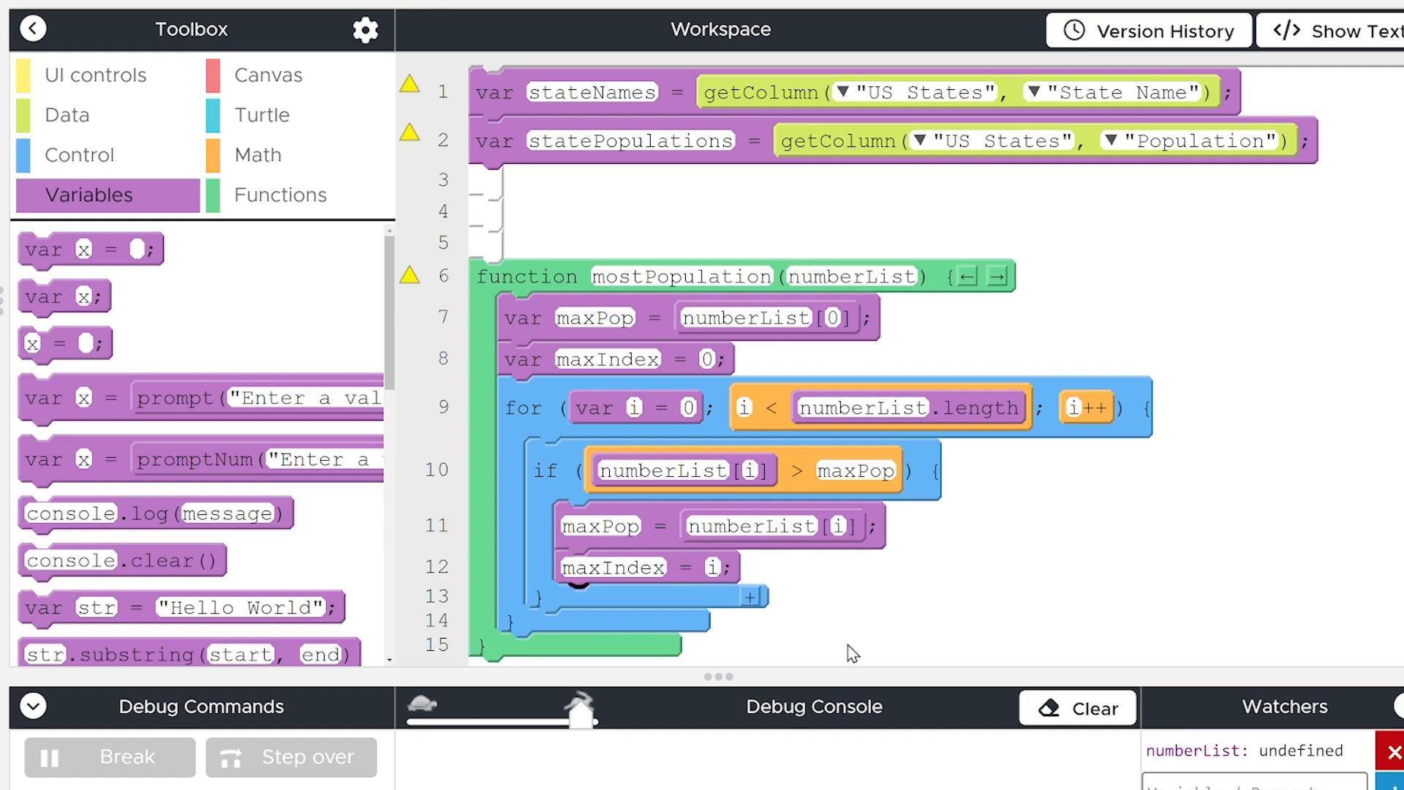
mouse_move(1178, 448)
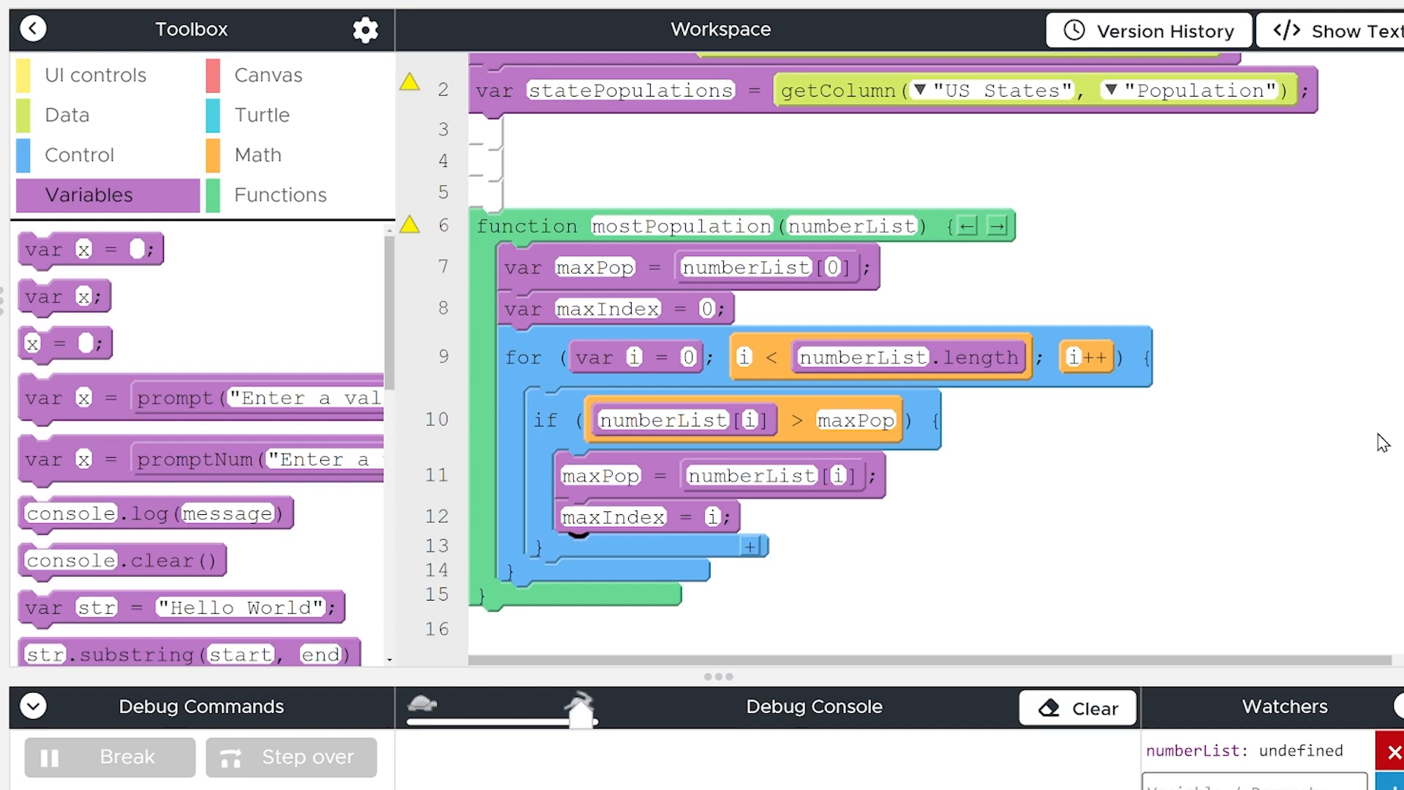
mouse_move(1129, 555)
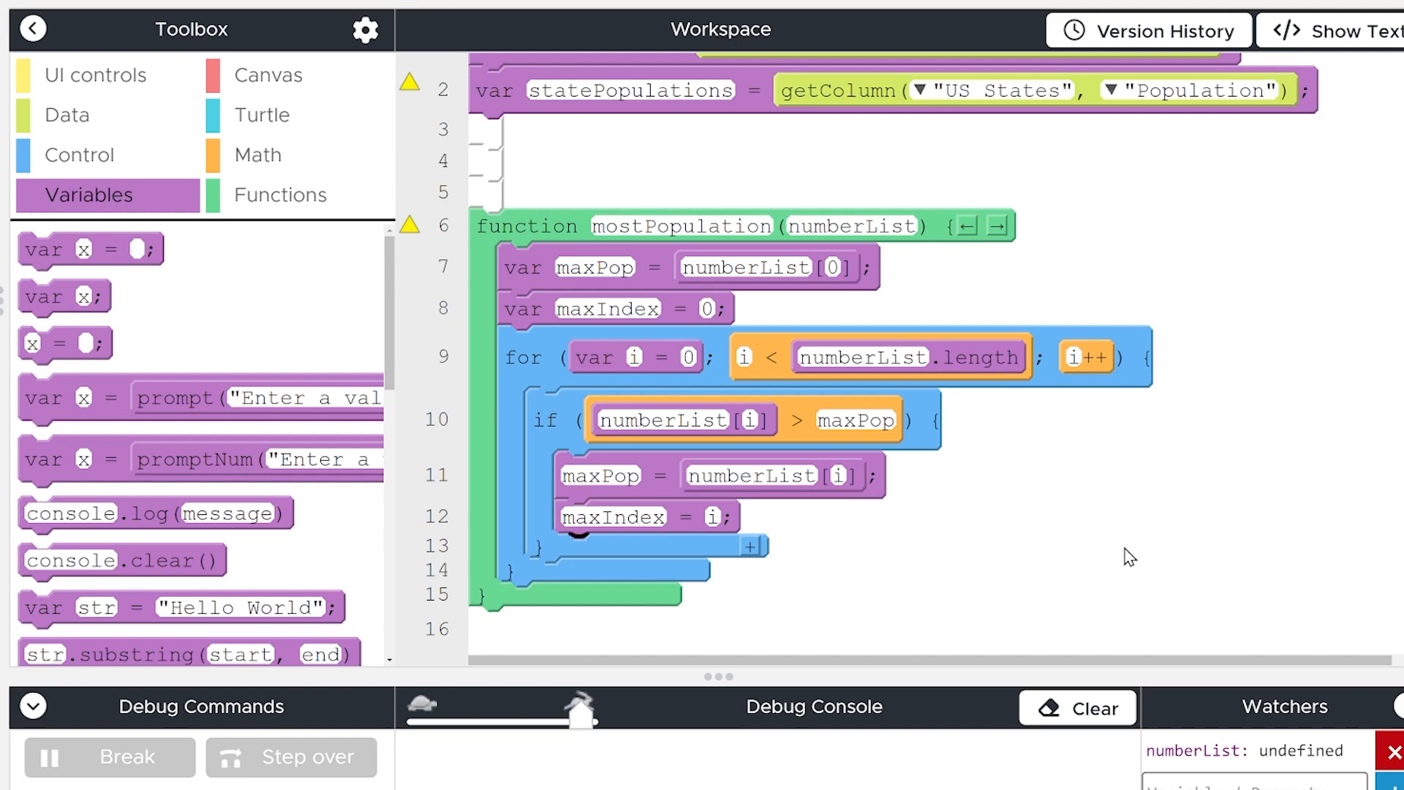
mouse_move(1089, 548)
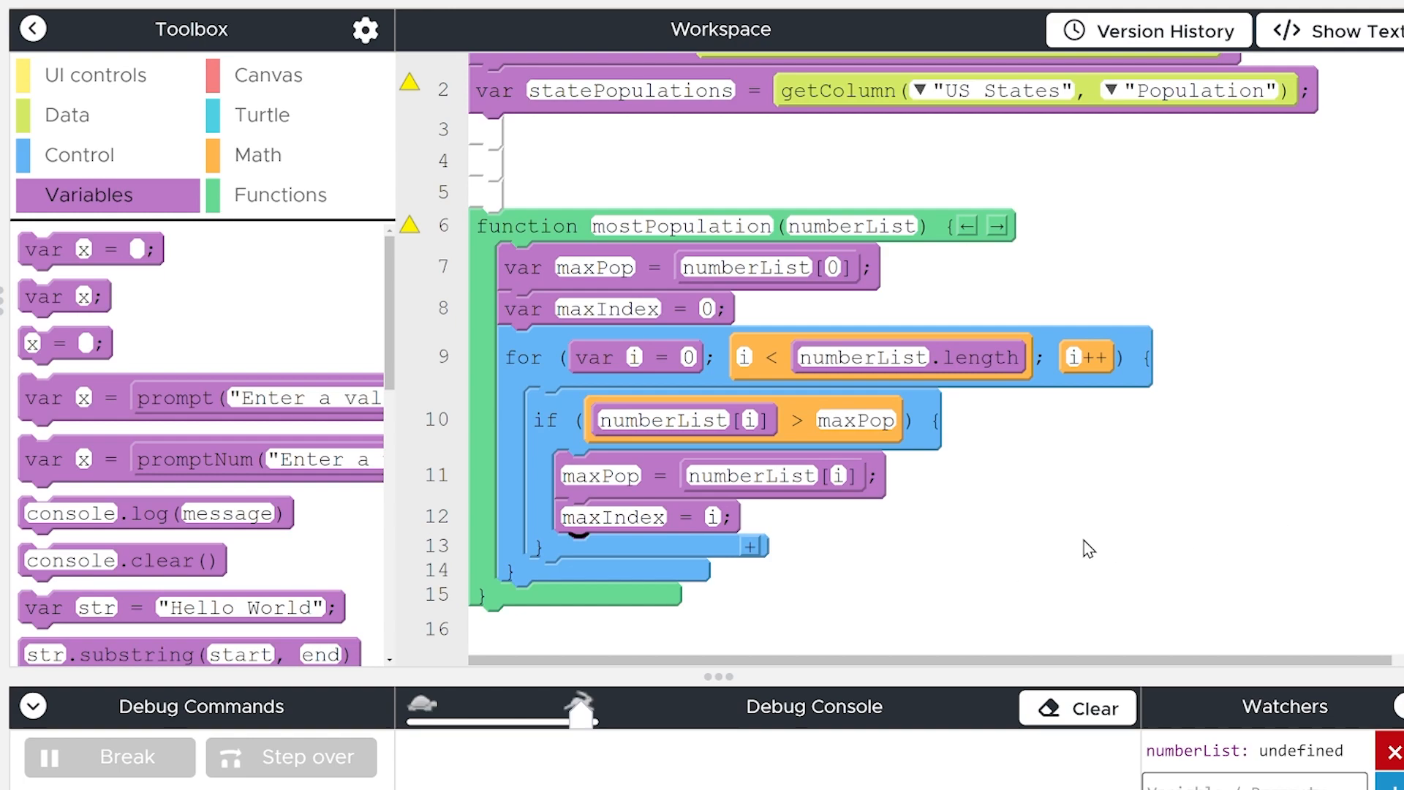
mouse_move(606, 475)
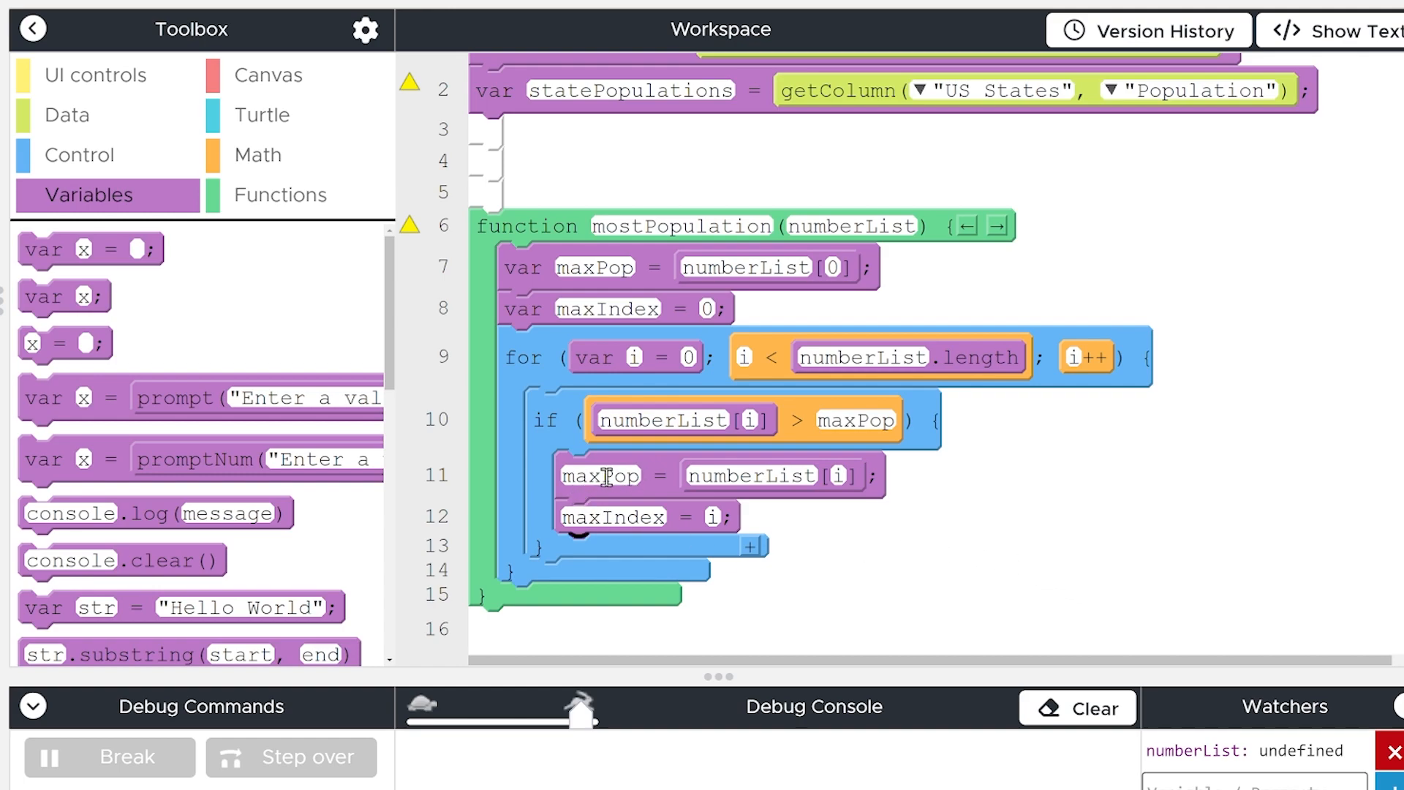
mouse_move(1059, 562)
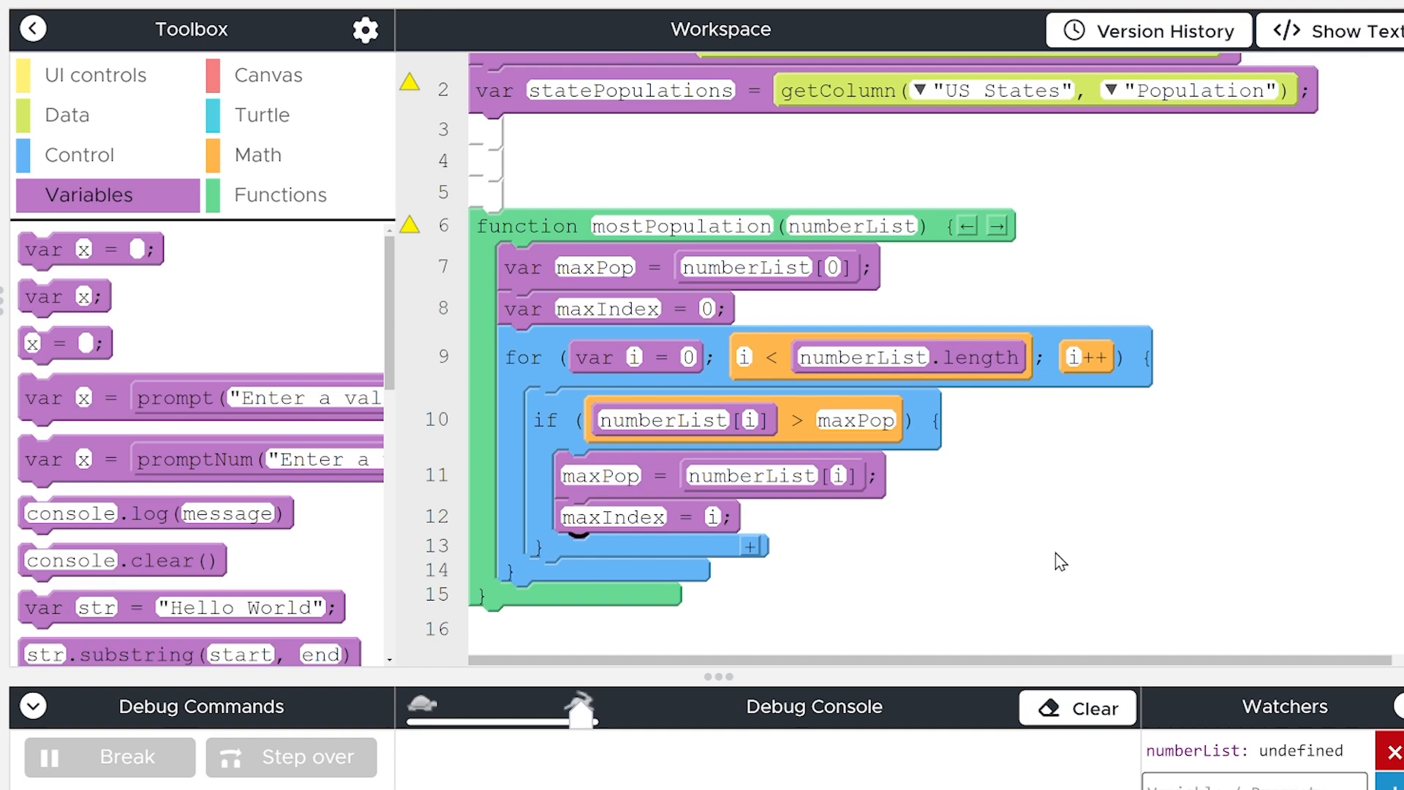
Place a return block after the for loop so mostPopulation can return maxIndex
click(279, 195)
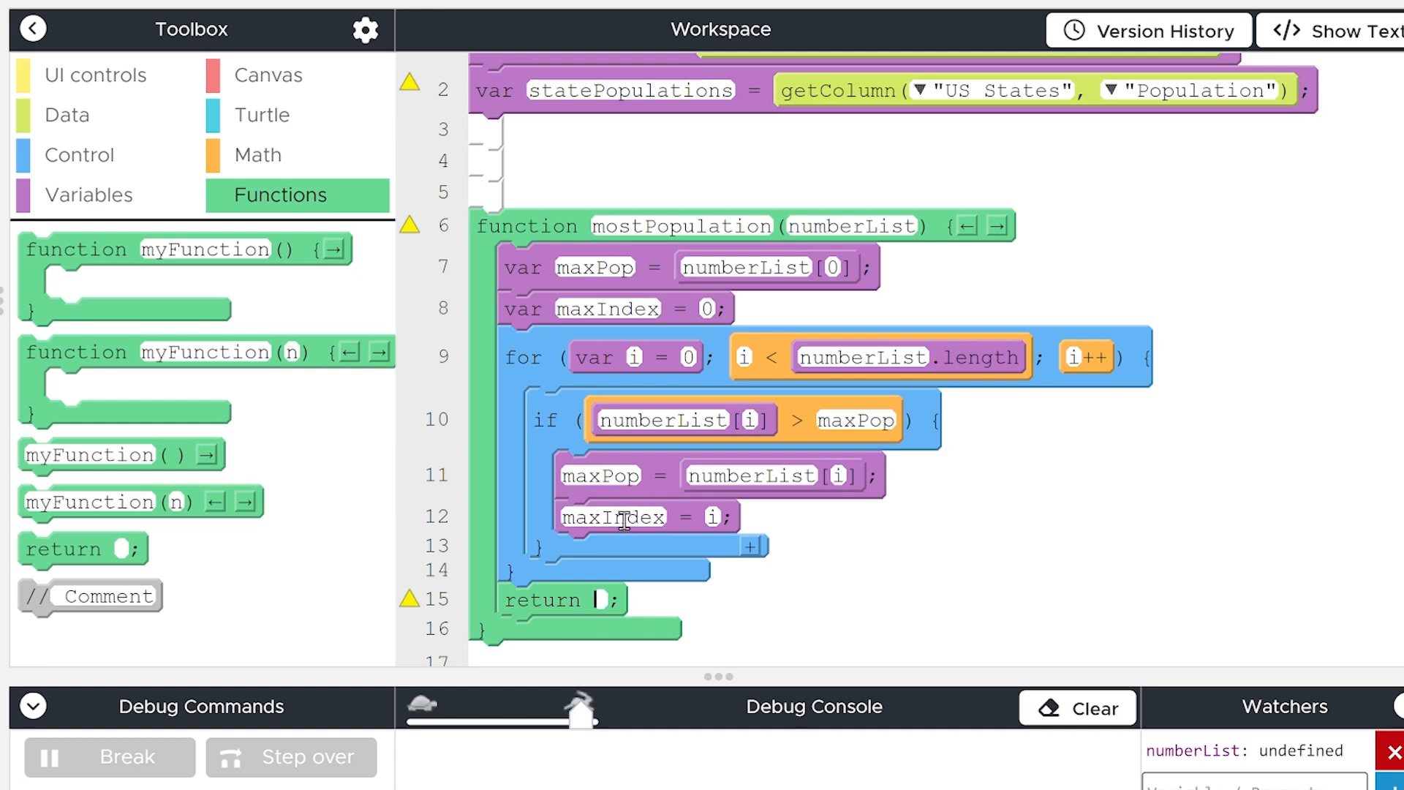
mouse_move(696, 523)
text(maxIndex)
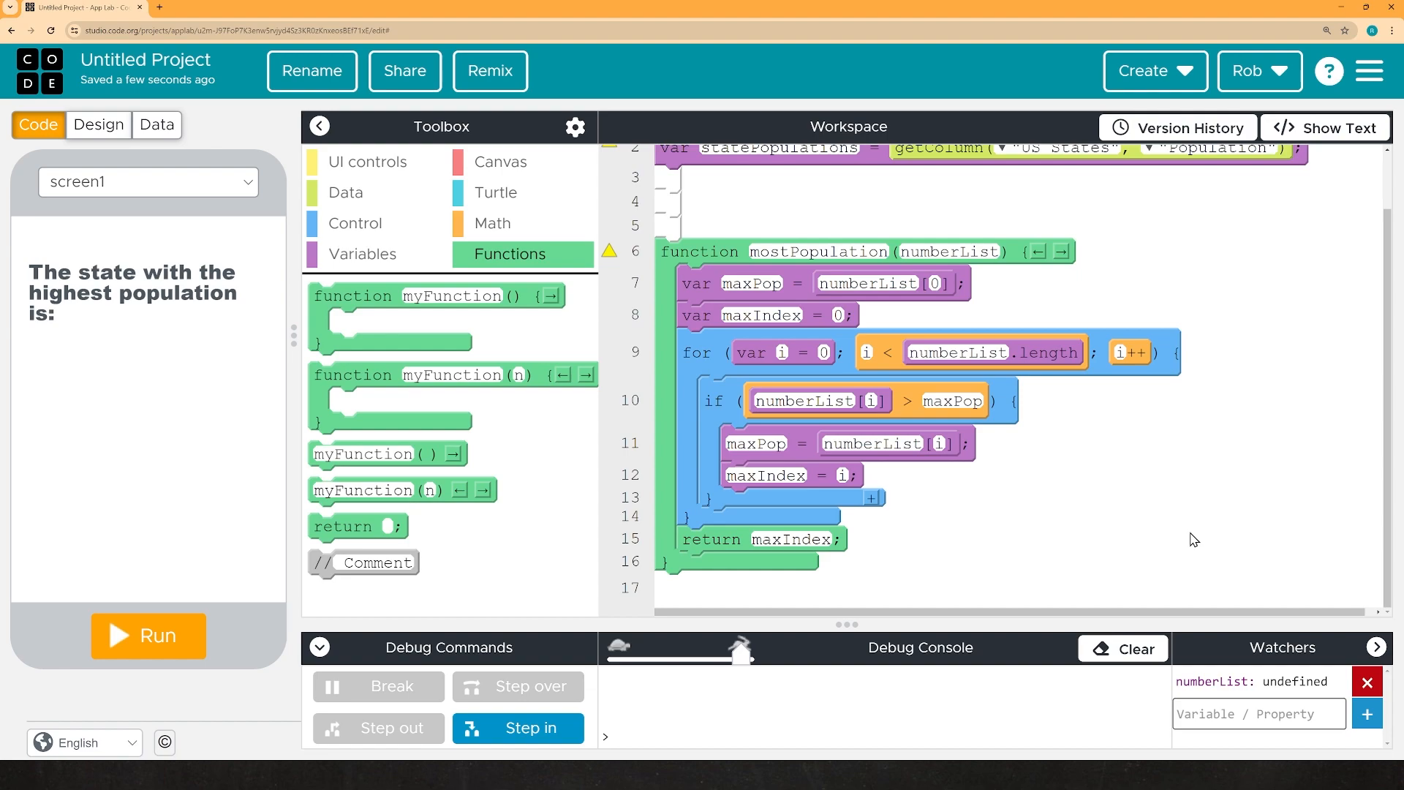
mouse_move(996, 226)
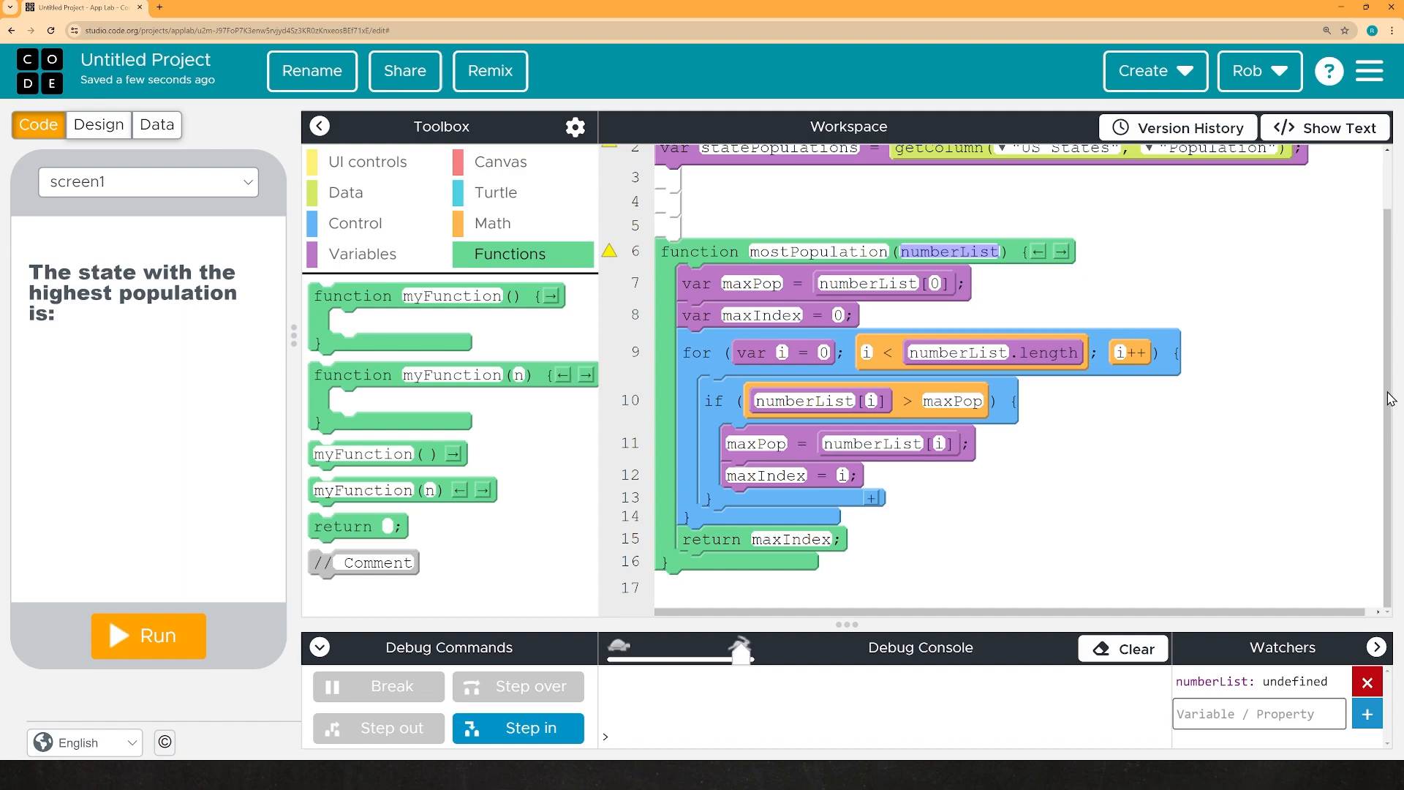
mouse_move(1357, 490)
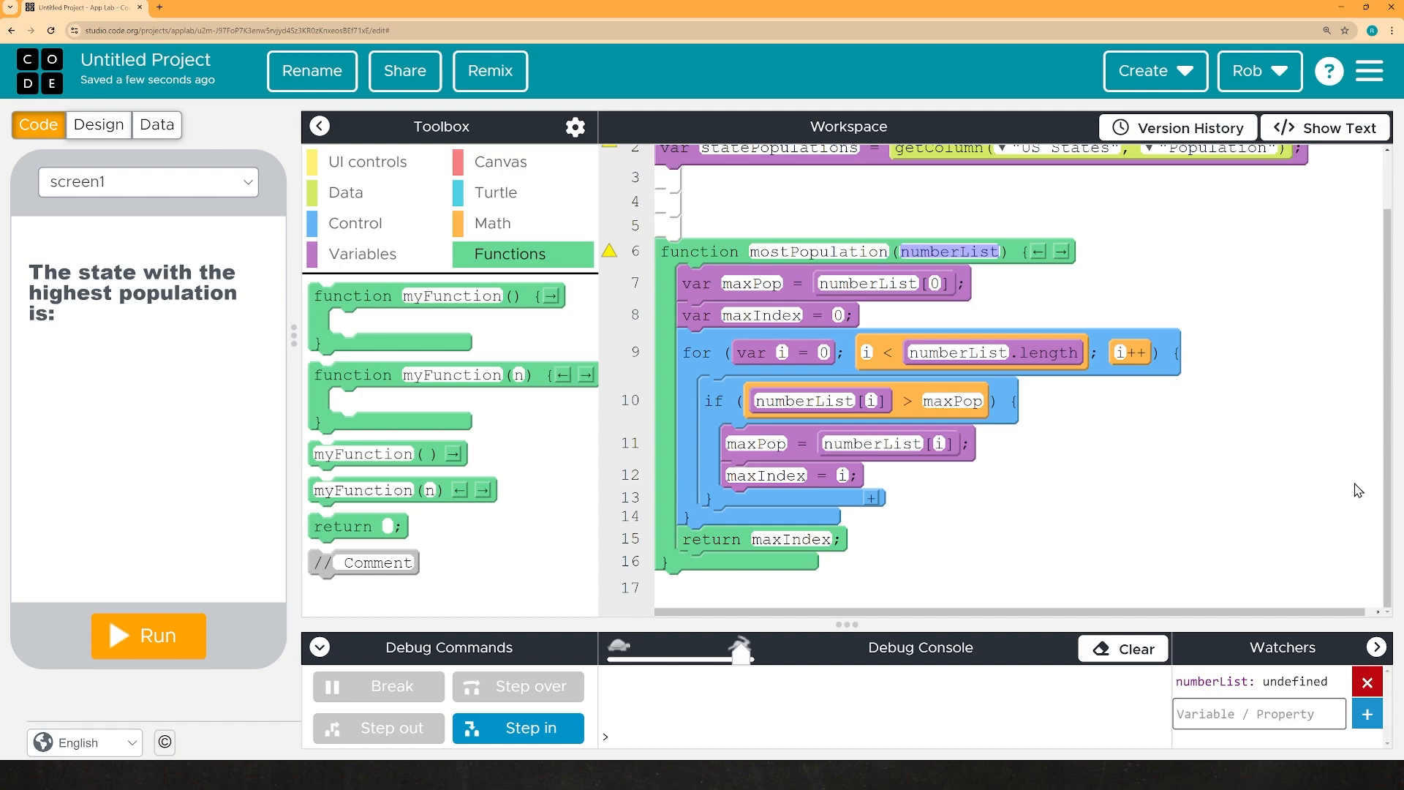
mouse_move(717, 398)
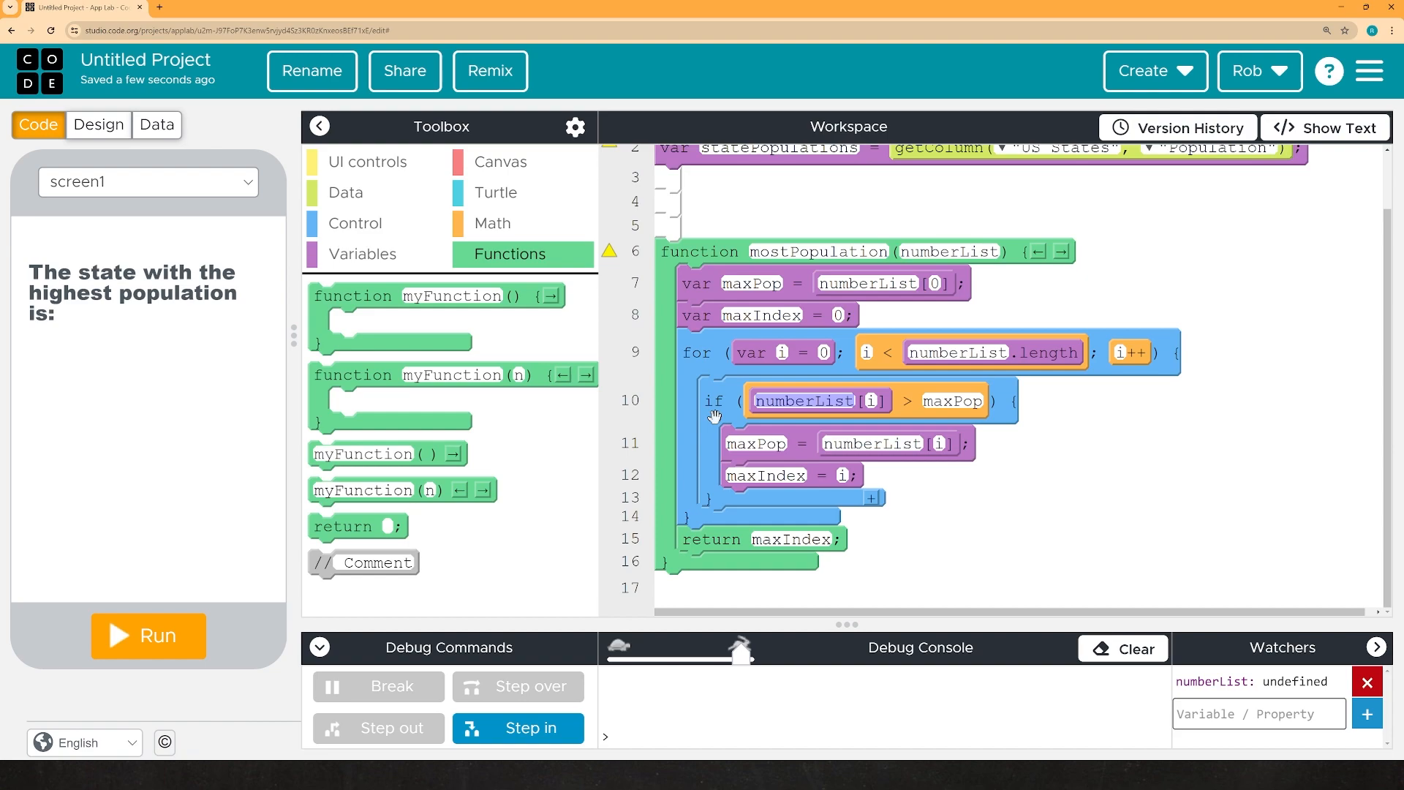
mouse_move(708, 359)
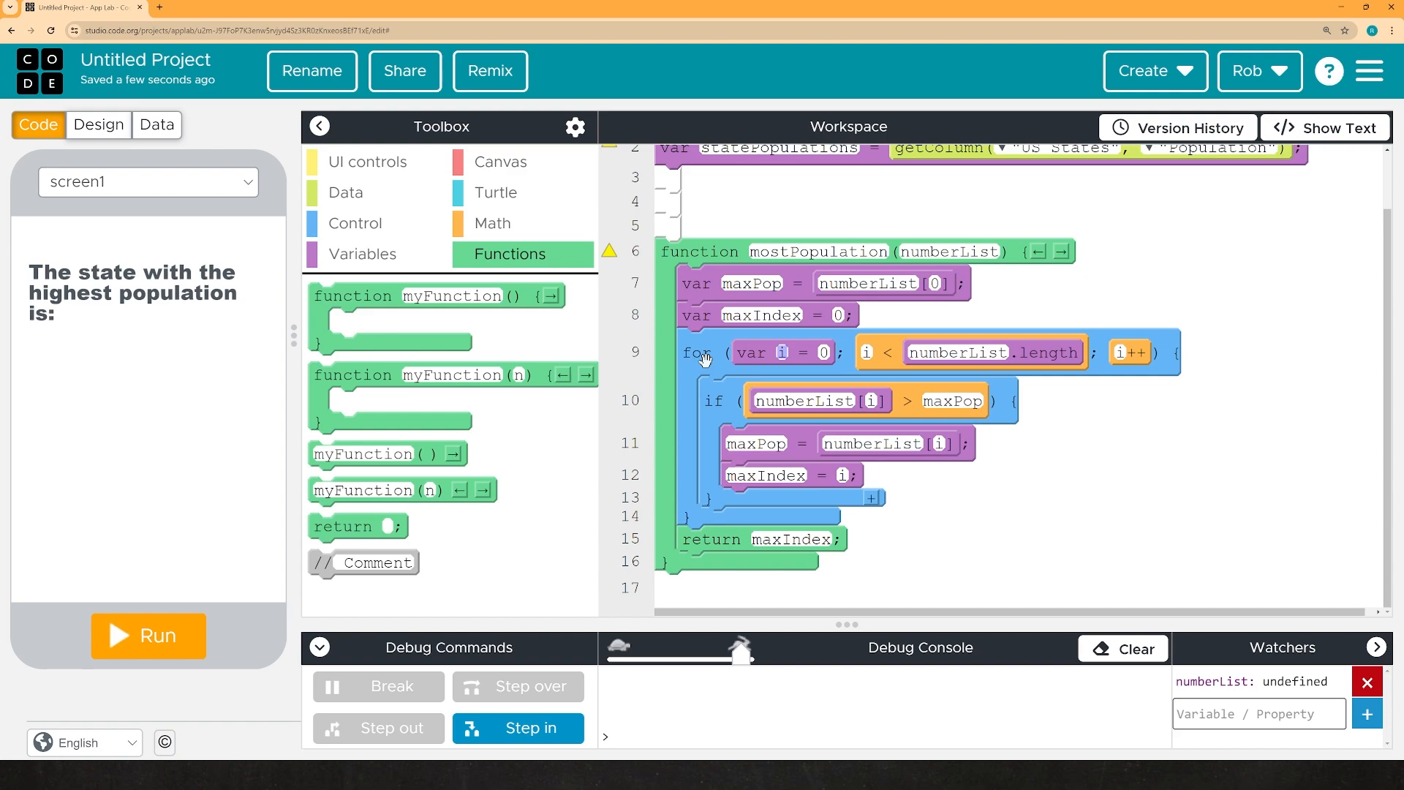
mouse_move(1278, 413)
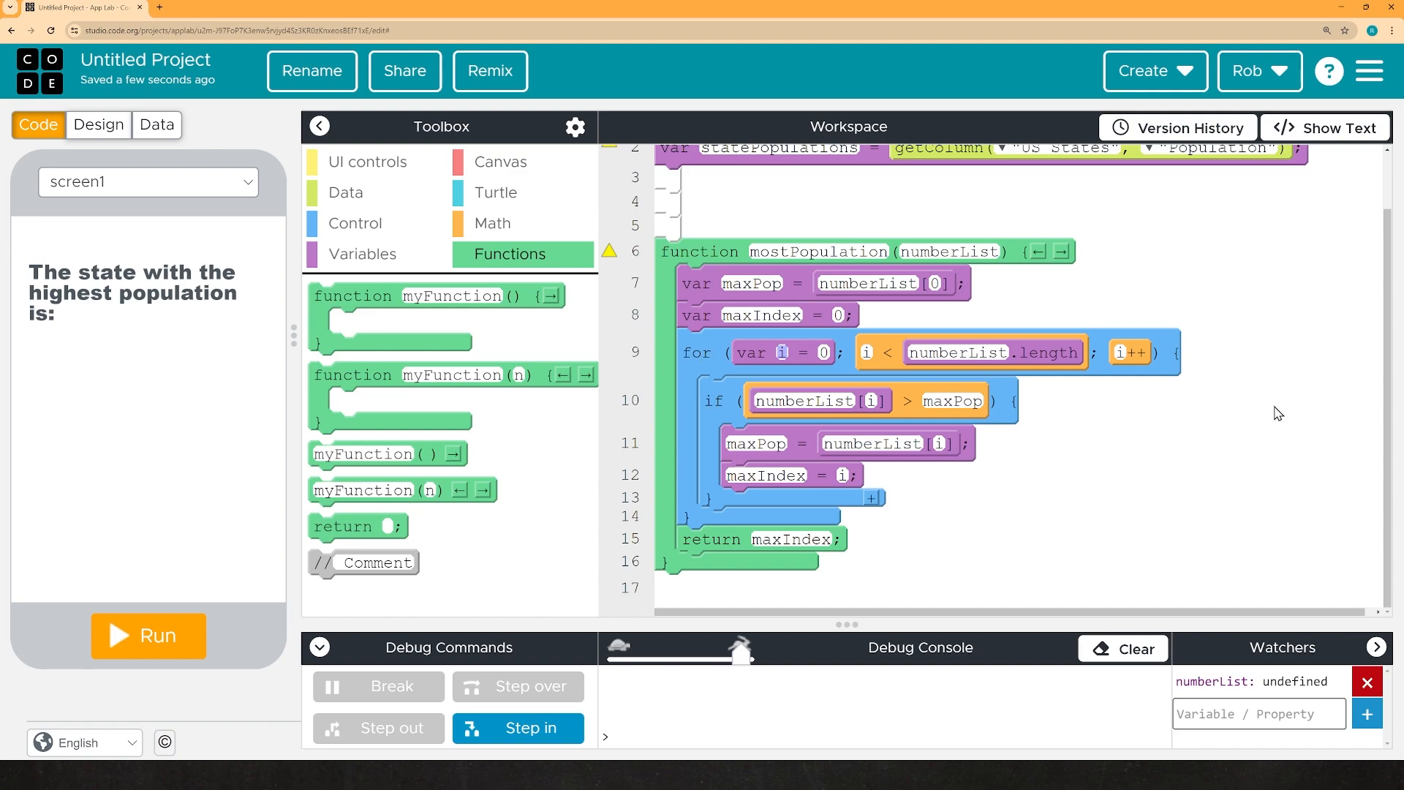
mouse_move(1341, 386)
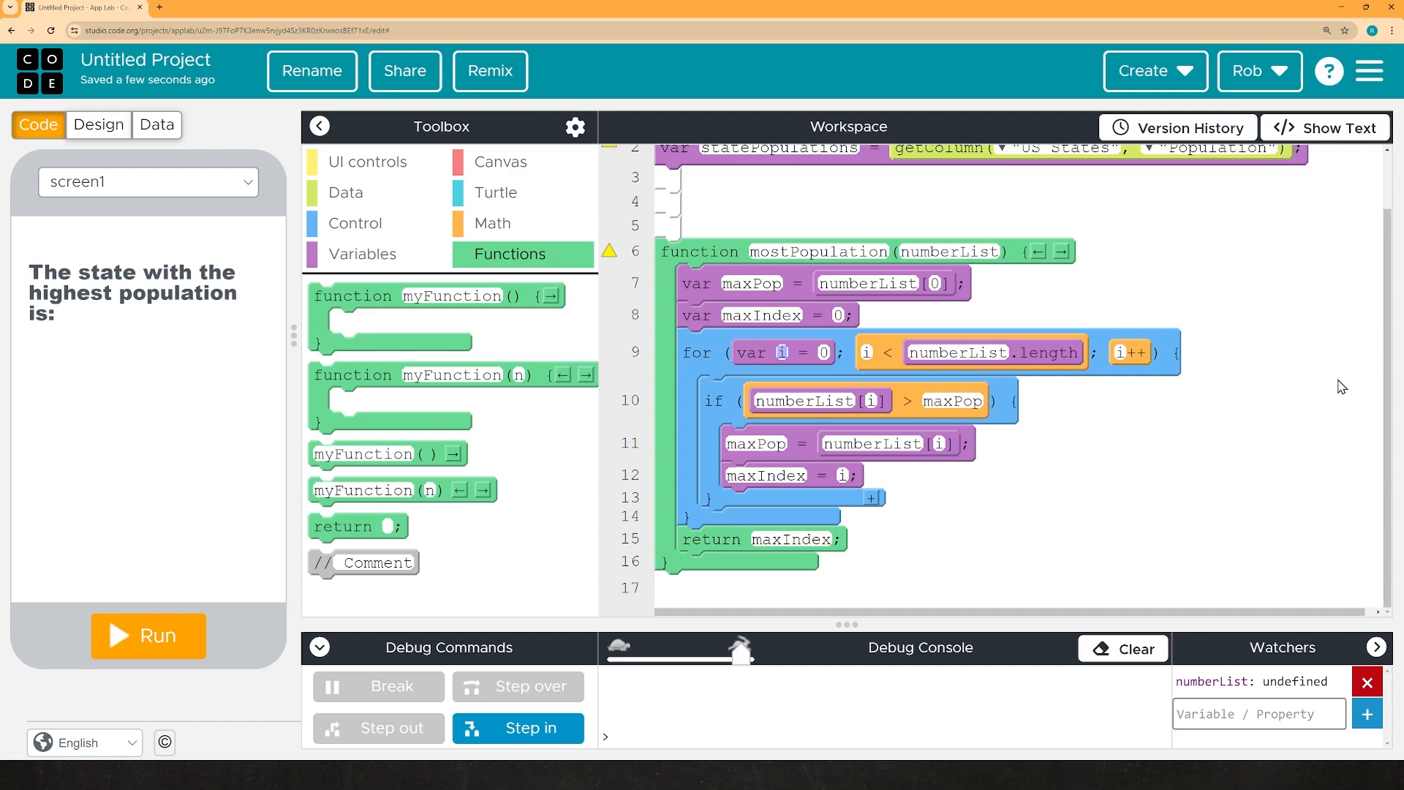
mouse_move(1168, 441)
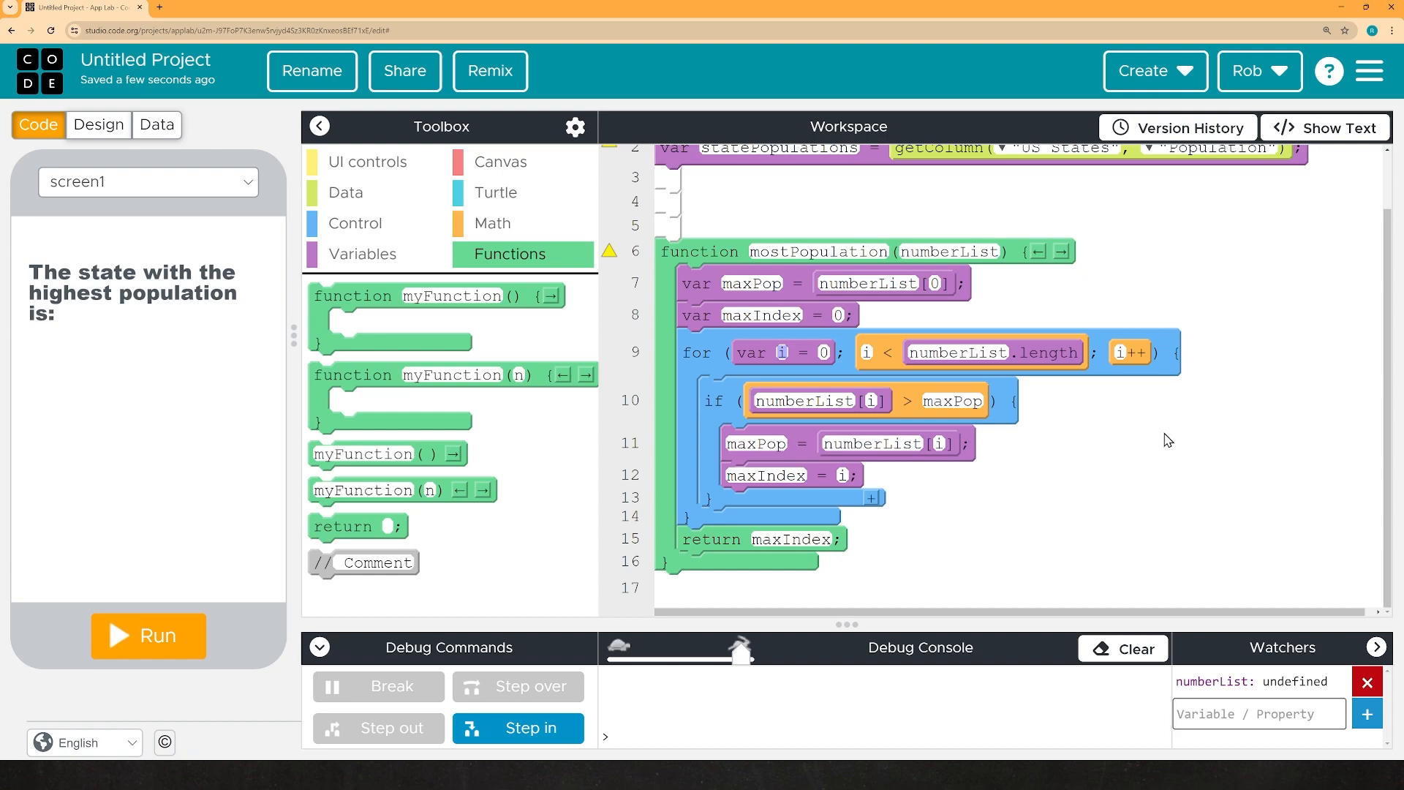
mouse_move(1378, 648)
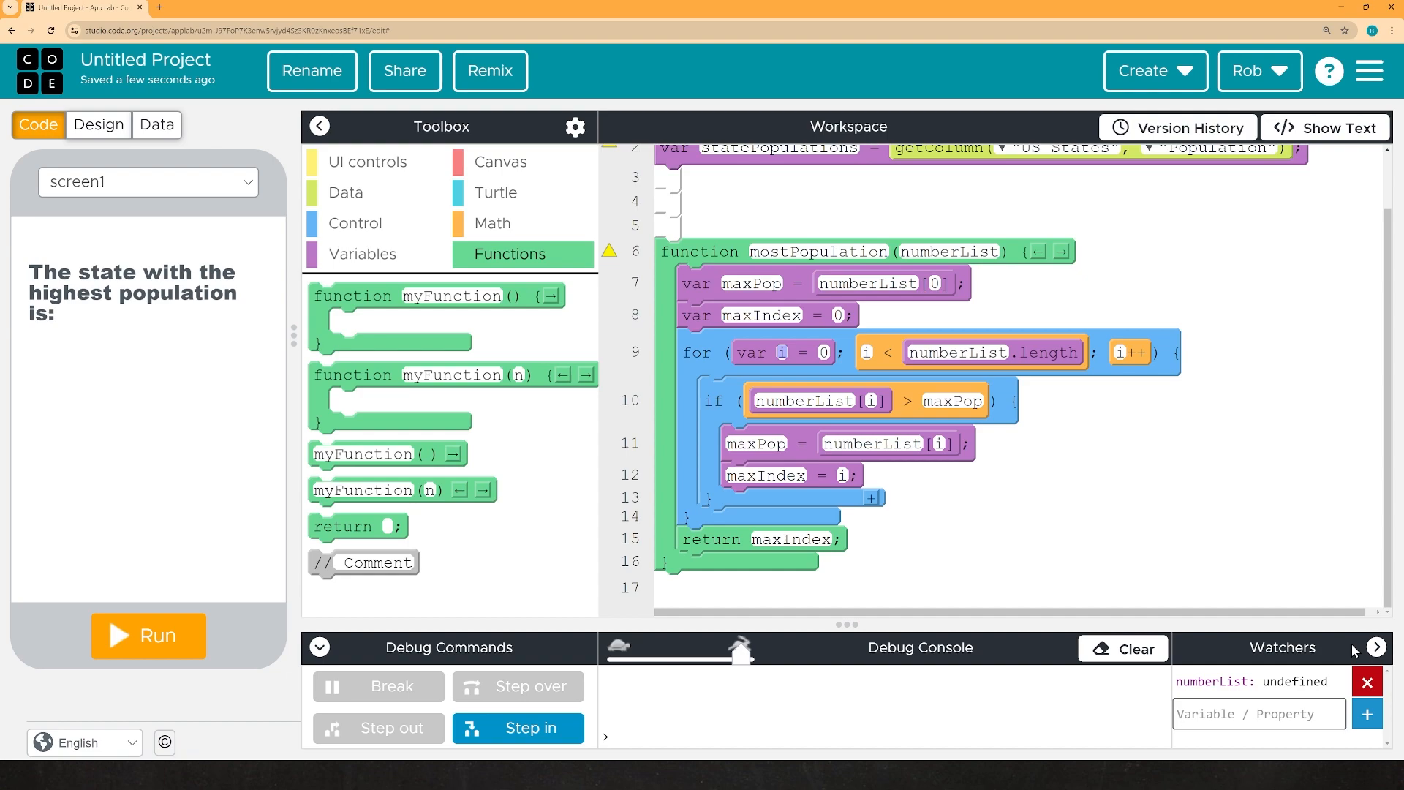
Toggle the editor between text and block view, leaving the finished function unchanged
click(1329, 127)
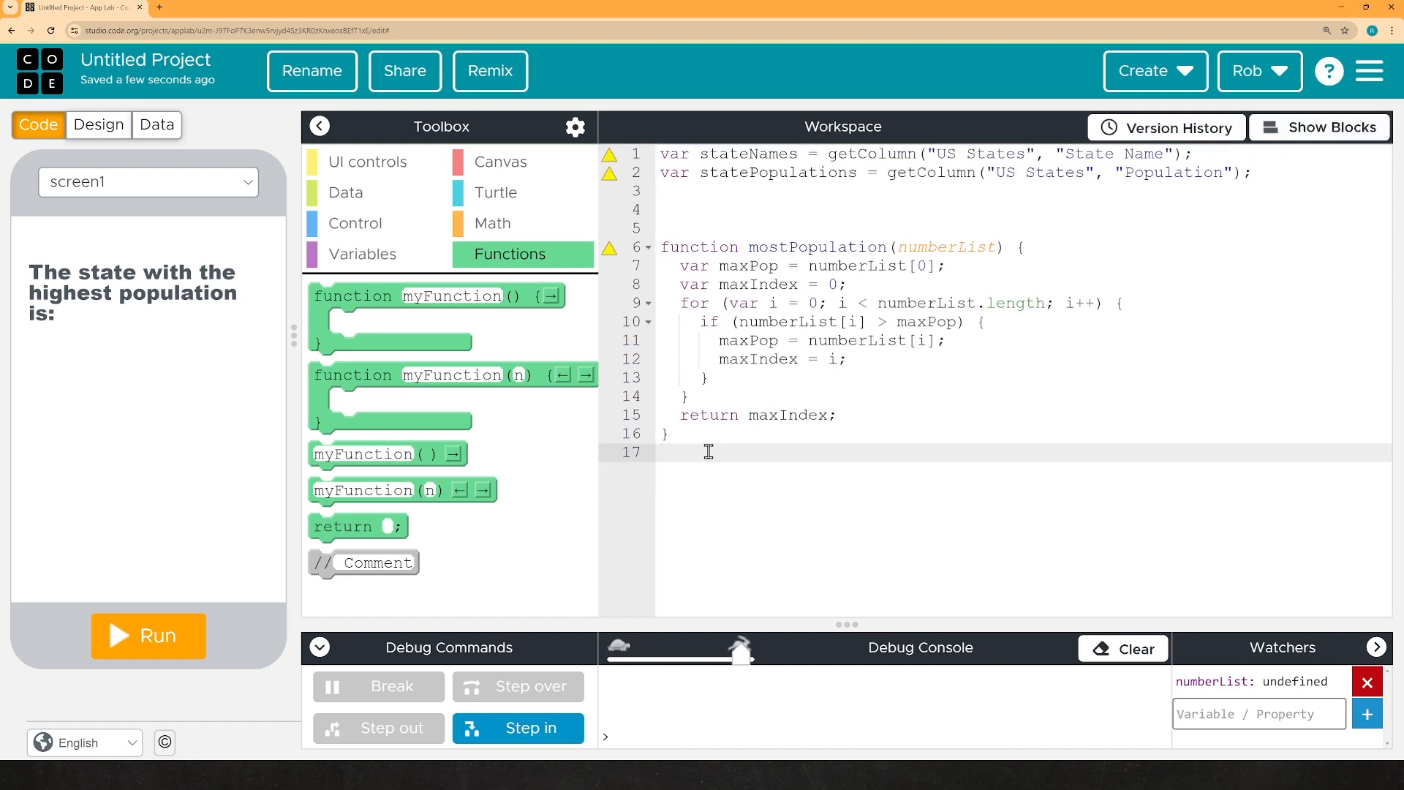
click(1318, 127)
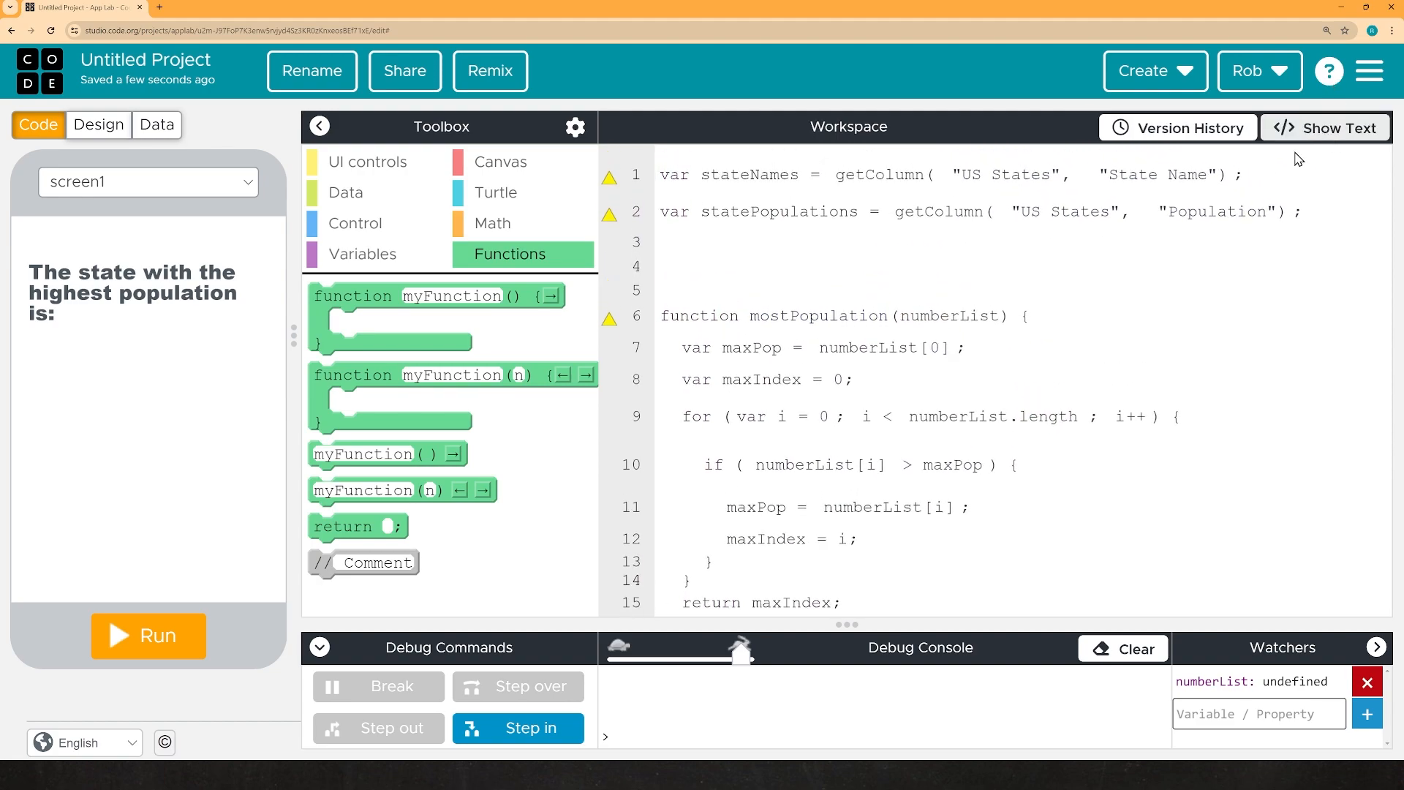
click(1323, 129)
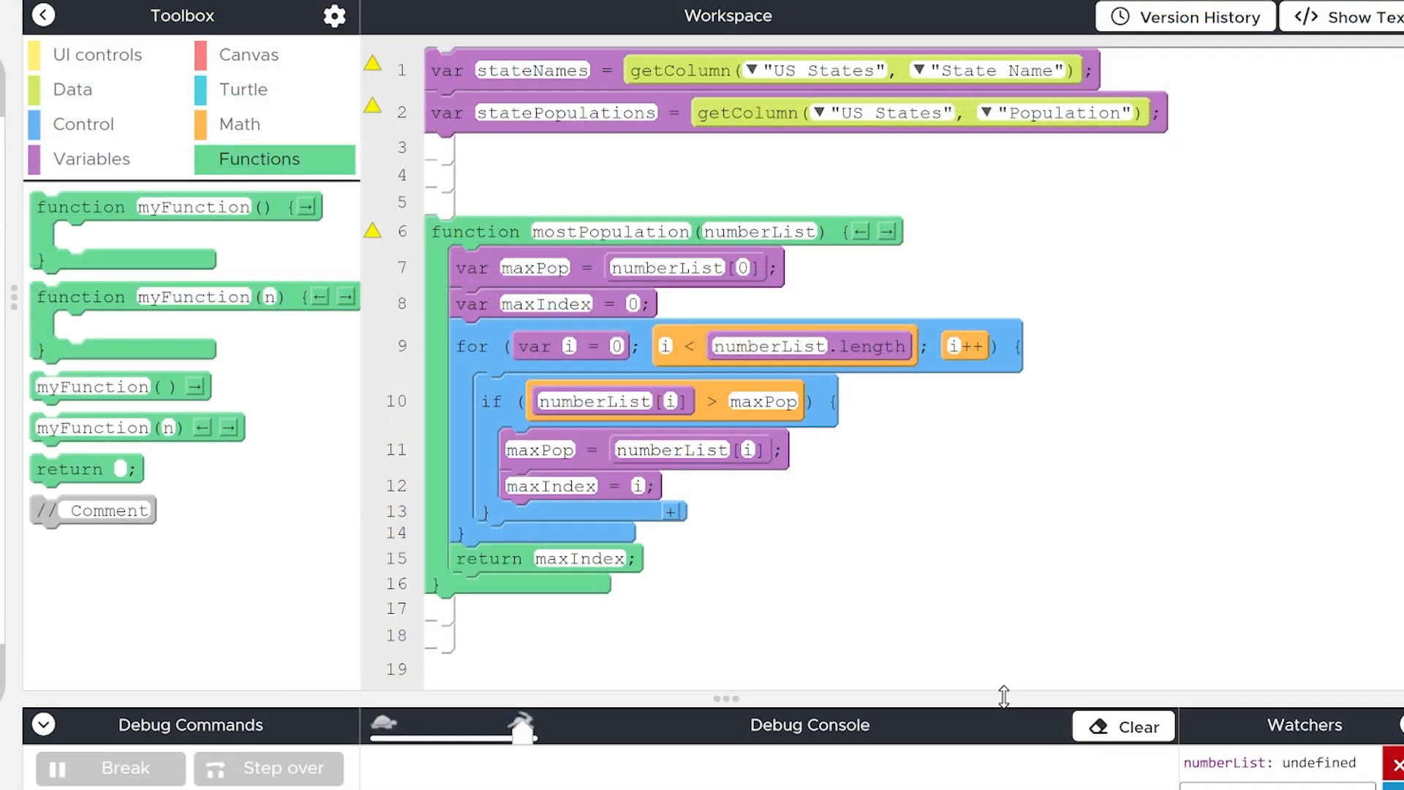
mouse_move(201, 262)
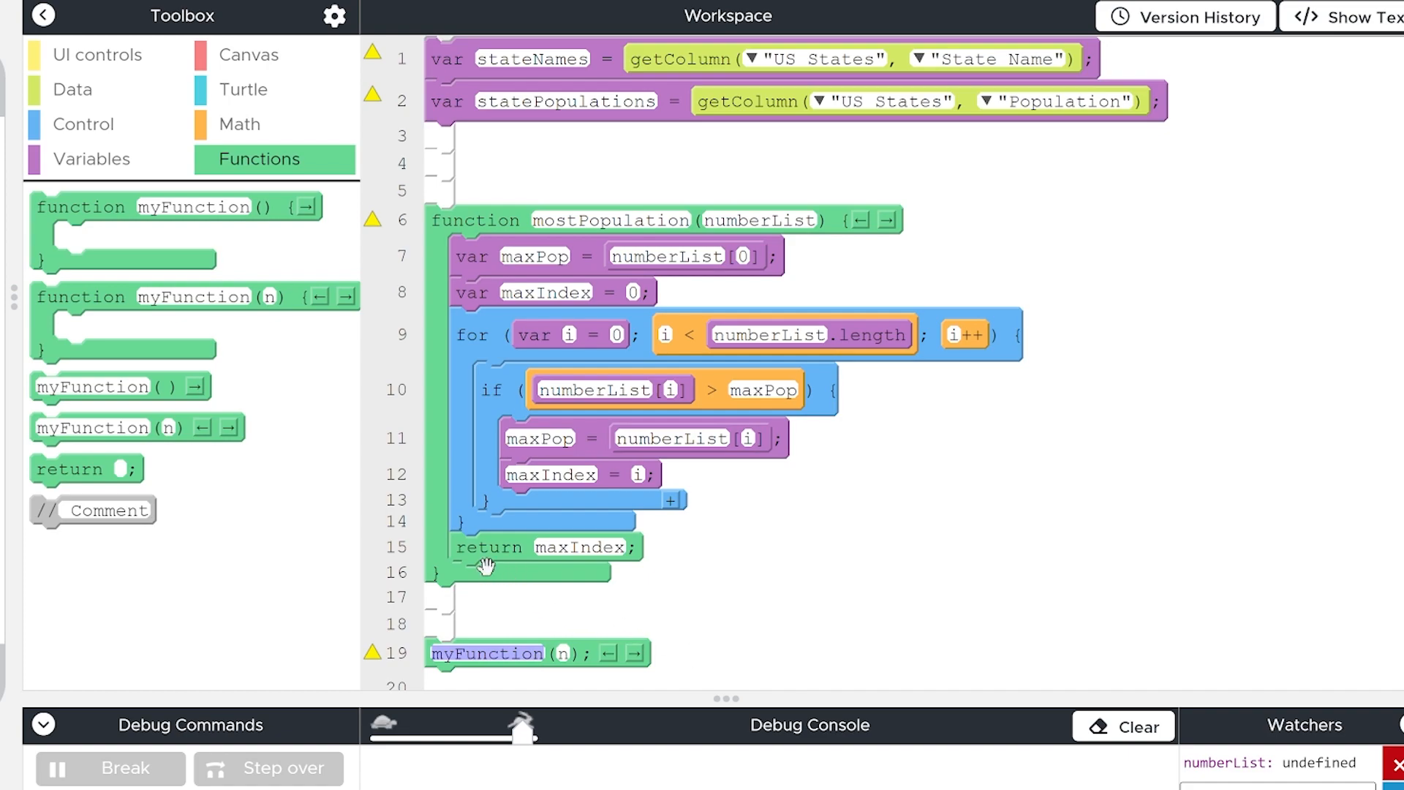
mouse_move(657, 719)
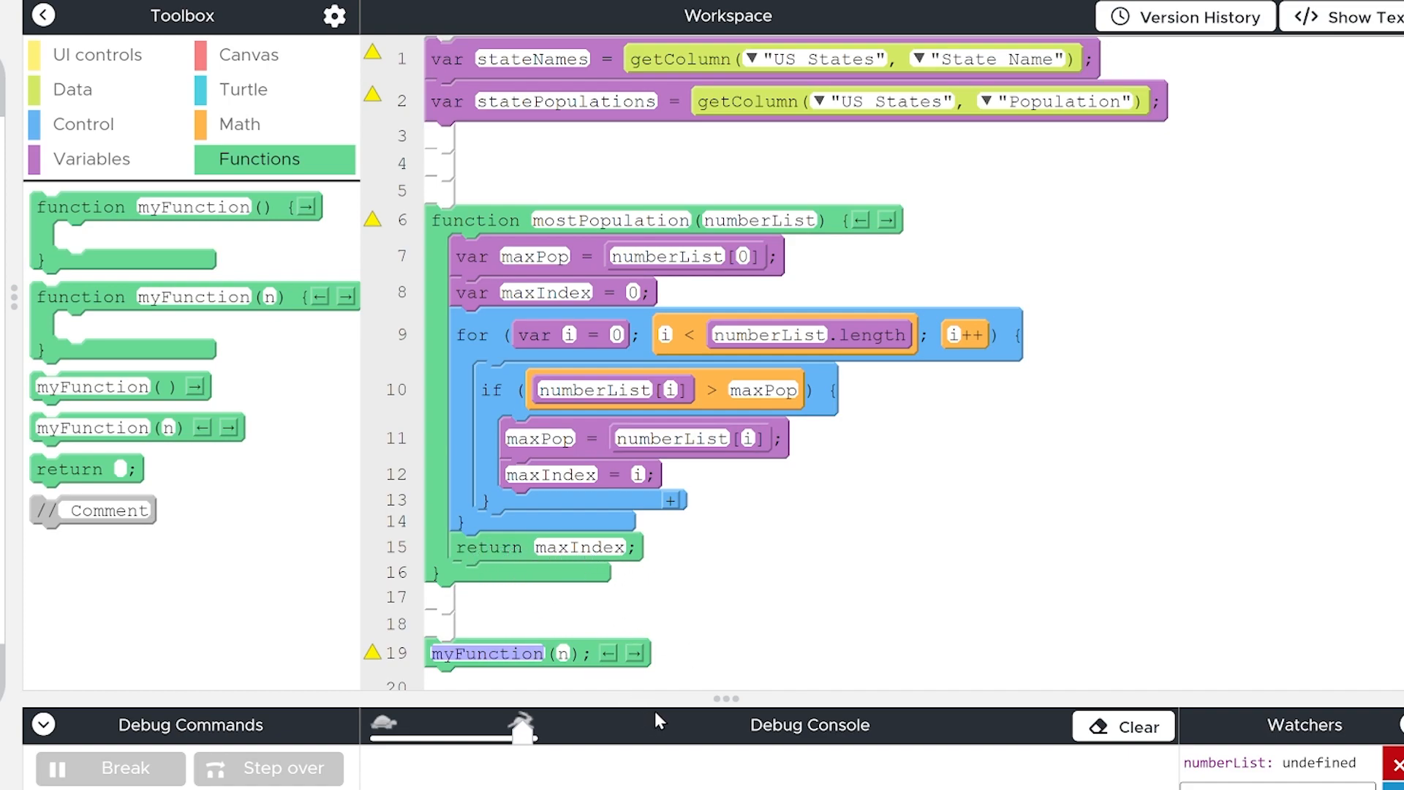
mouse_move(589, 644)
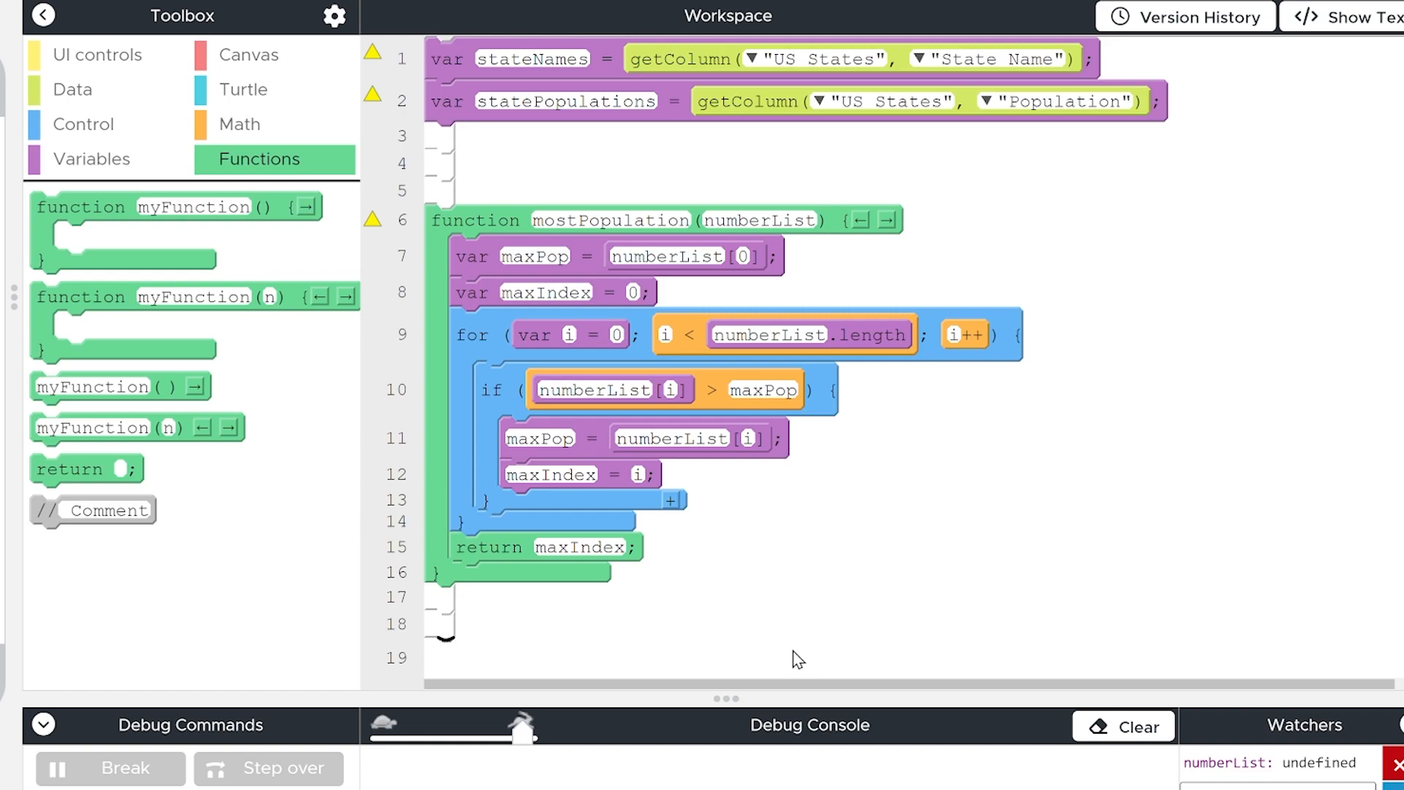
mouse_move(81, 167)
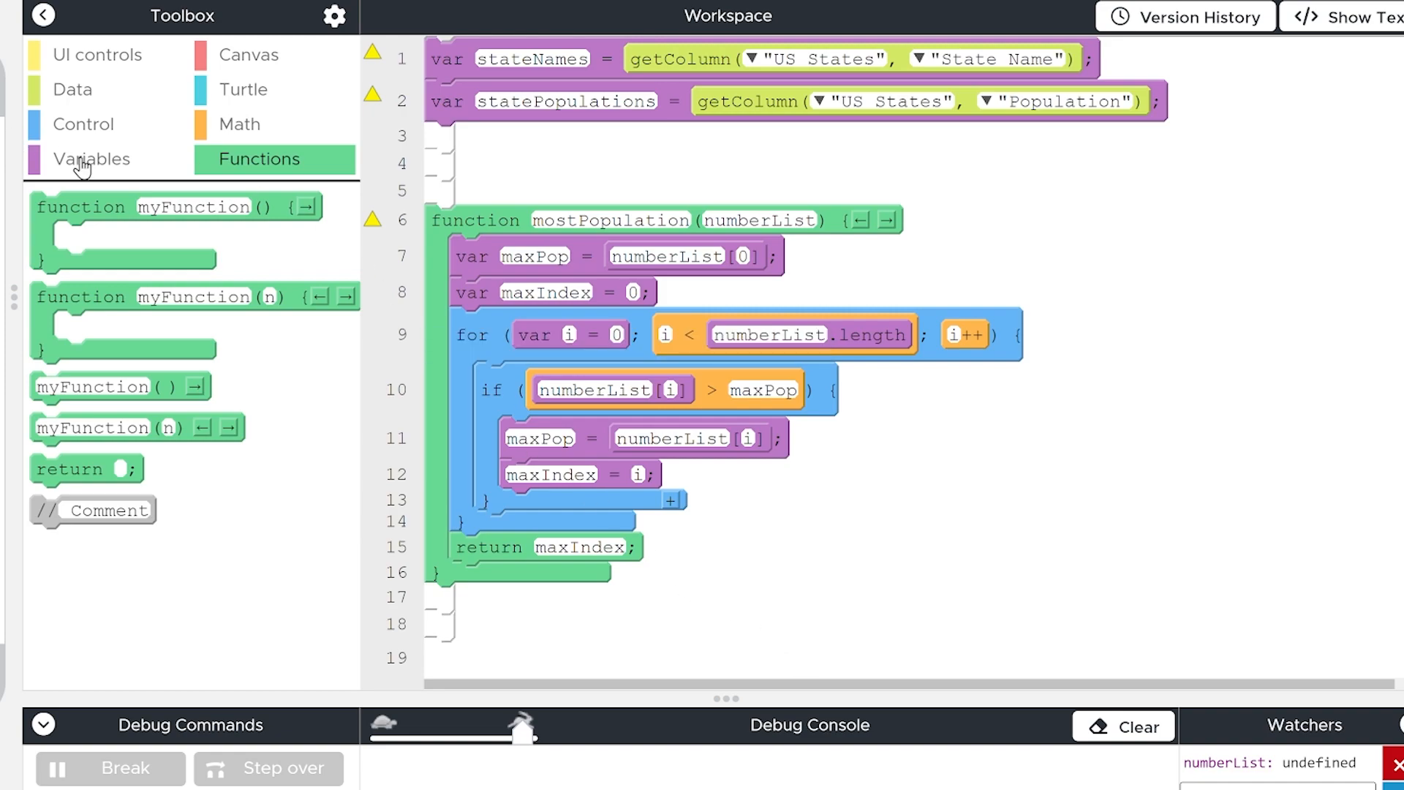
Declare var index = mostPopulation(statePopulations) on line 19 below the function
click(91, 158)
text(index)
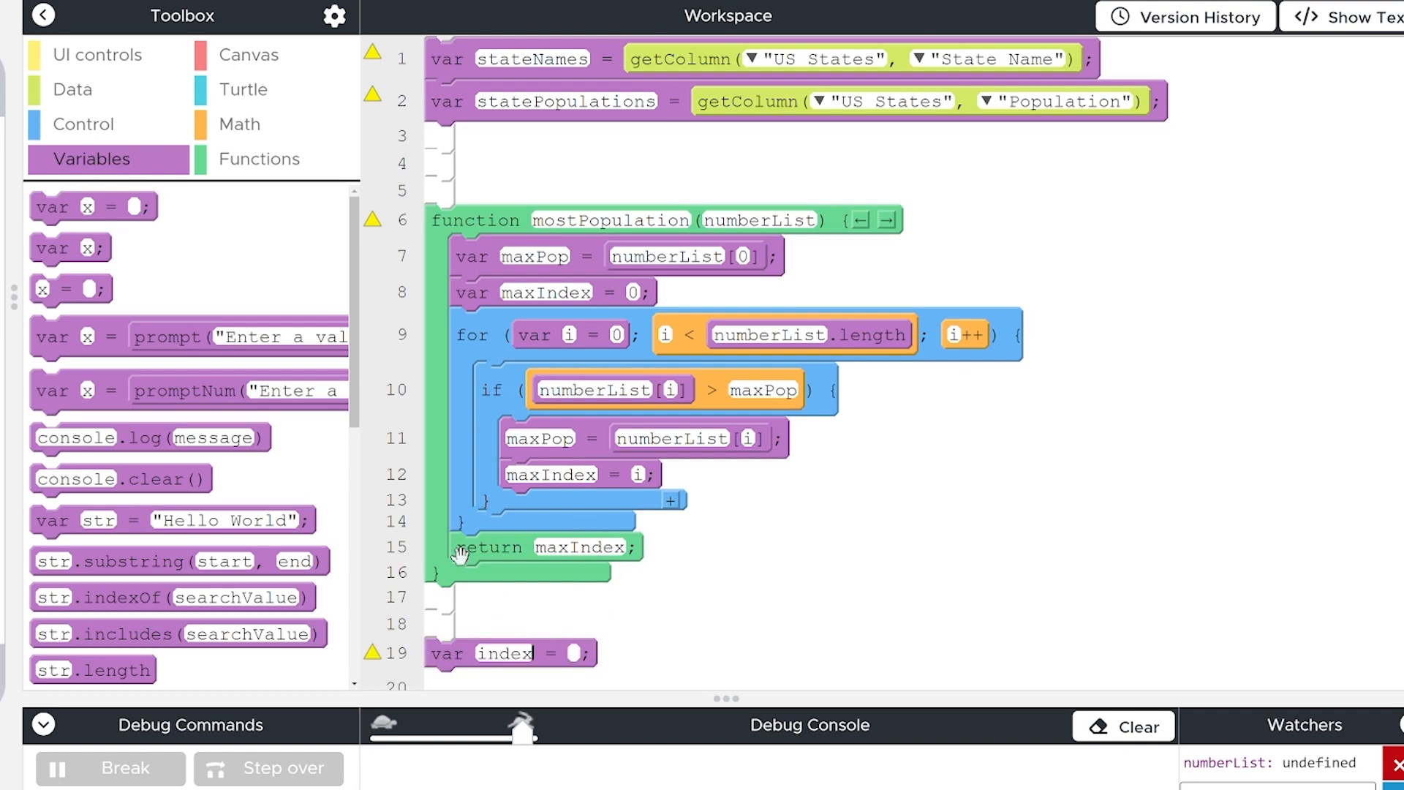
mouse_move(609, 303)
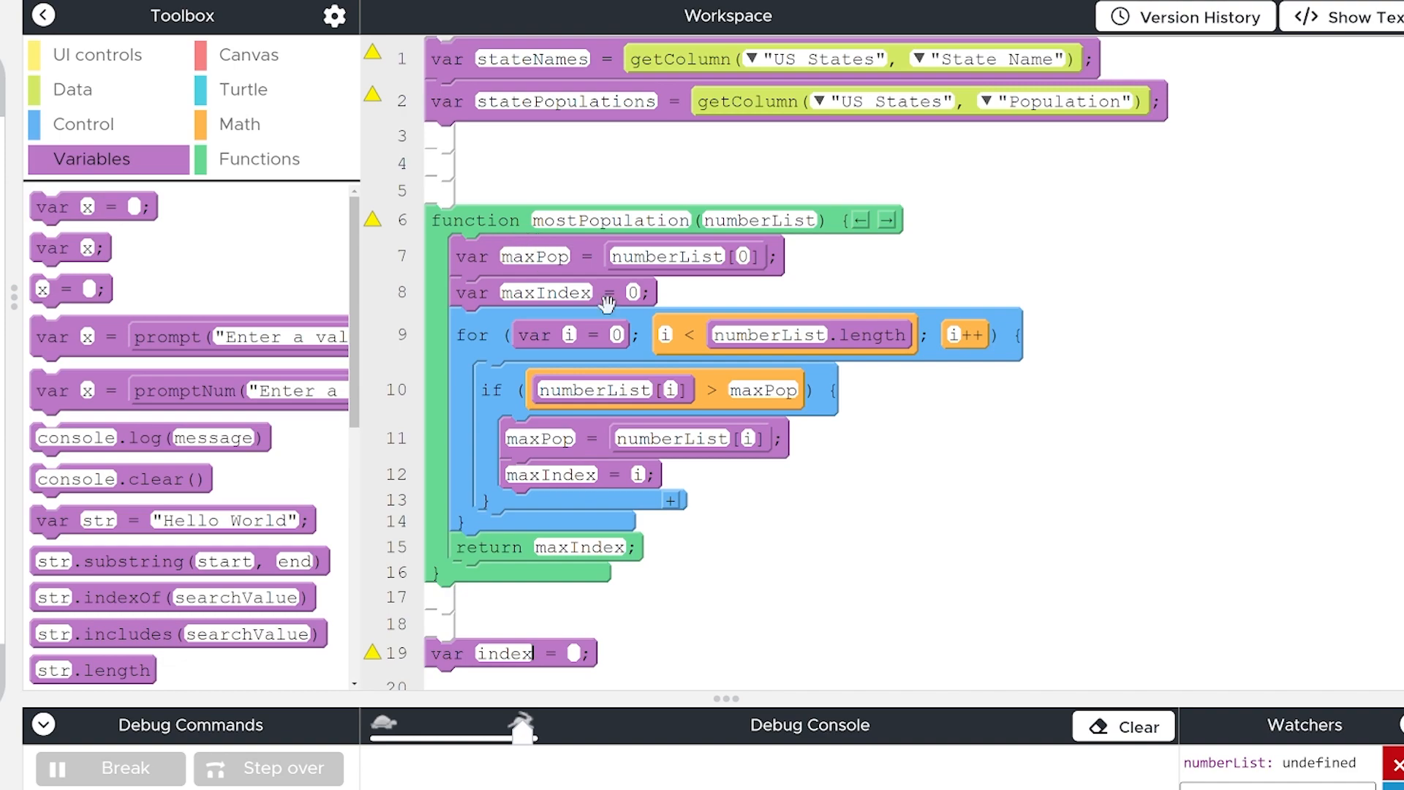
click(259, 158)
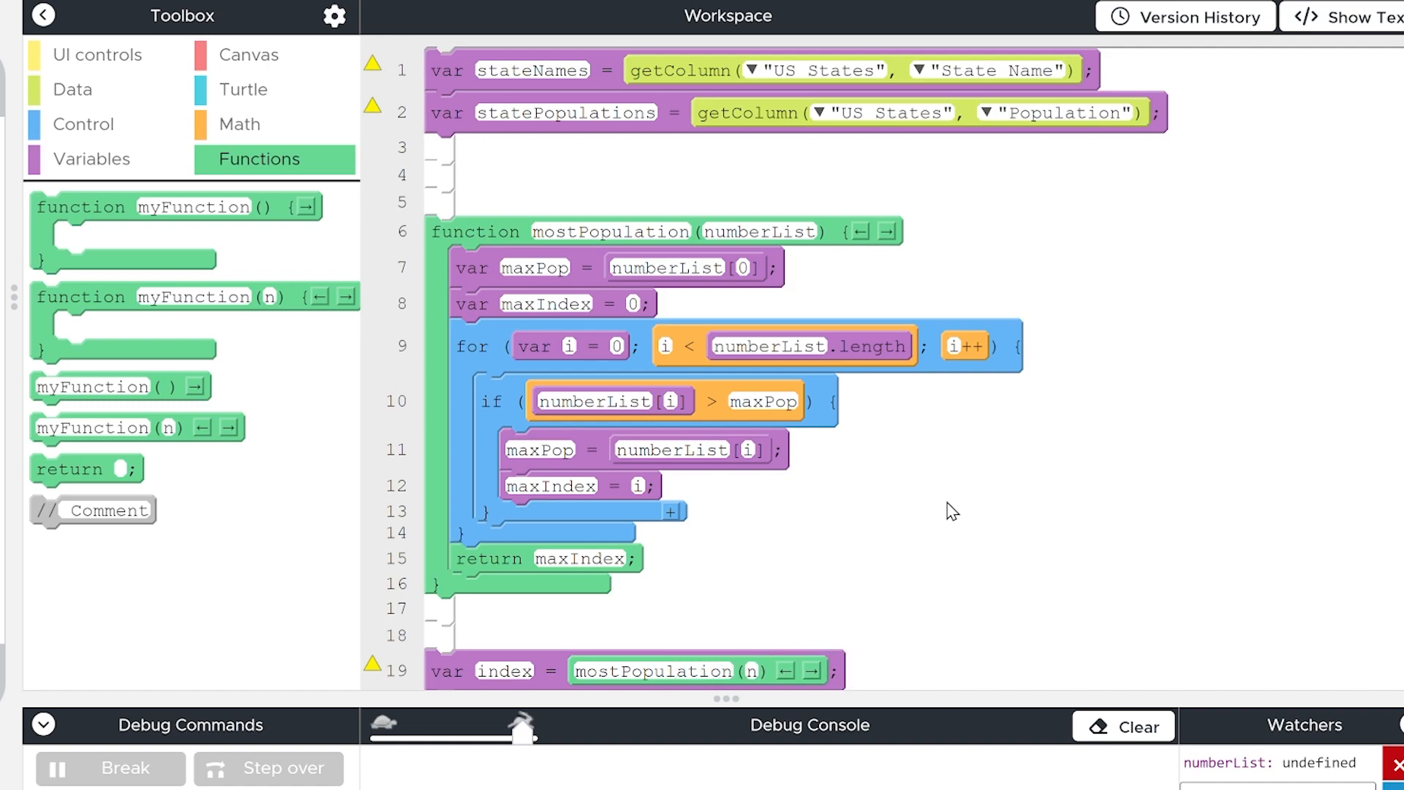
click(750, 672)
text(statePopulations)
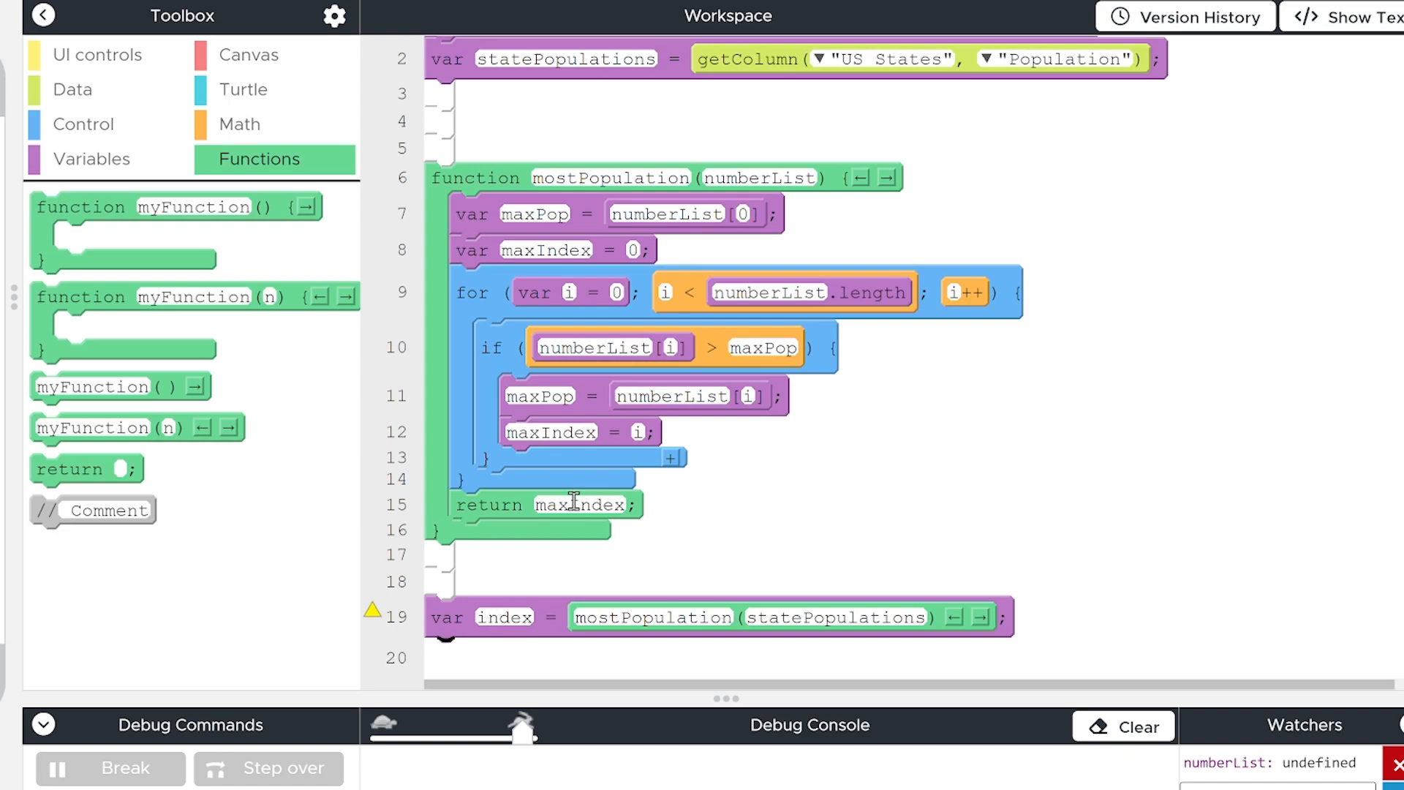
mouse_move(1158, 426)
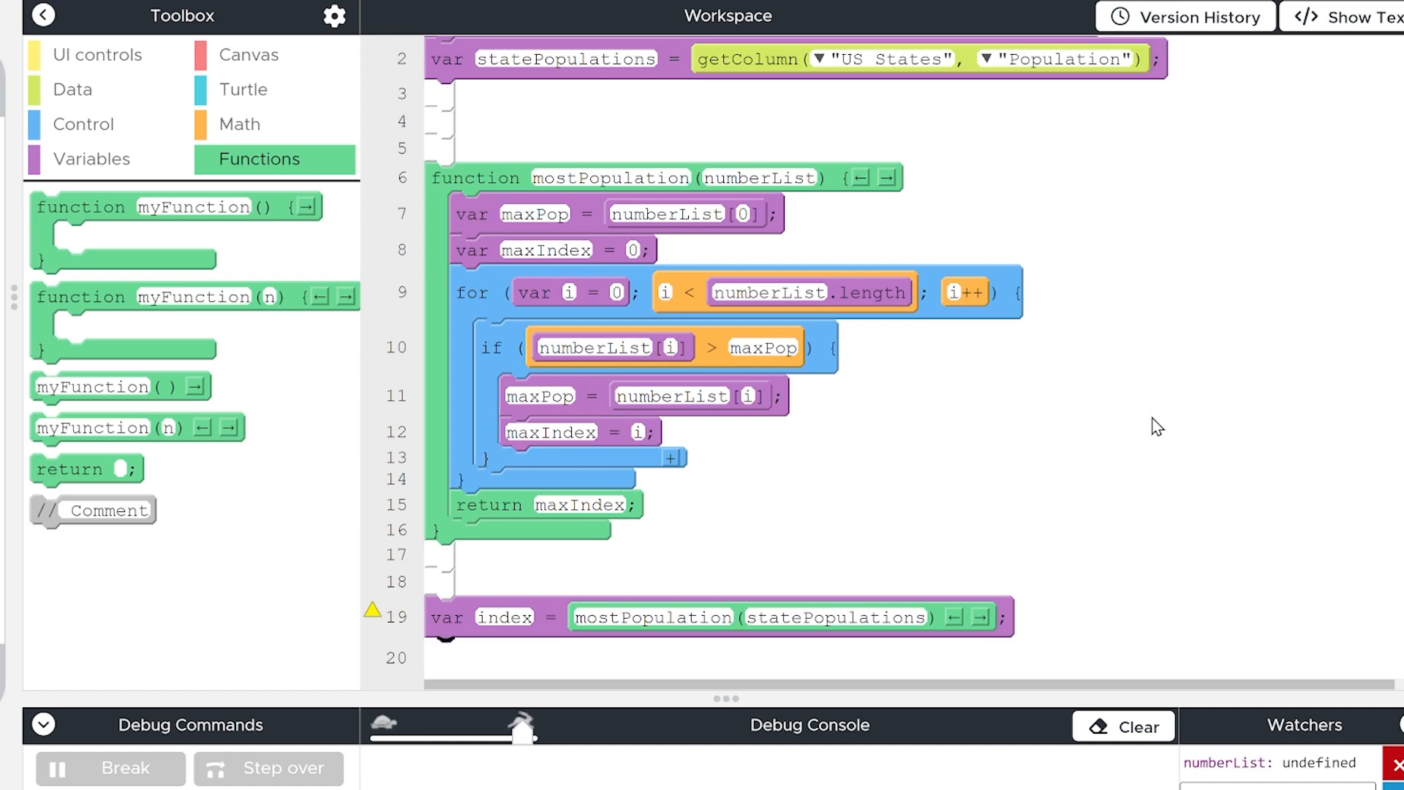
click(96, 54)
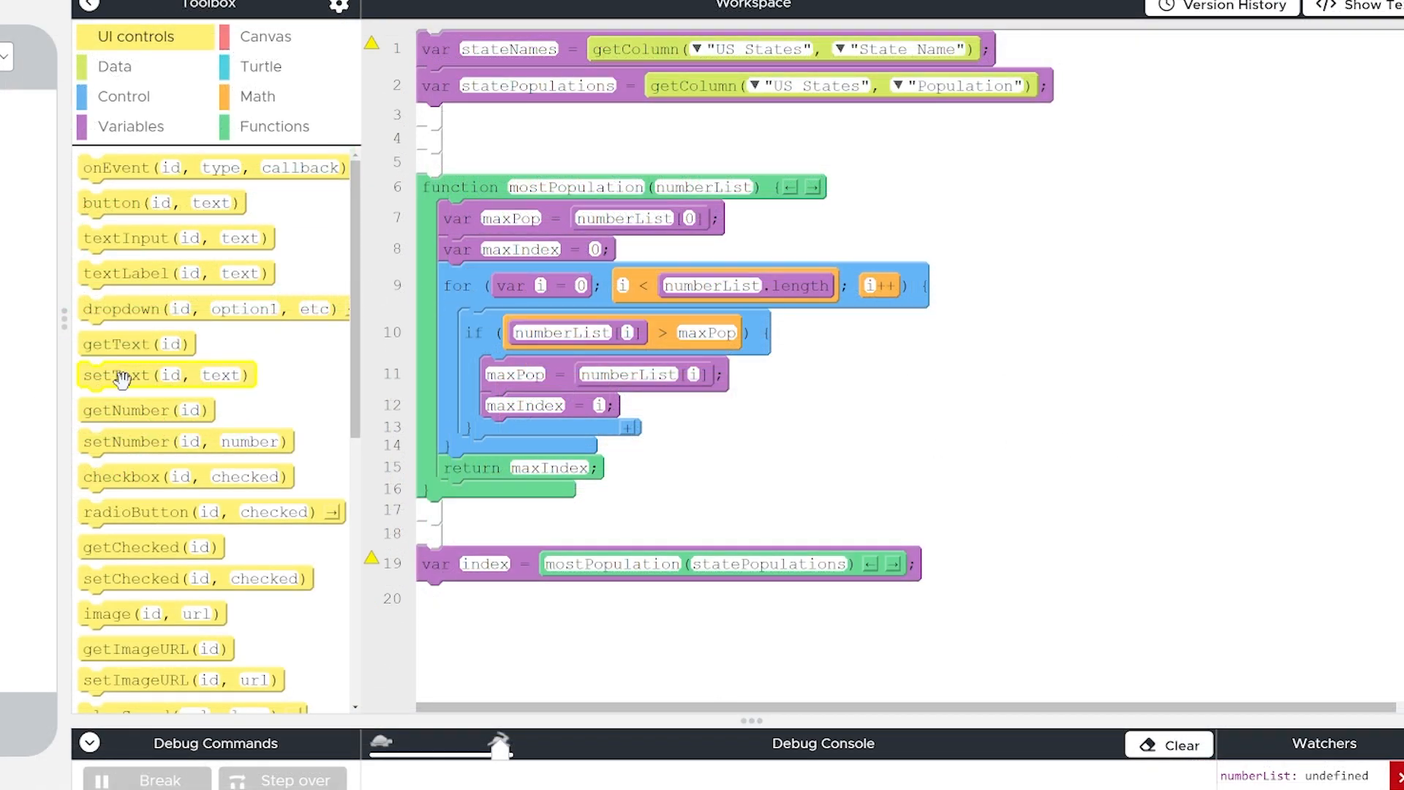
Set populationOutput's text to "The state with the highest population is " + stateNames[index] + "."
click(165, 374)
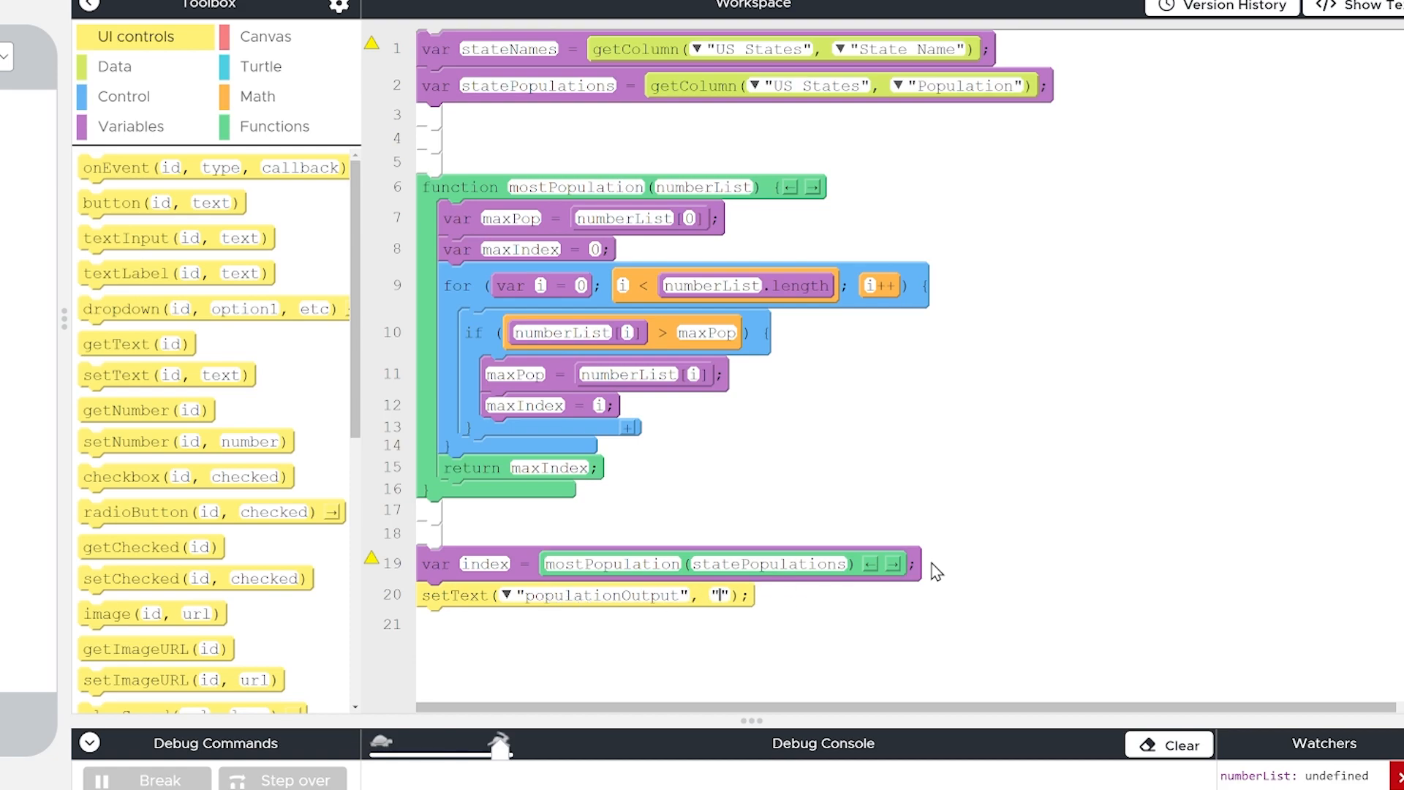
text(The state with)
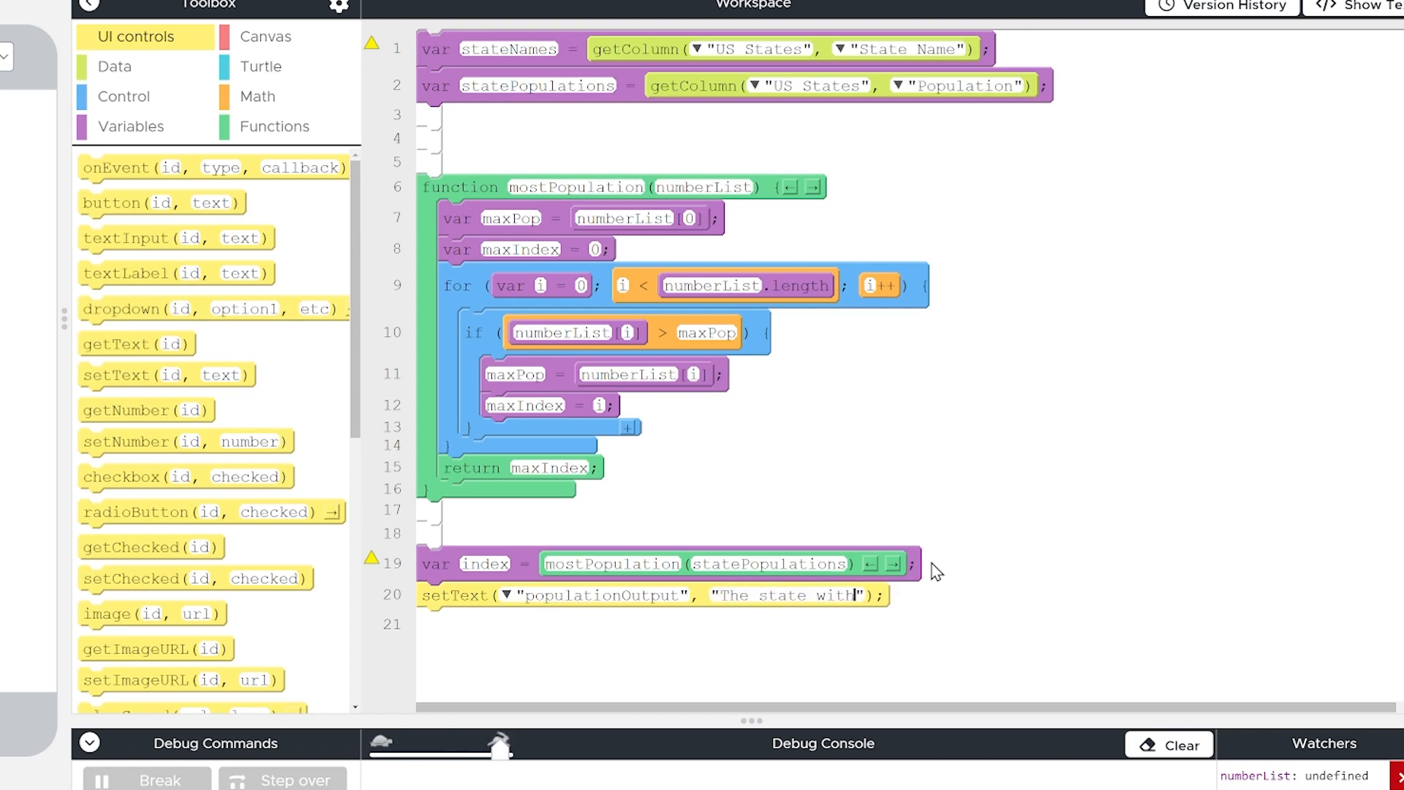
text(the highest population is)
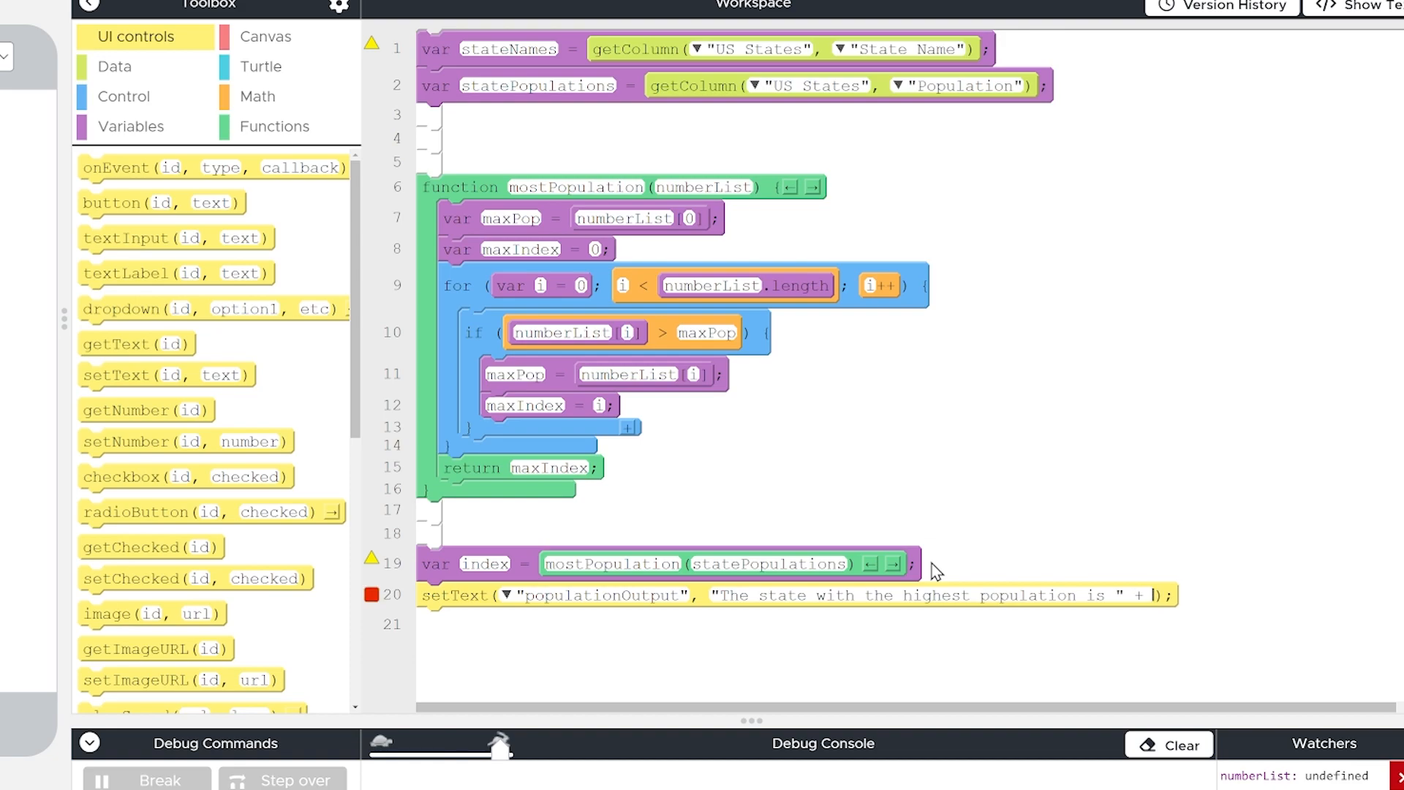
mouse_move(576, 519)
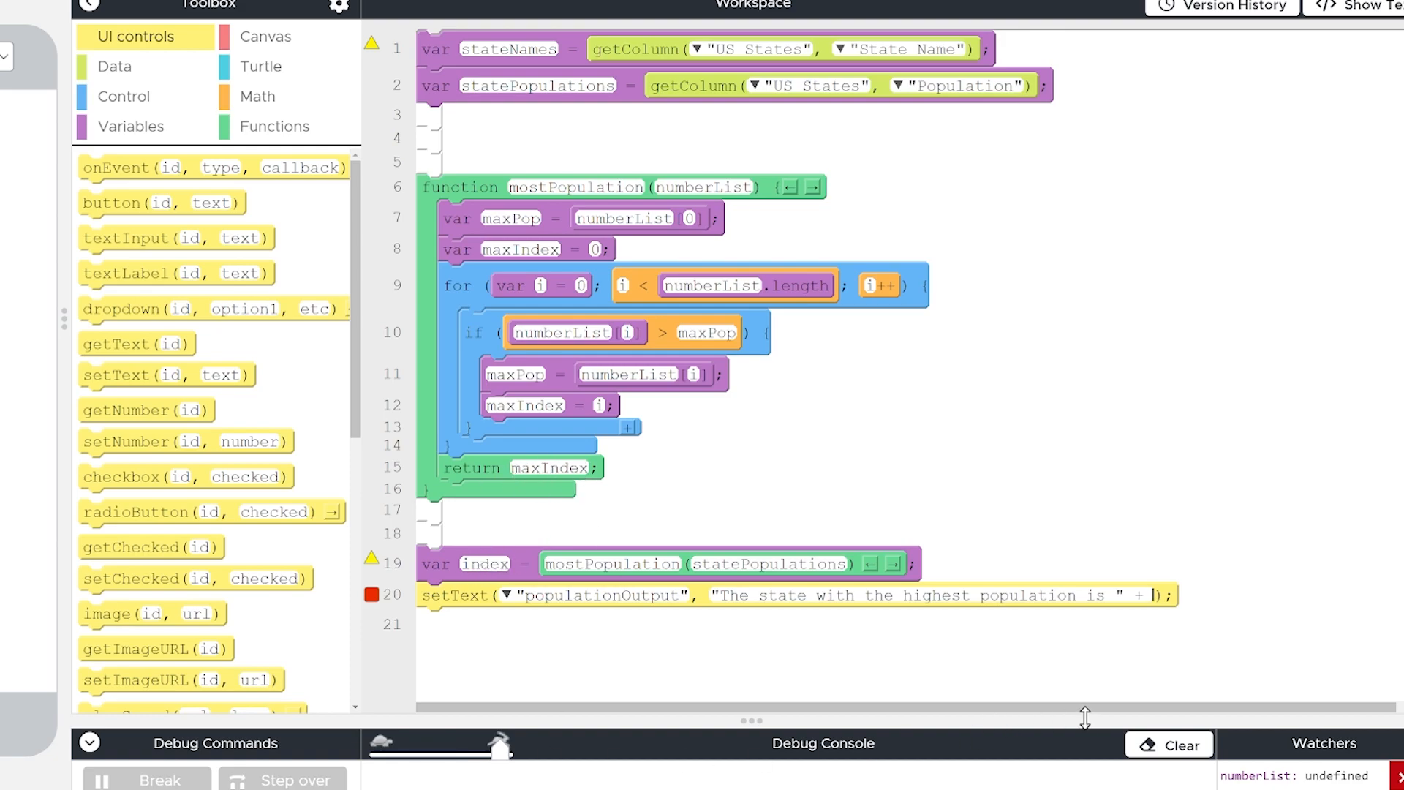
text(stateNames[index)
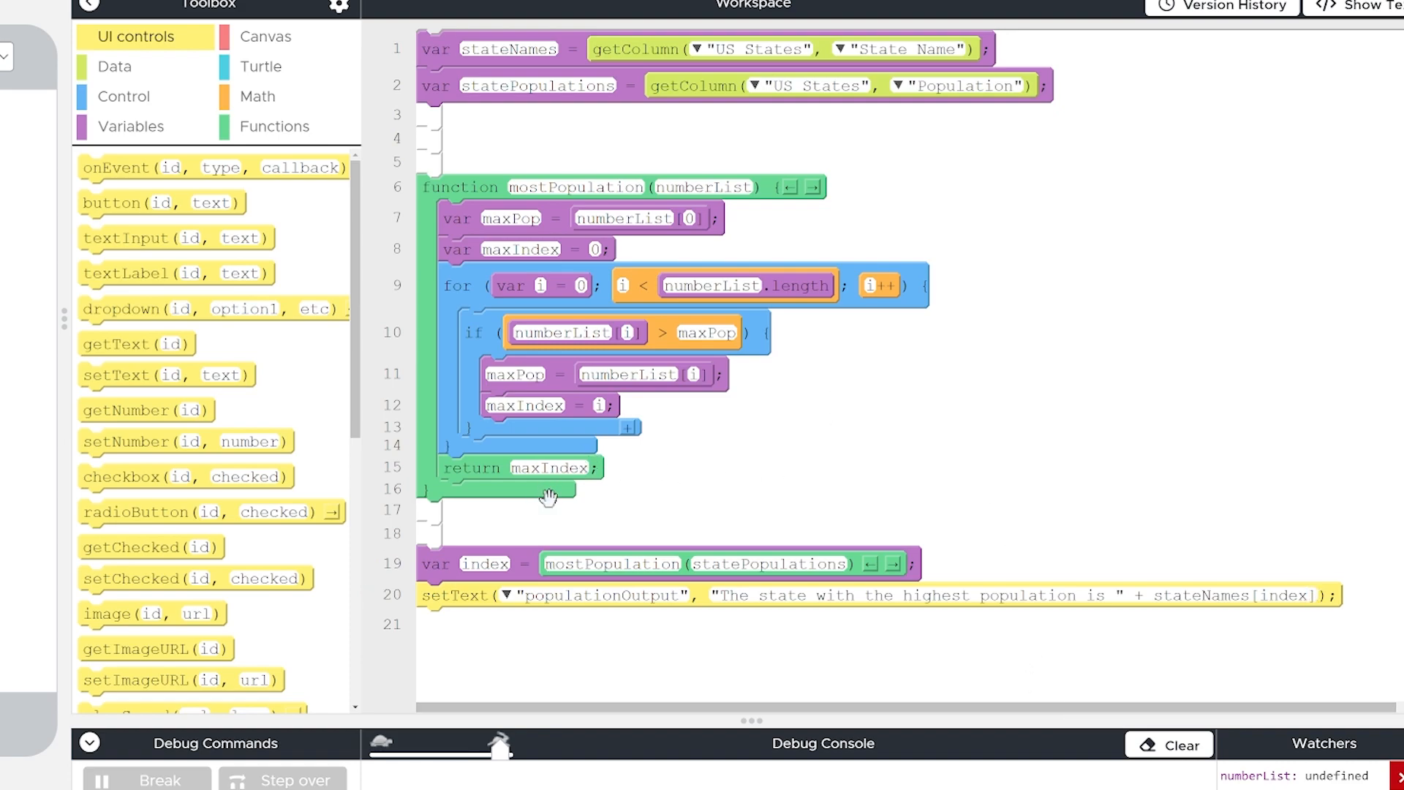
mouse_move(501, 566)
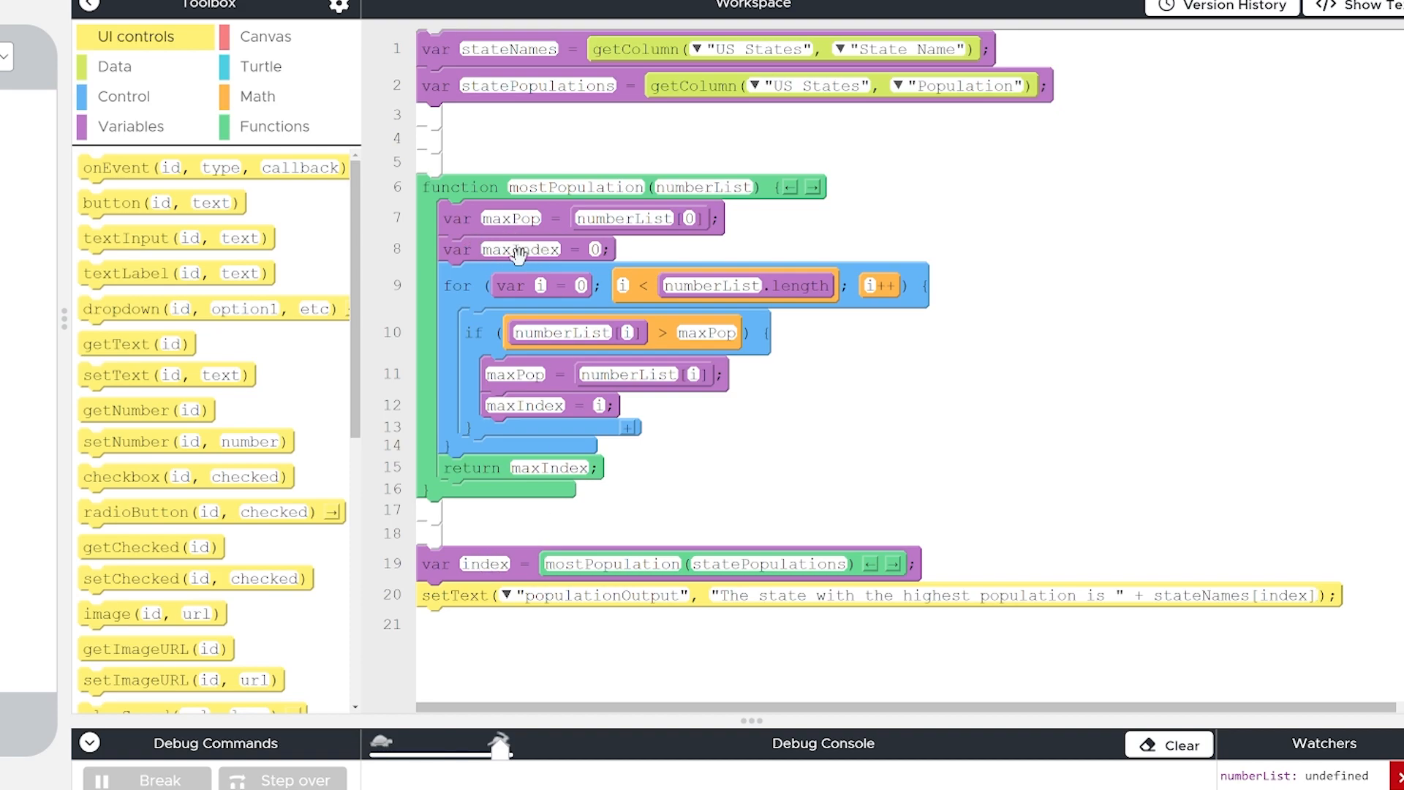
mouse_move(480, 269)
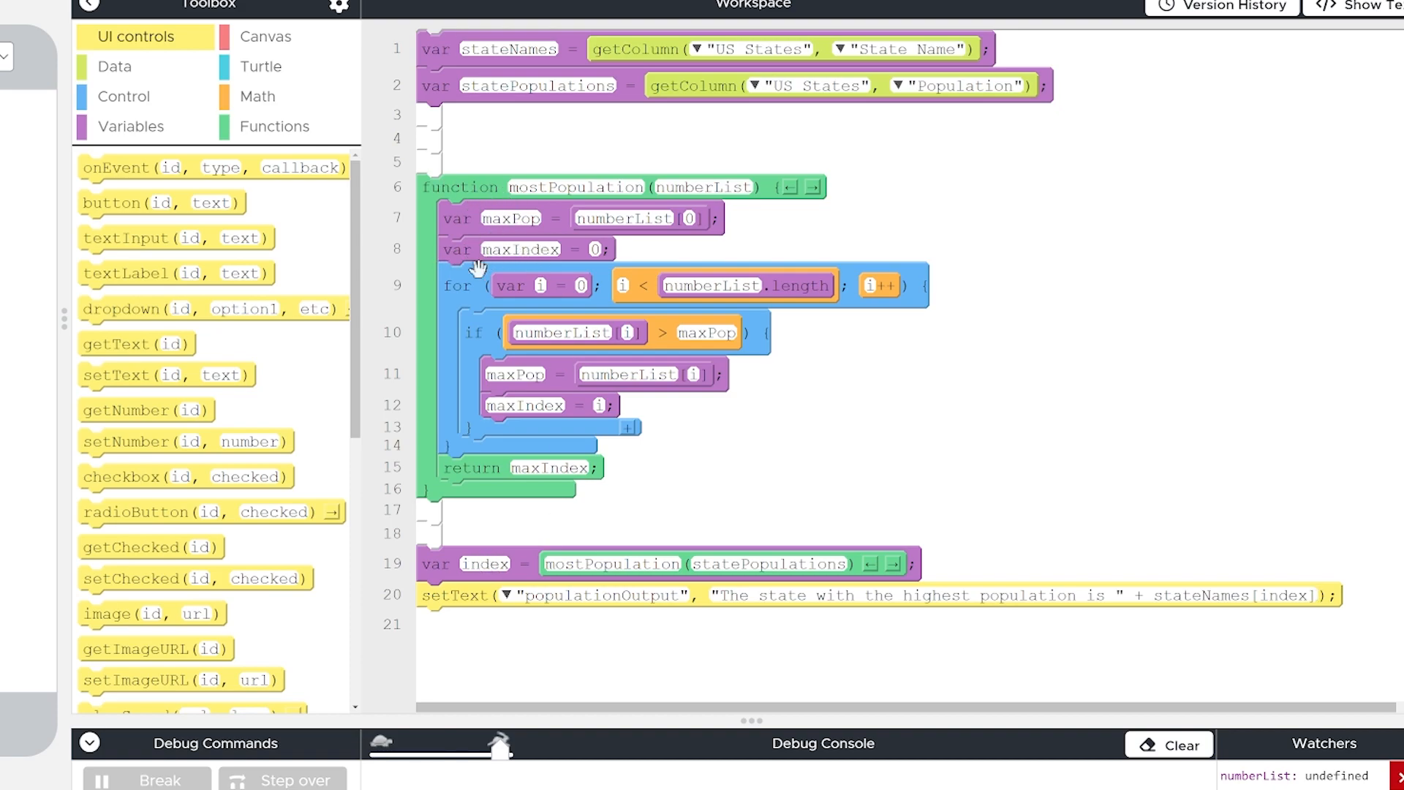
mouse_move(518, 254)
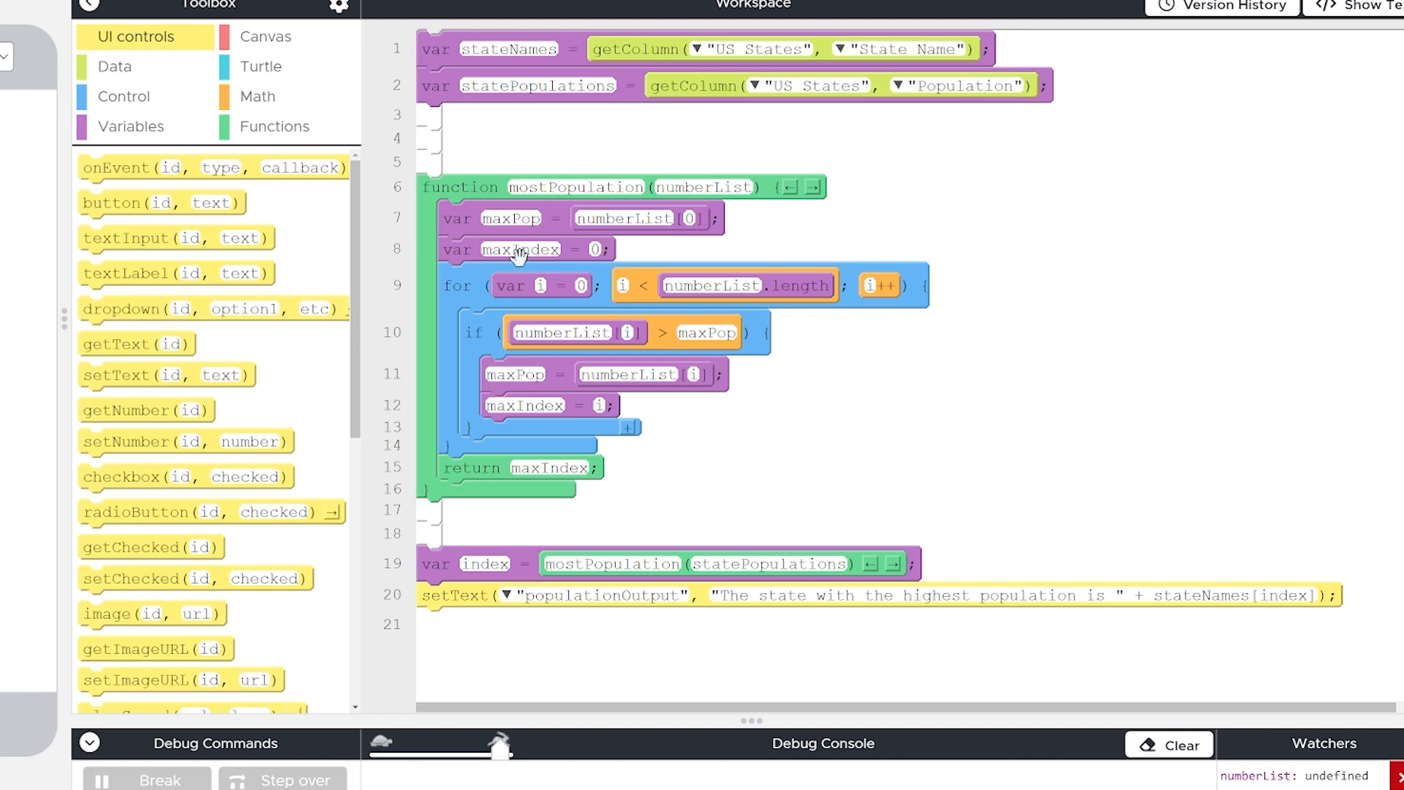
mouse_move(474, 566)
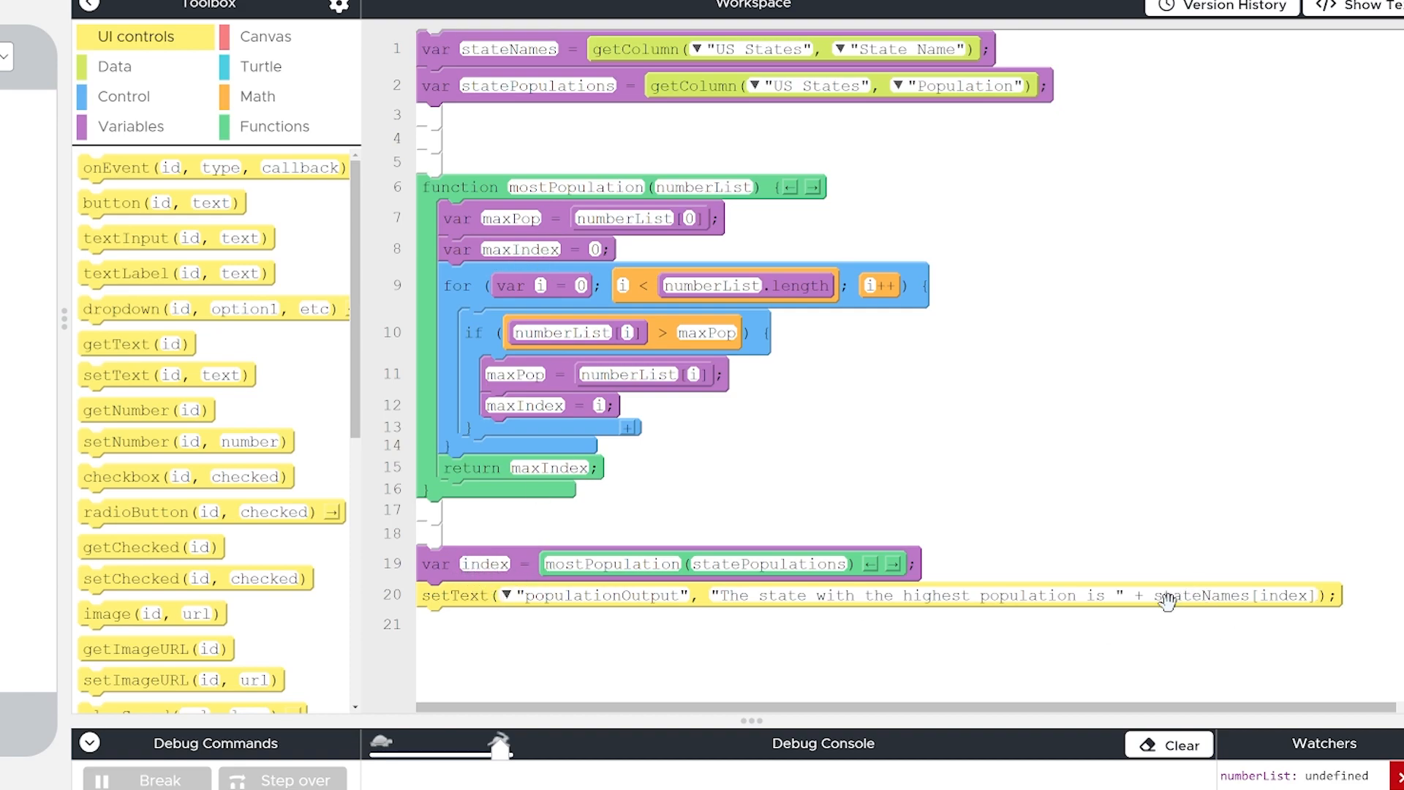
mouse_move(1311, 540)
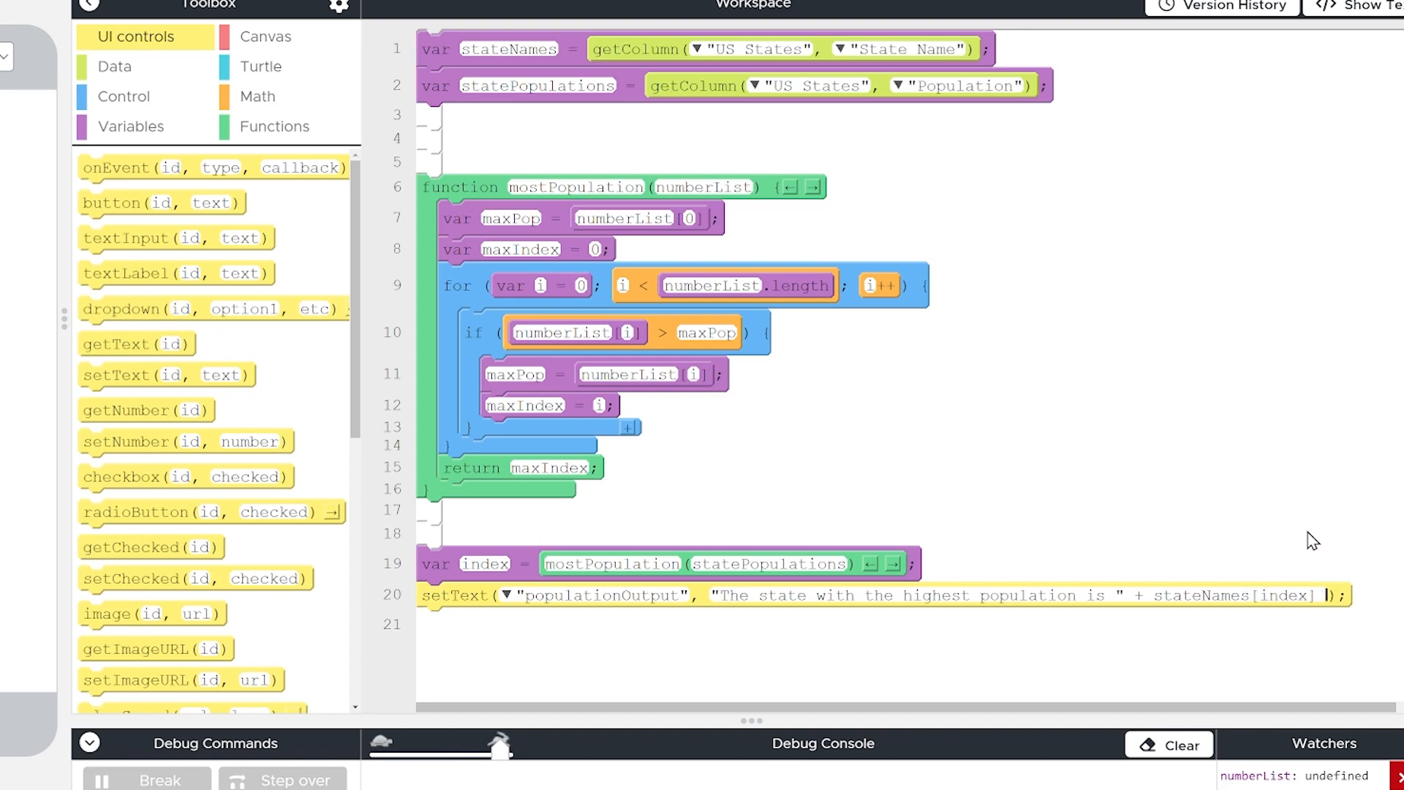
text(+ ".")
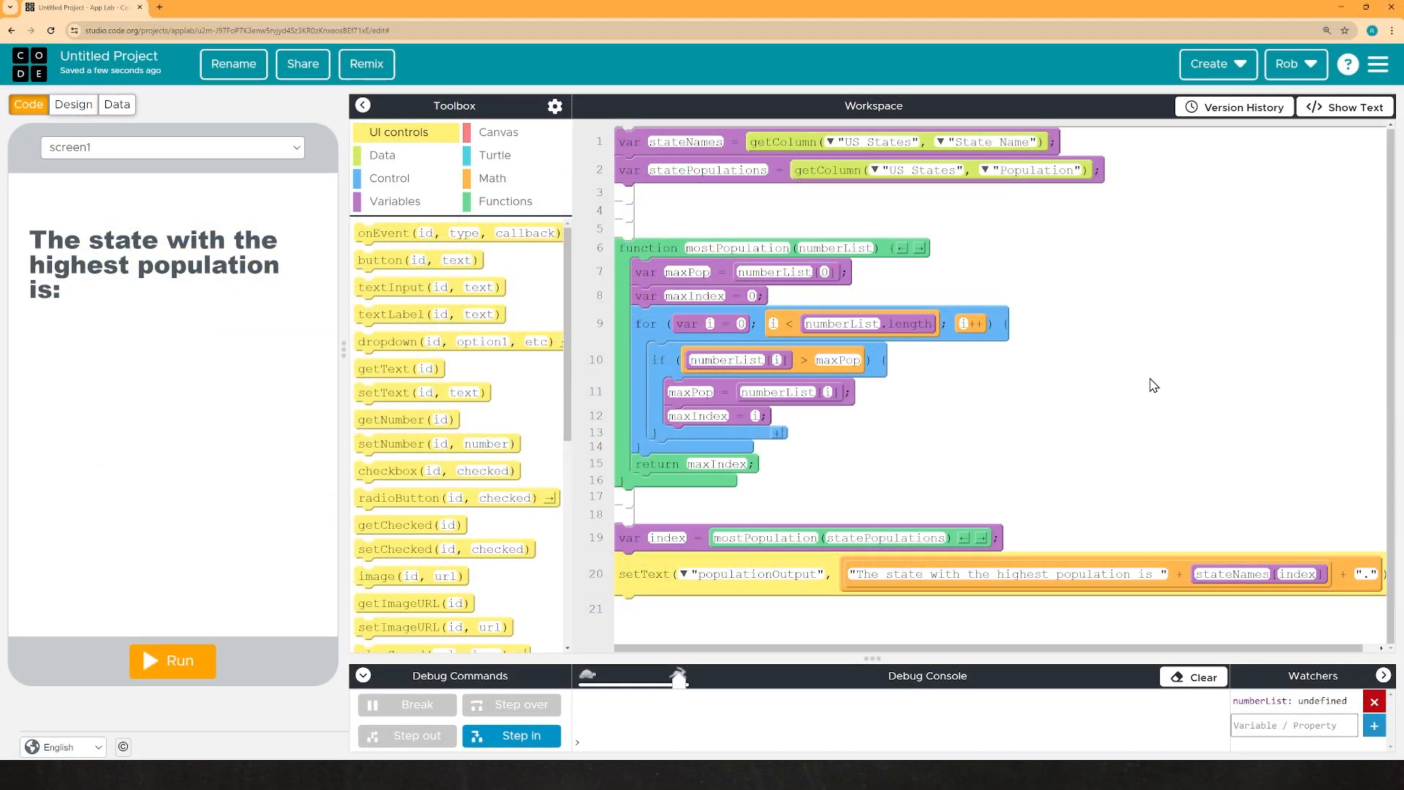
mouse_move(317, 654)
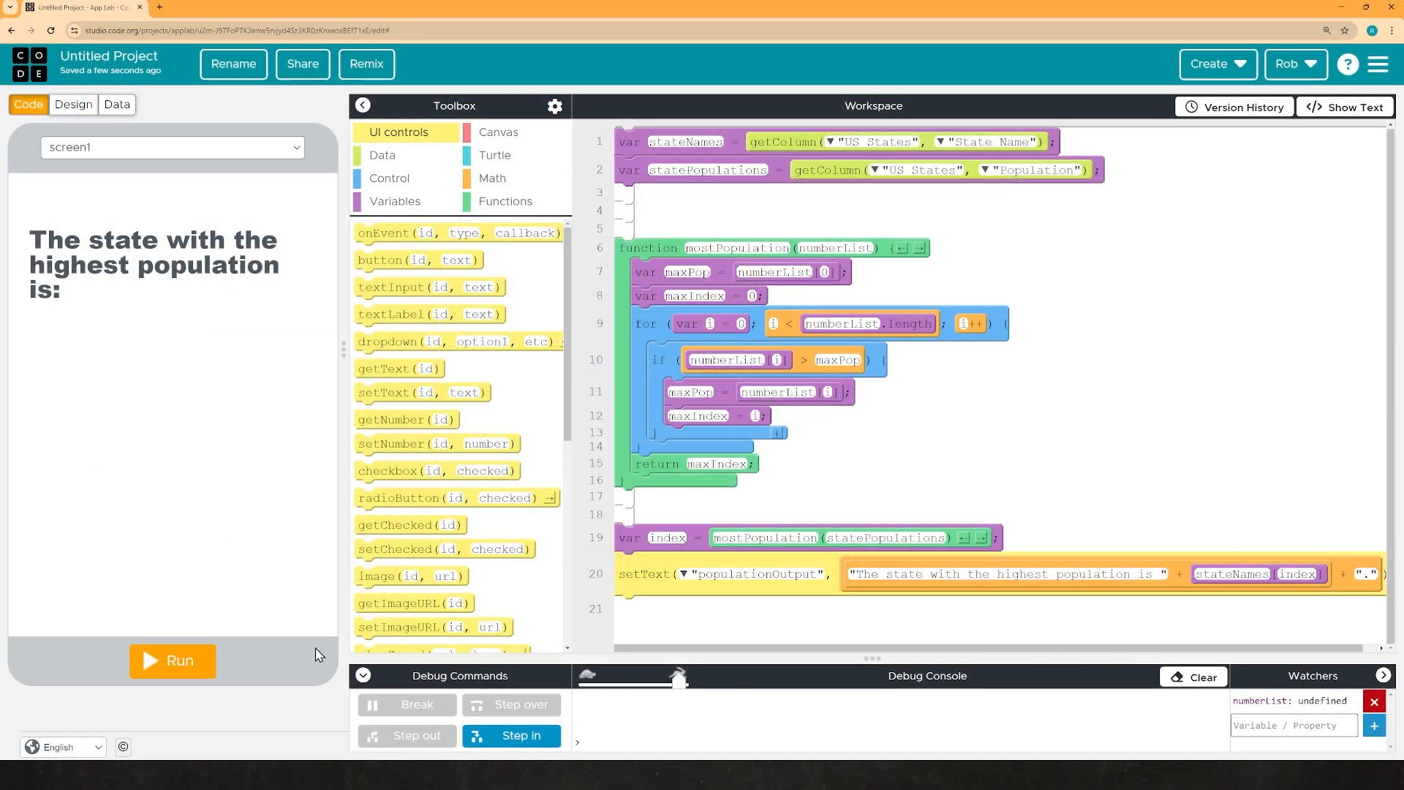
Run the app to see California reported, then reset it to the starting screen
click(173, 661)
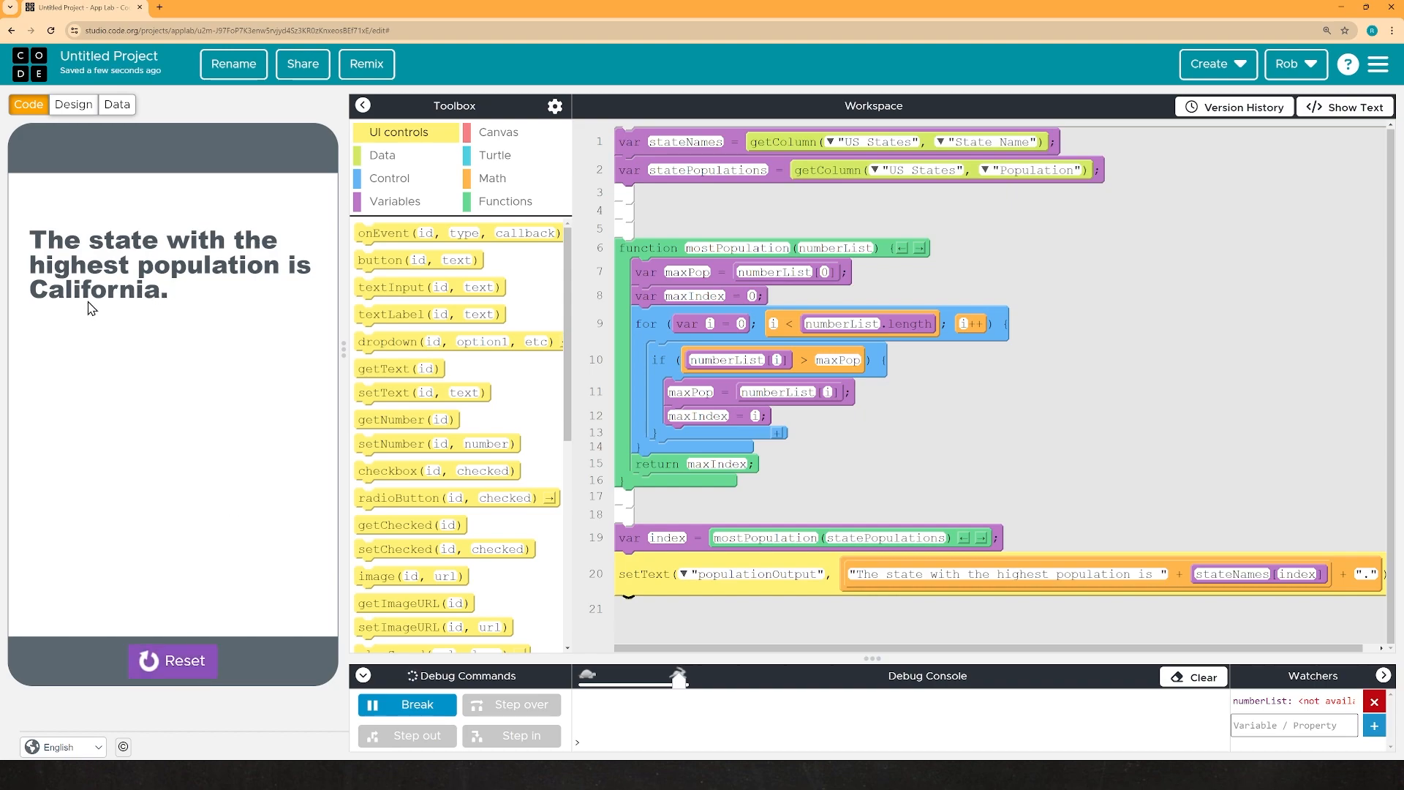
mouse_move(132, 310)
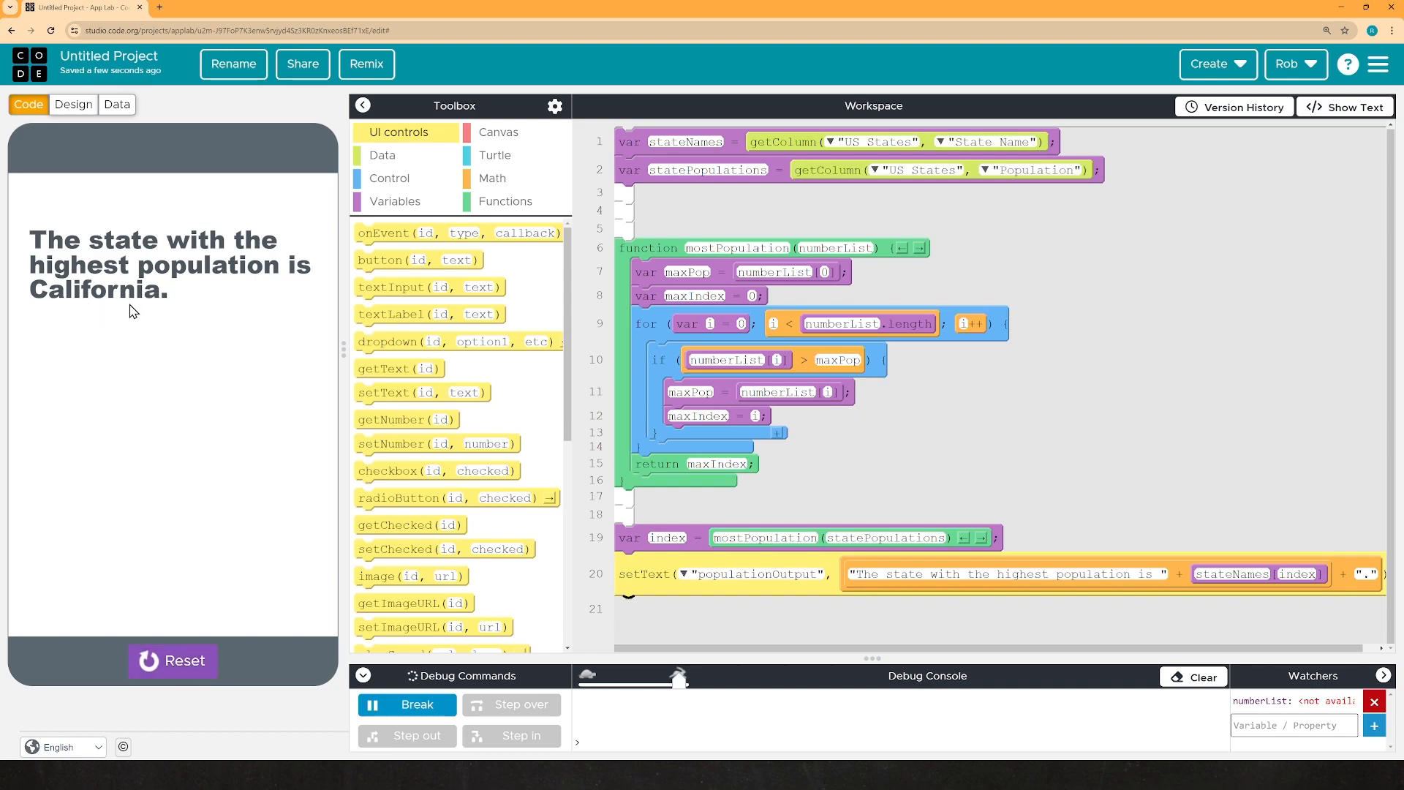
click(1375, 701)
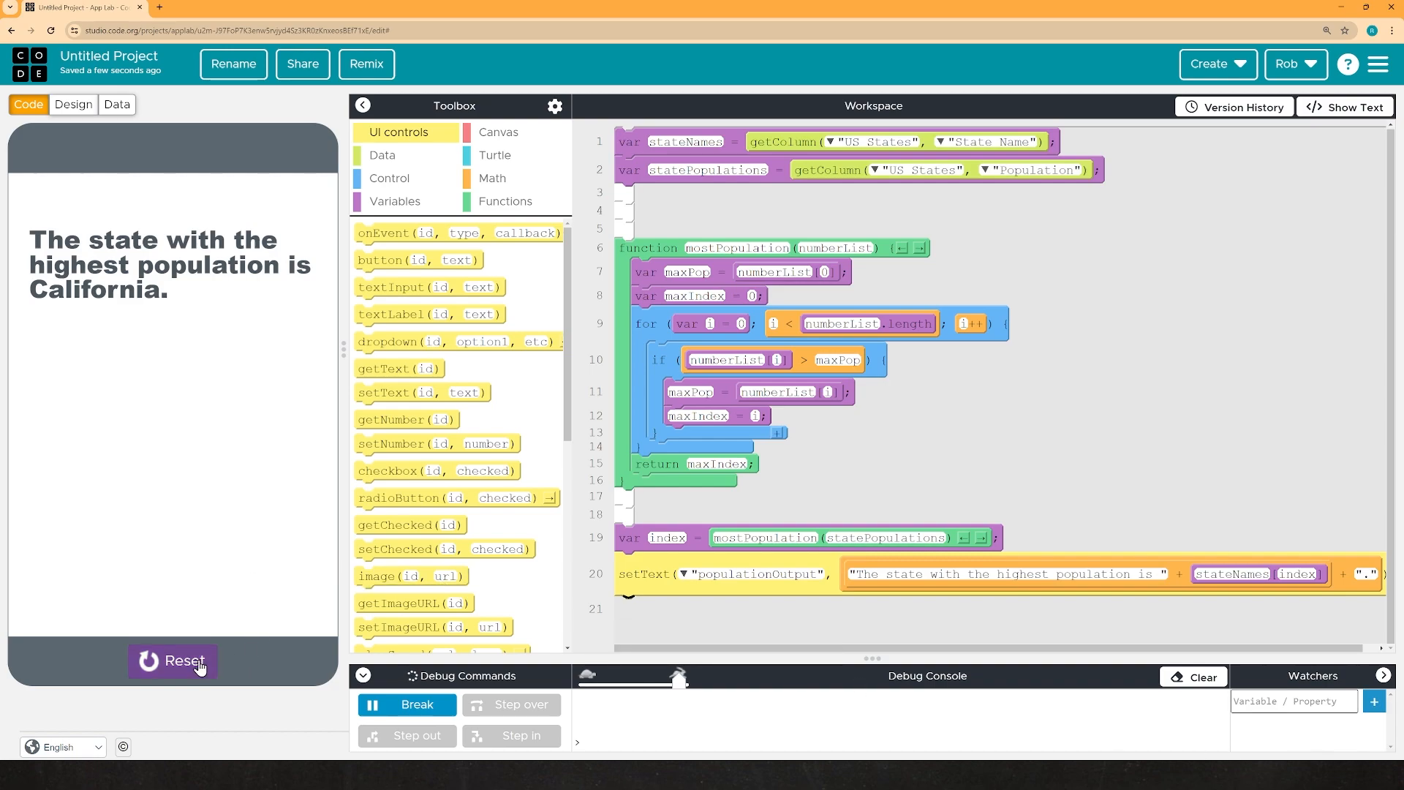
click(173, 661)
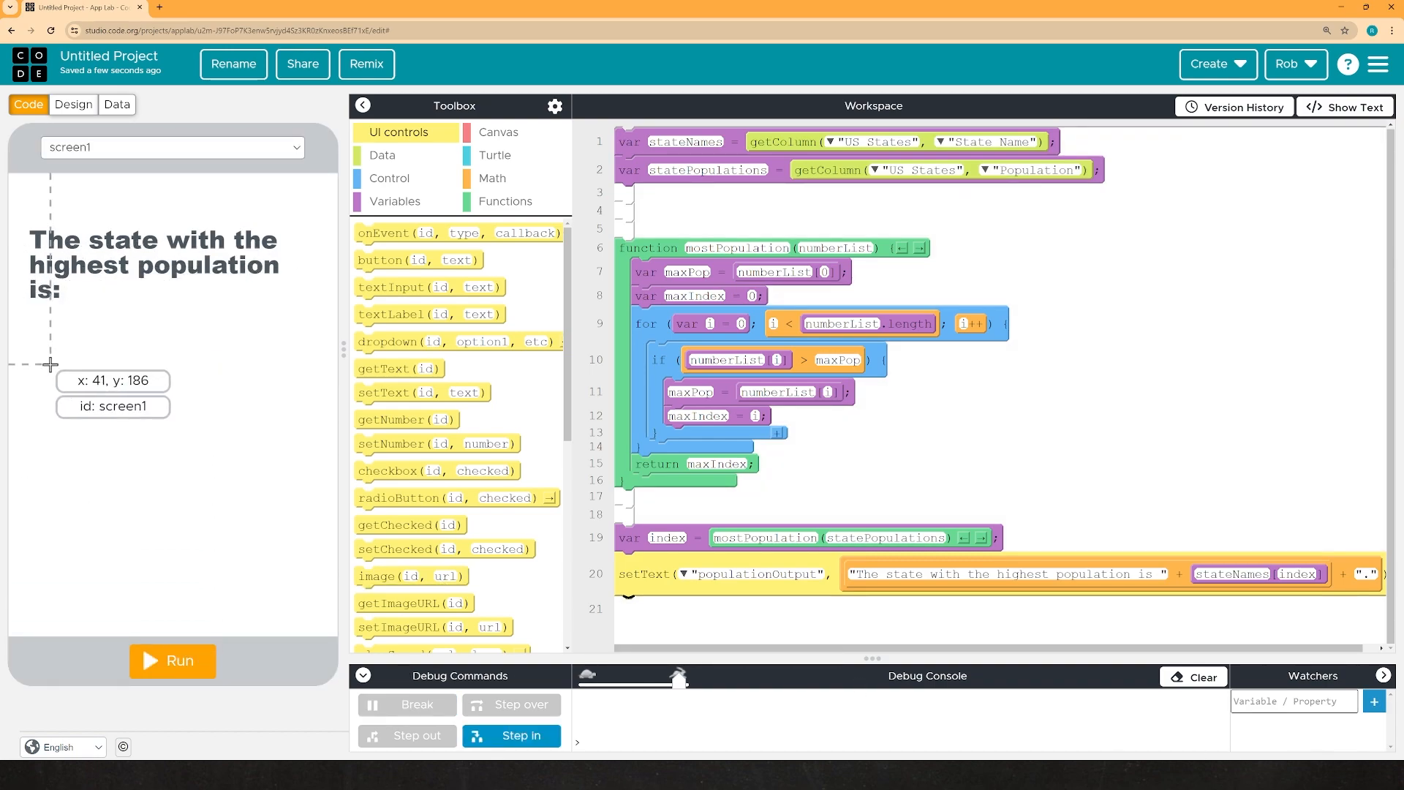
mouse_move(361, 338)
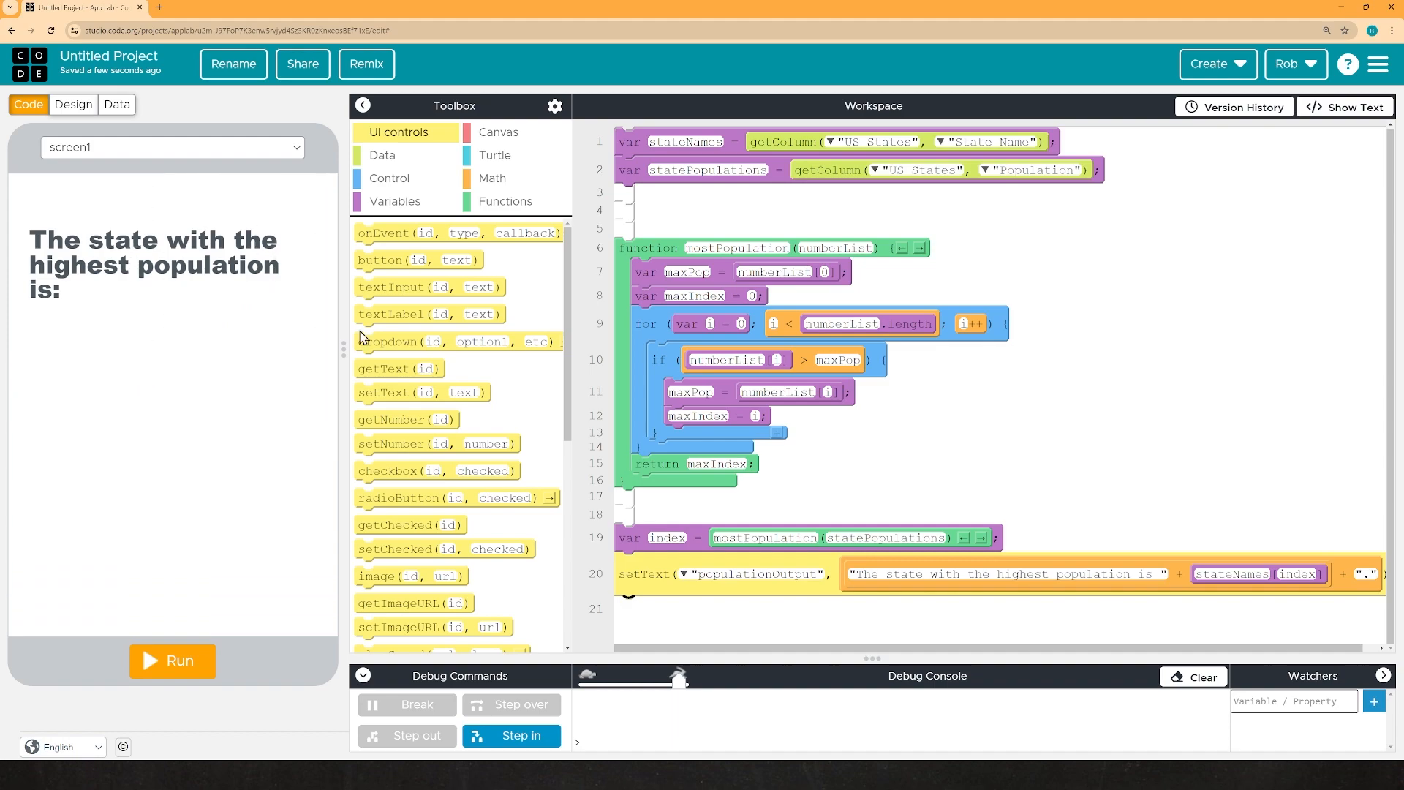
In Design mode, add a Label with id populationNumber, empty text, enlarged below the heading
click(73, 104)
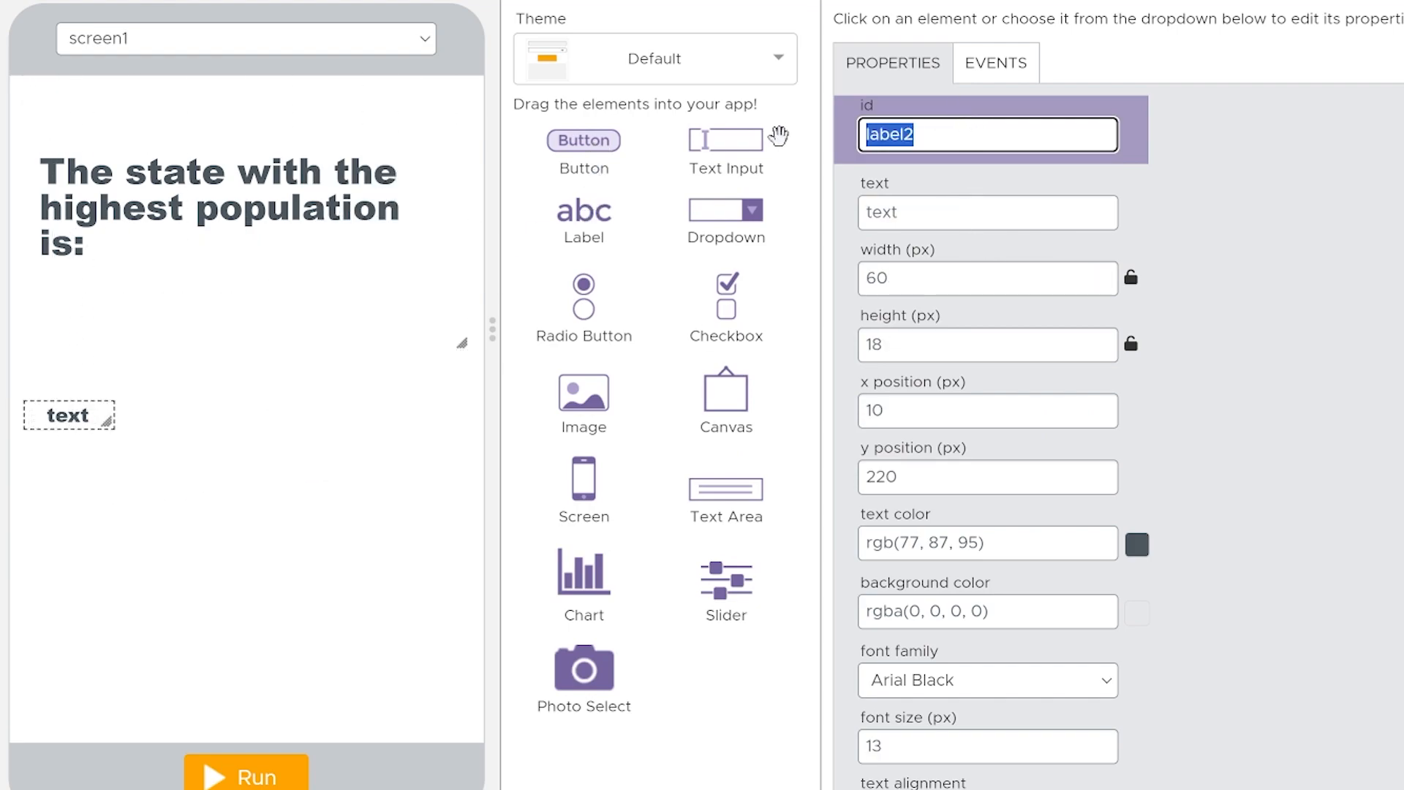
text(Population)
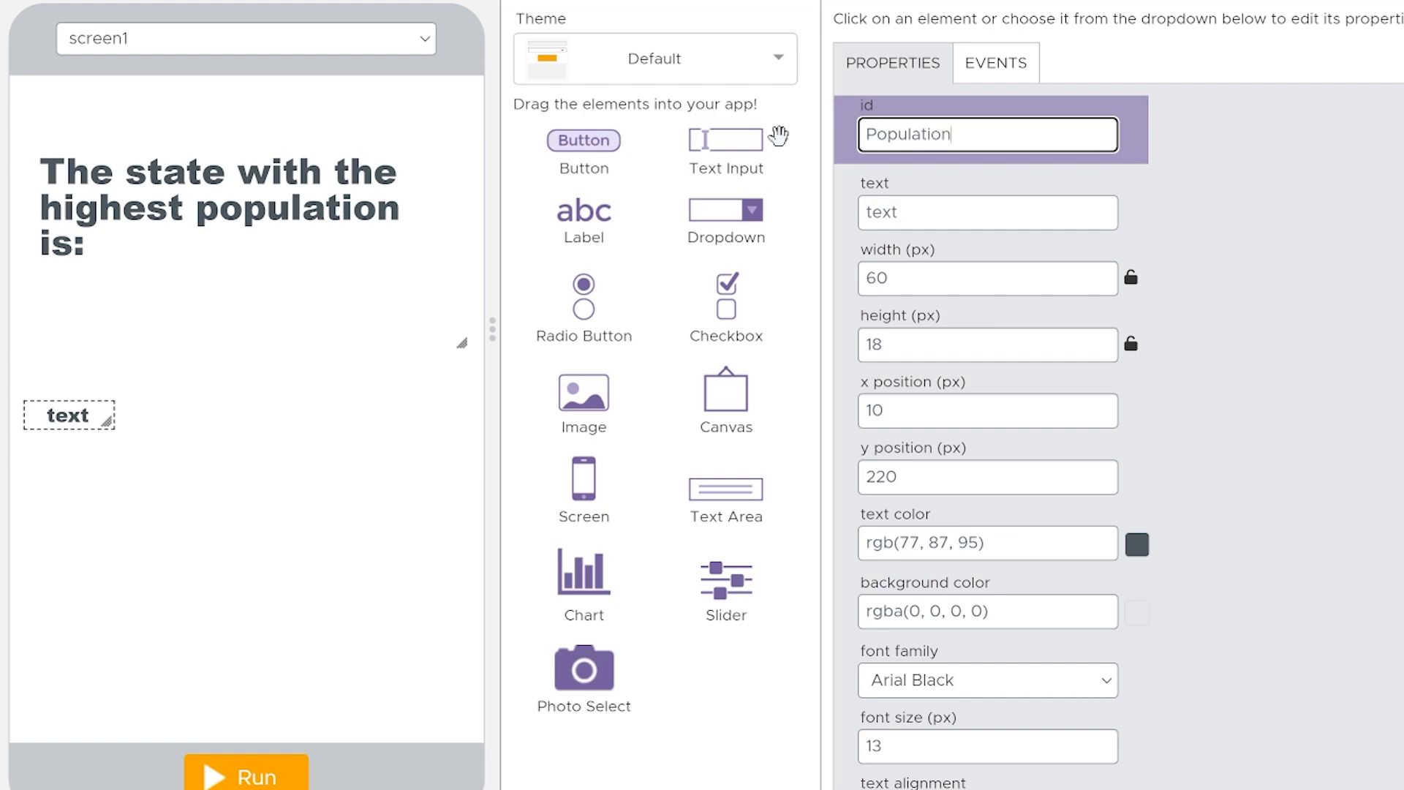
text(Num)
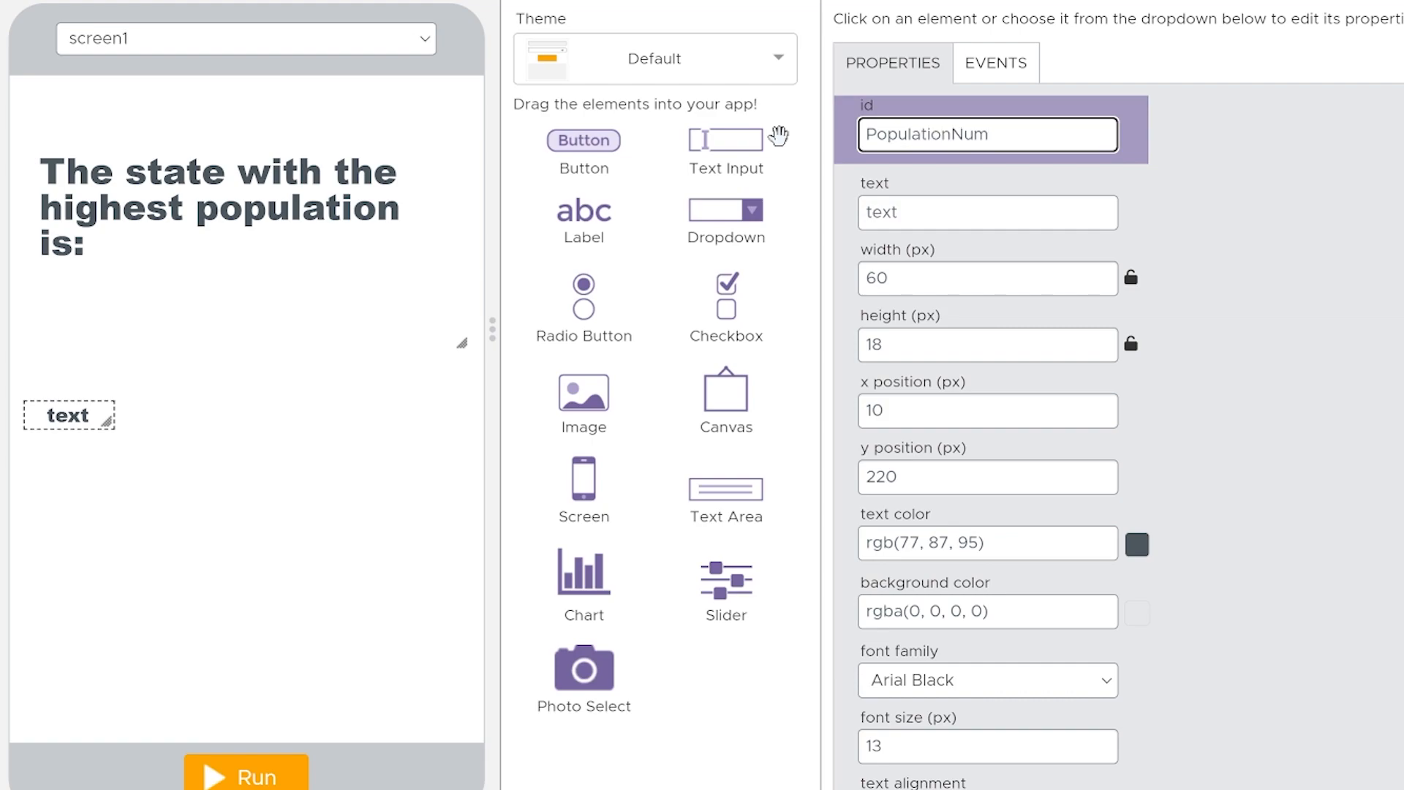
text(ber)
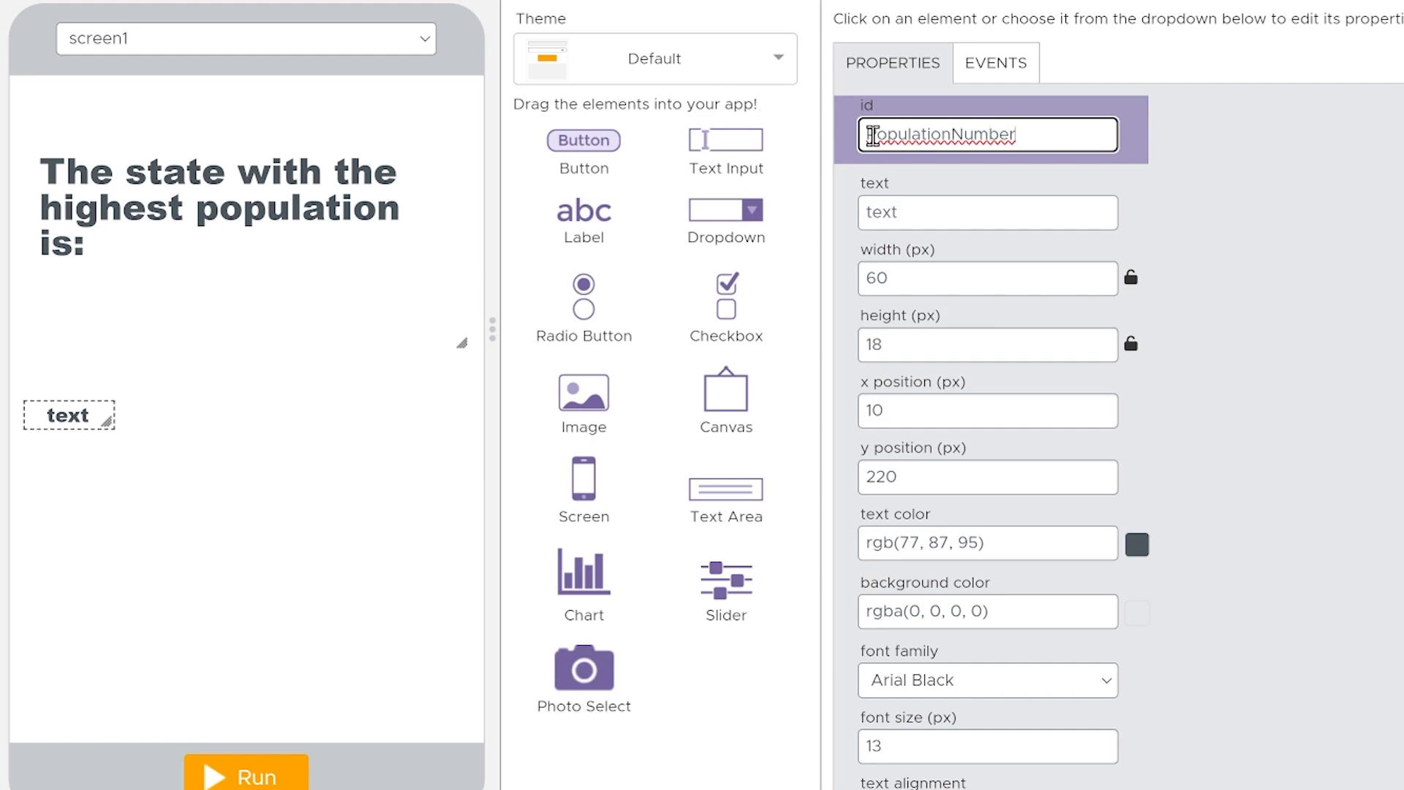
click(988, 213)
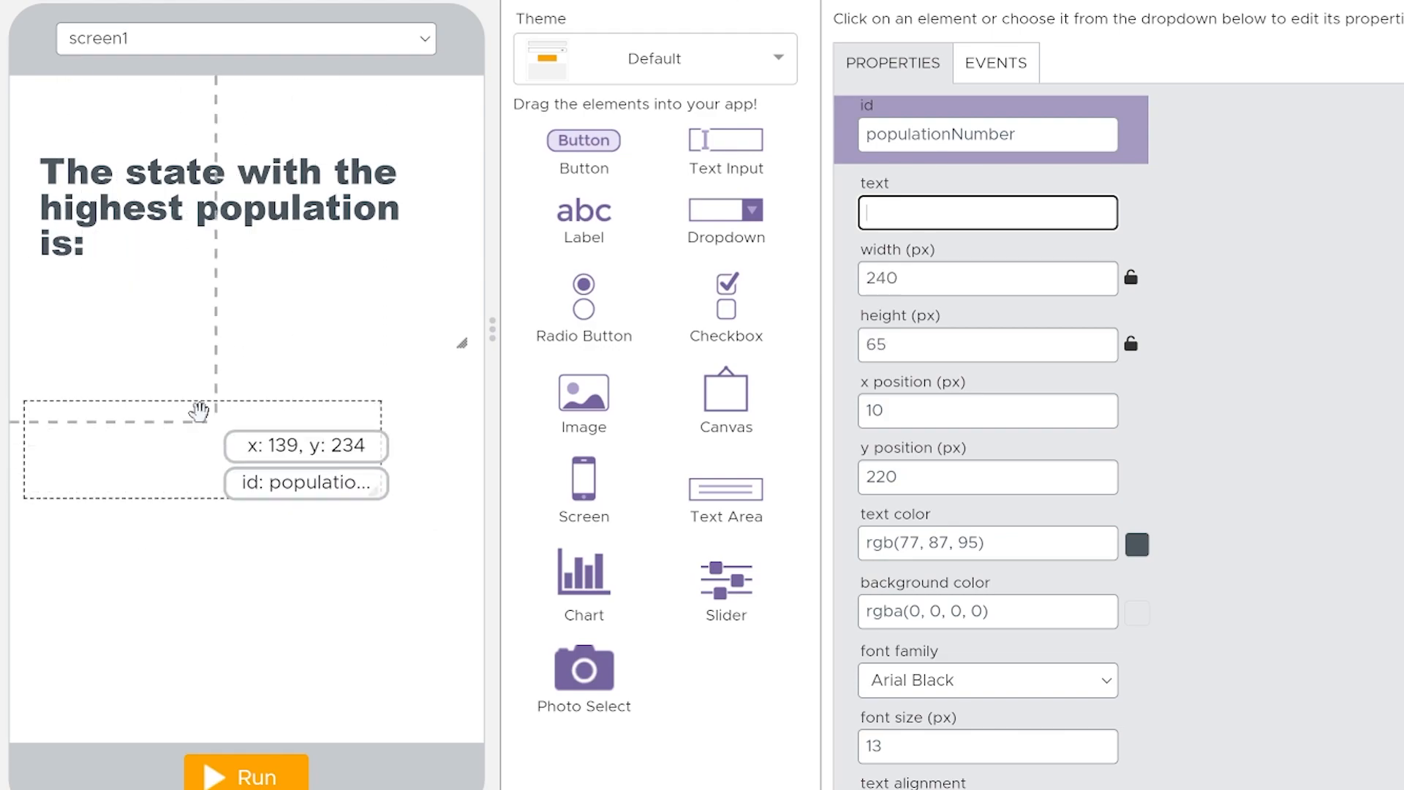
drag(202, 411, 206, 397)
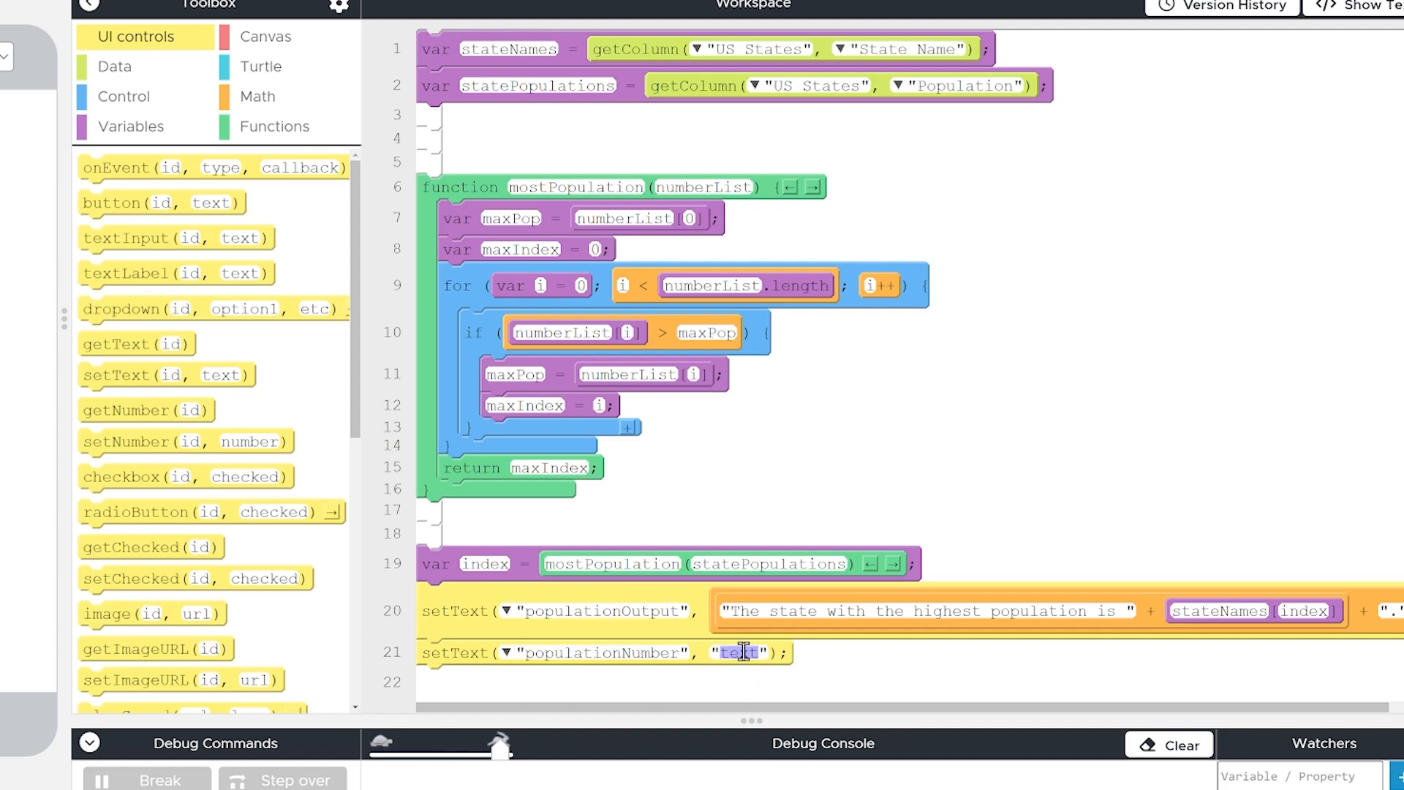
Write setText("populationNumber", "It has a population of " + statePopulations[index]) on line 21
text(It has a)
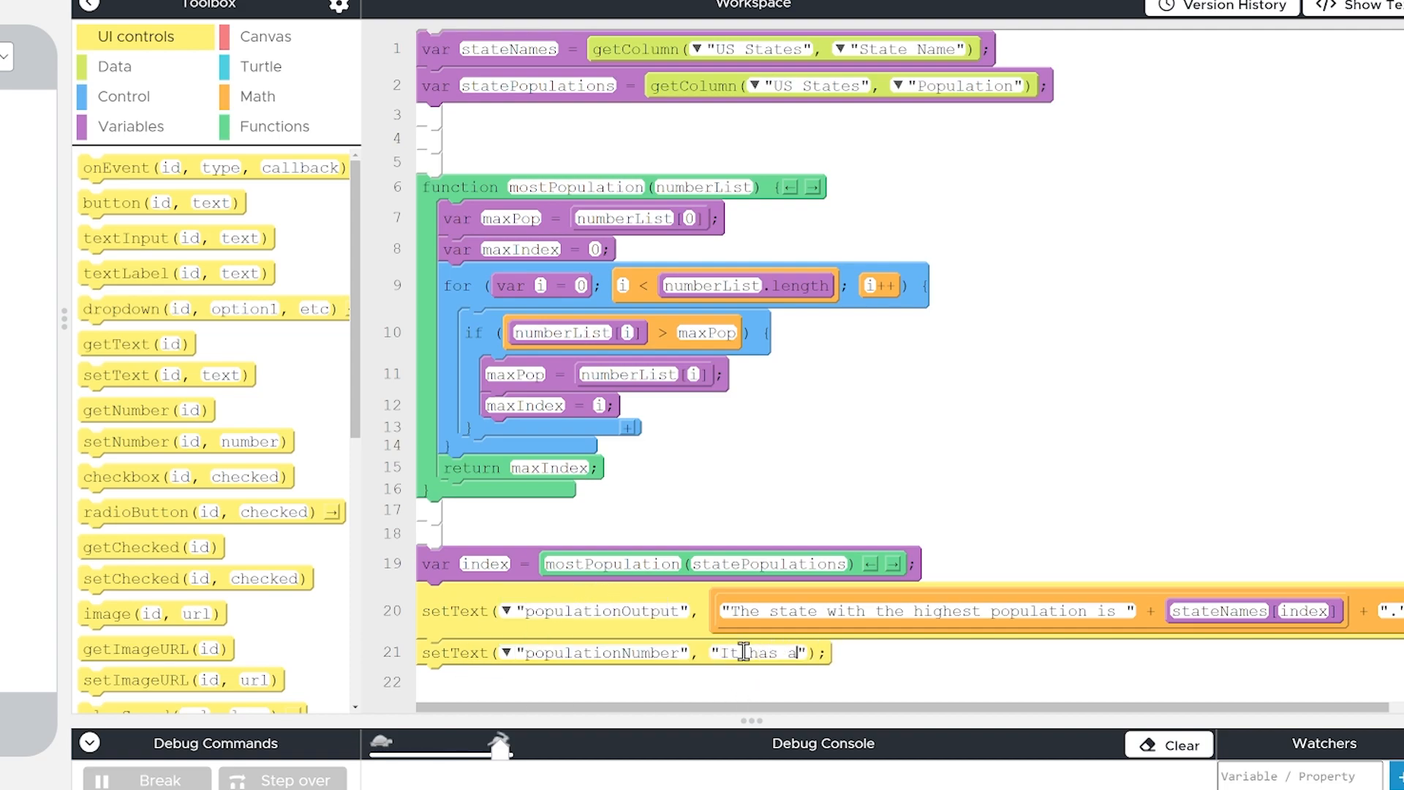
text(population)
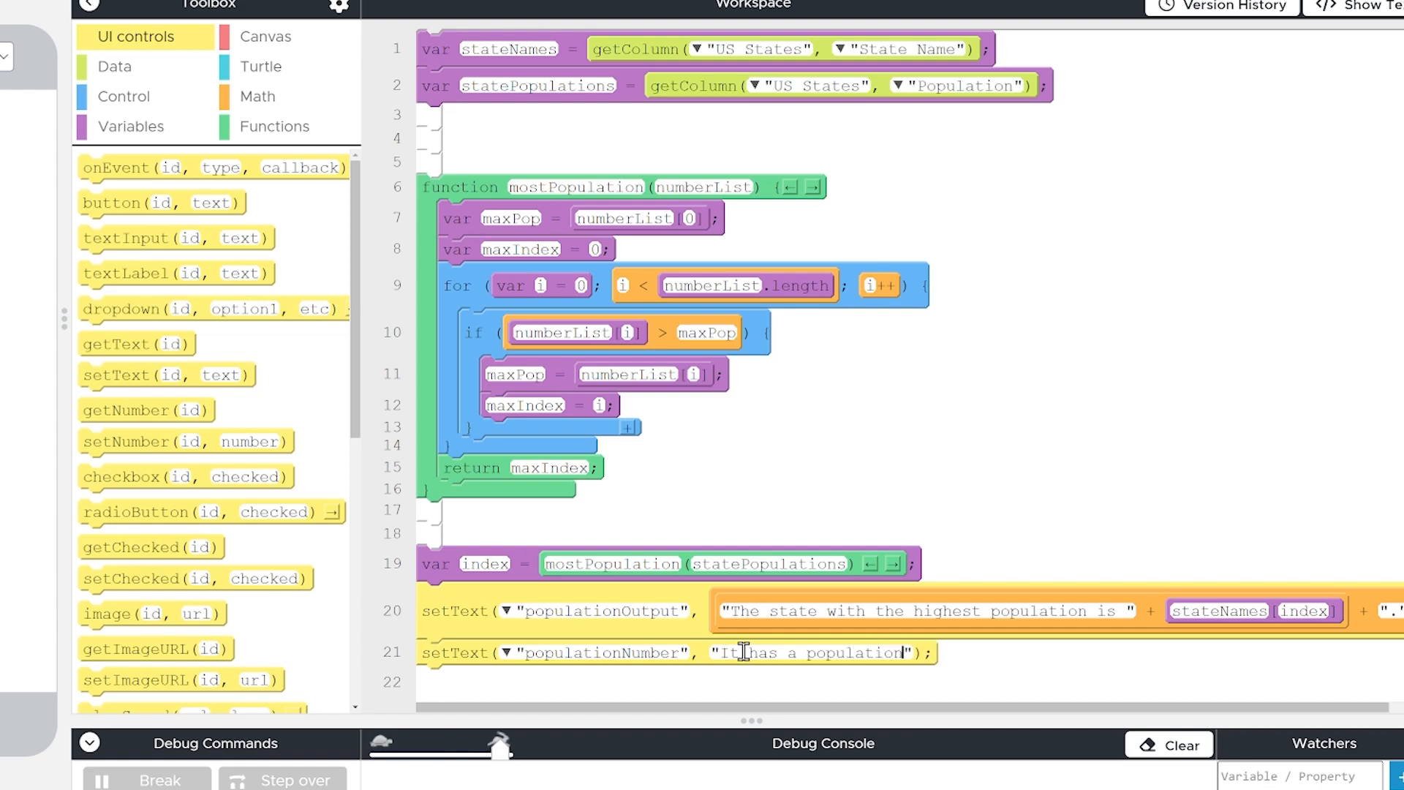
text(of)
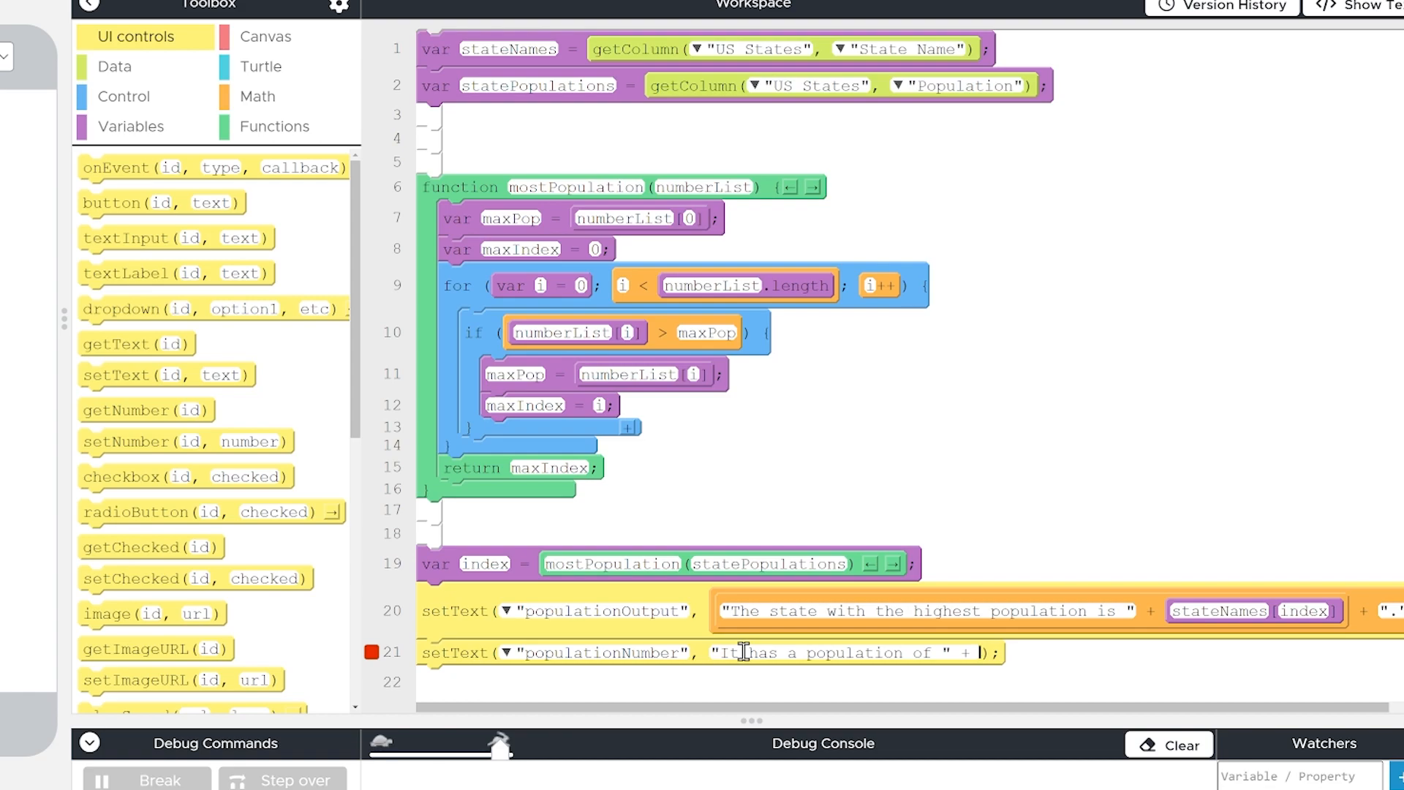
text(statePopulations[index)
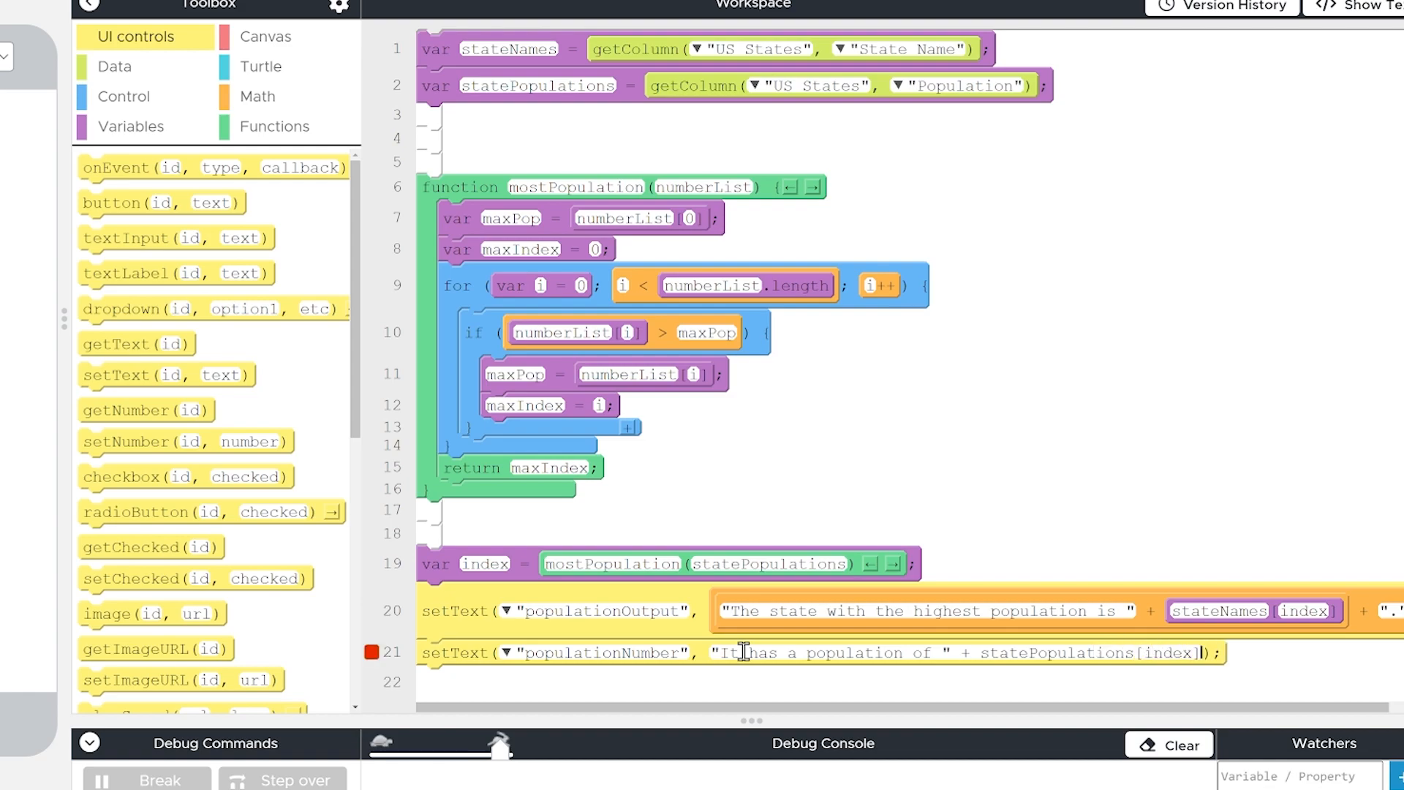
click(367, 653)
text( + ".")
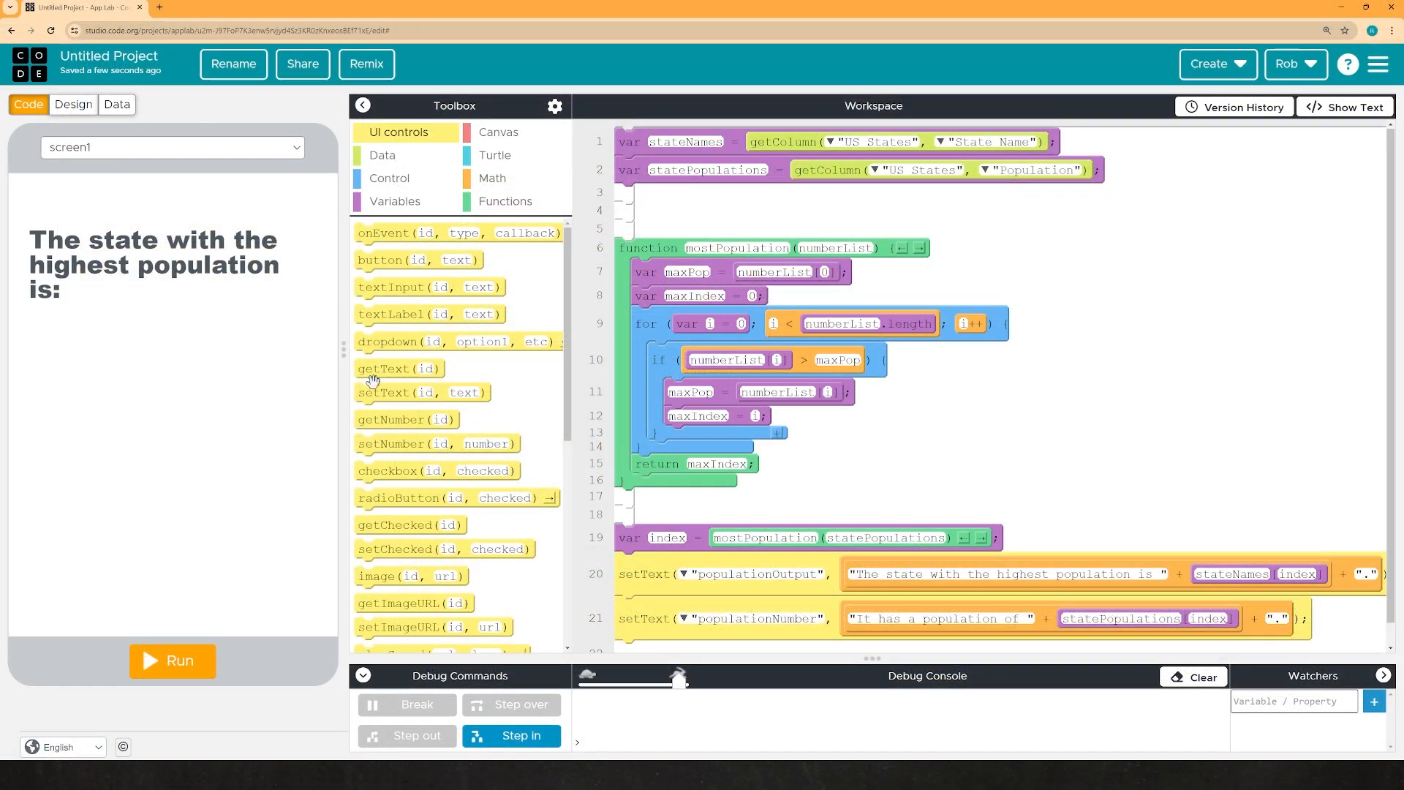
Run the app to confirm it shows California with a population of 38332521
click(173, 661)
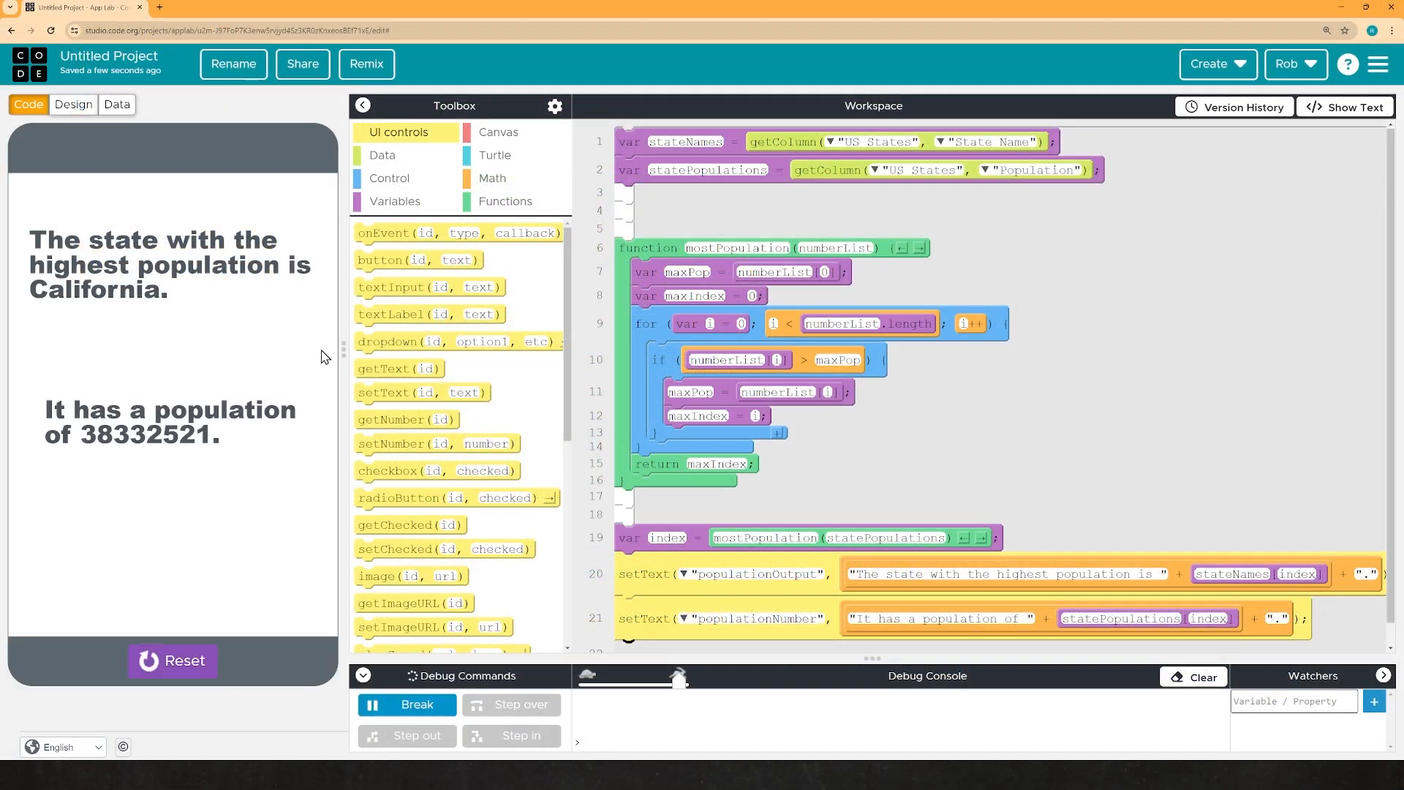
mouse_move(161, 273)
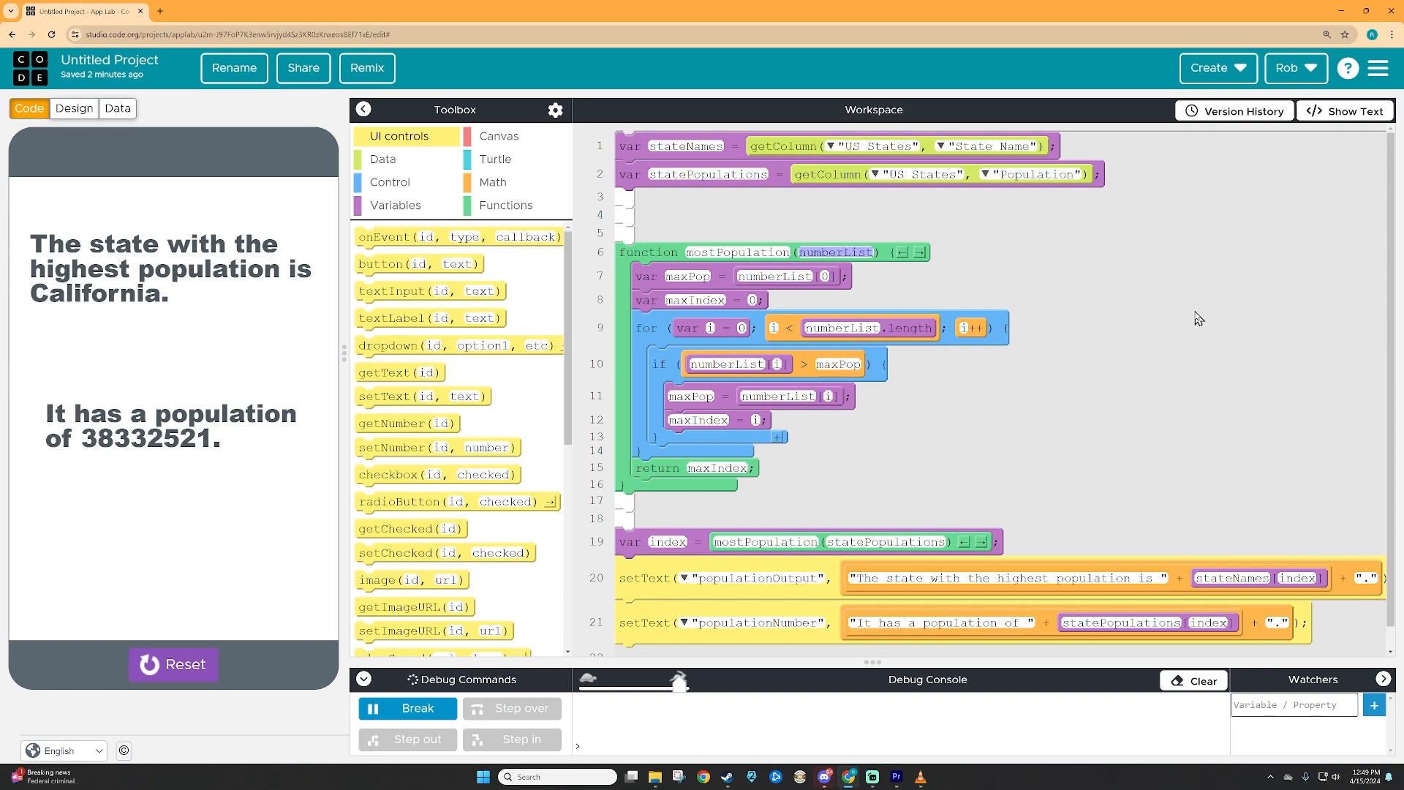
mouse_move(1066, 343)
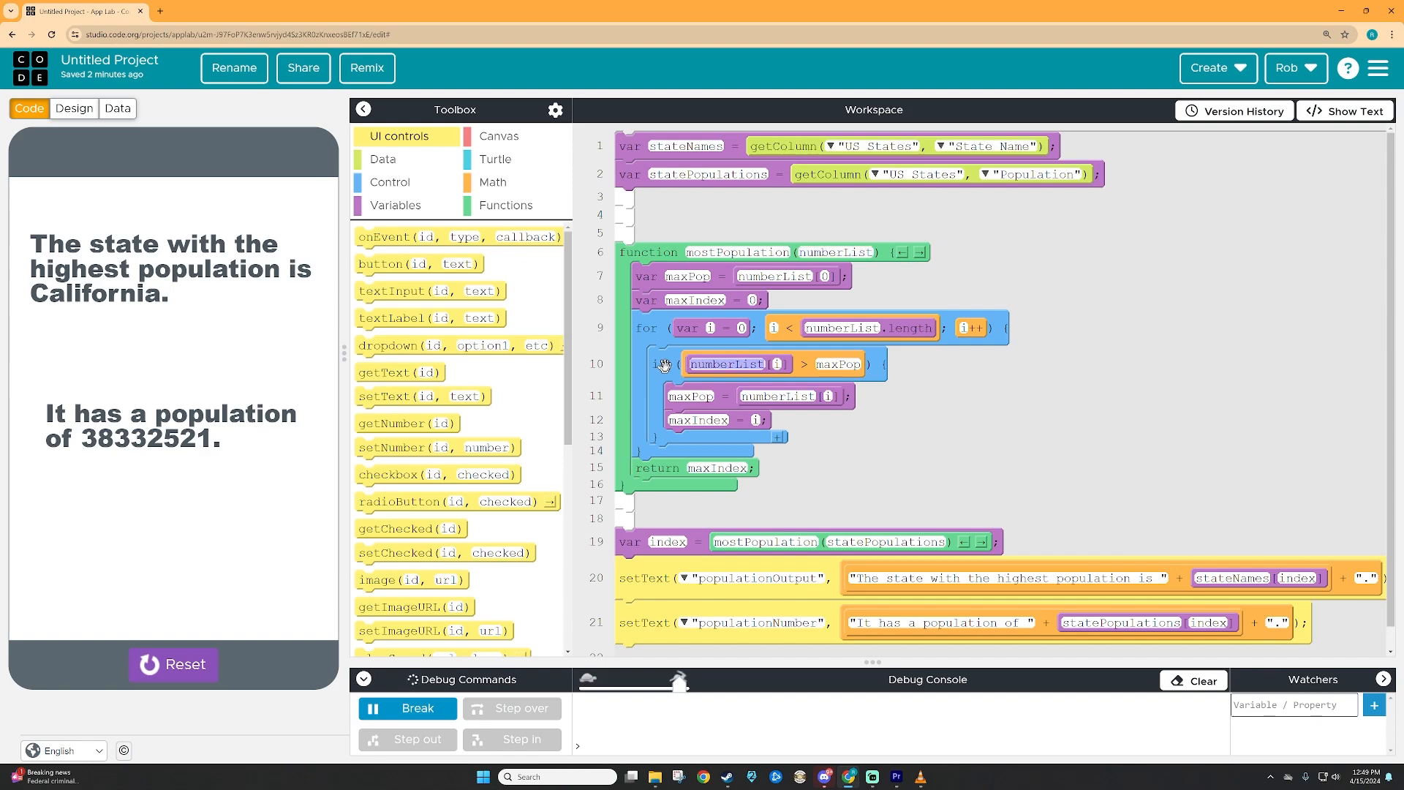
mouse_move(775, 504)
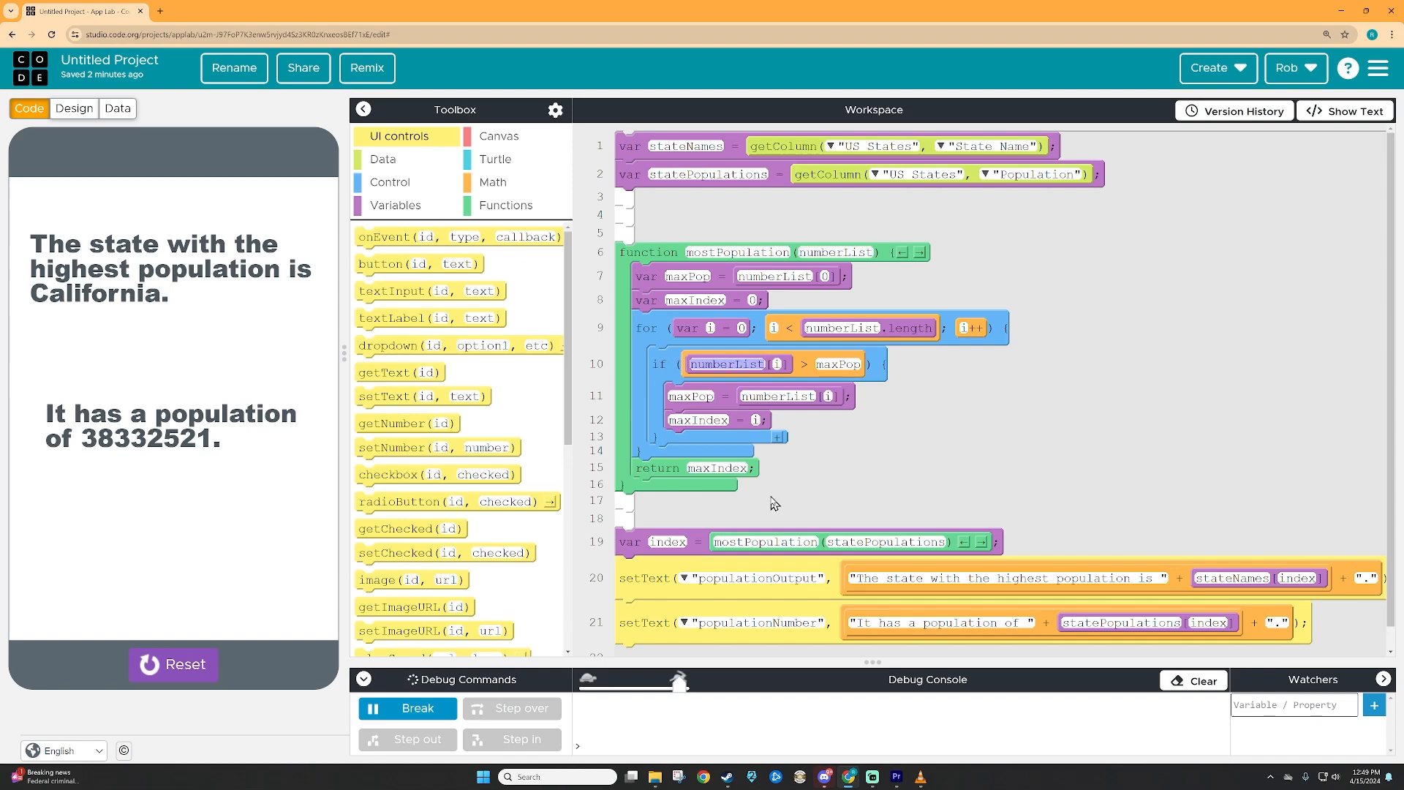
mouse_move(760, 474)
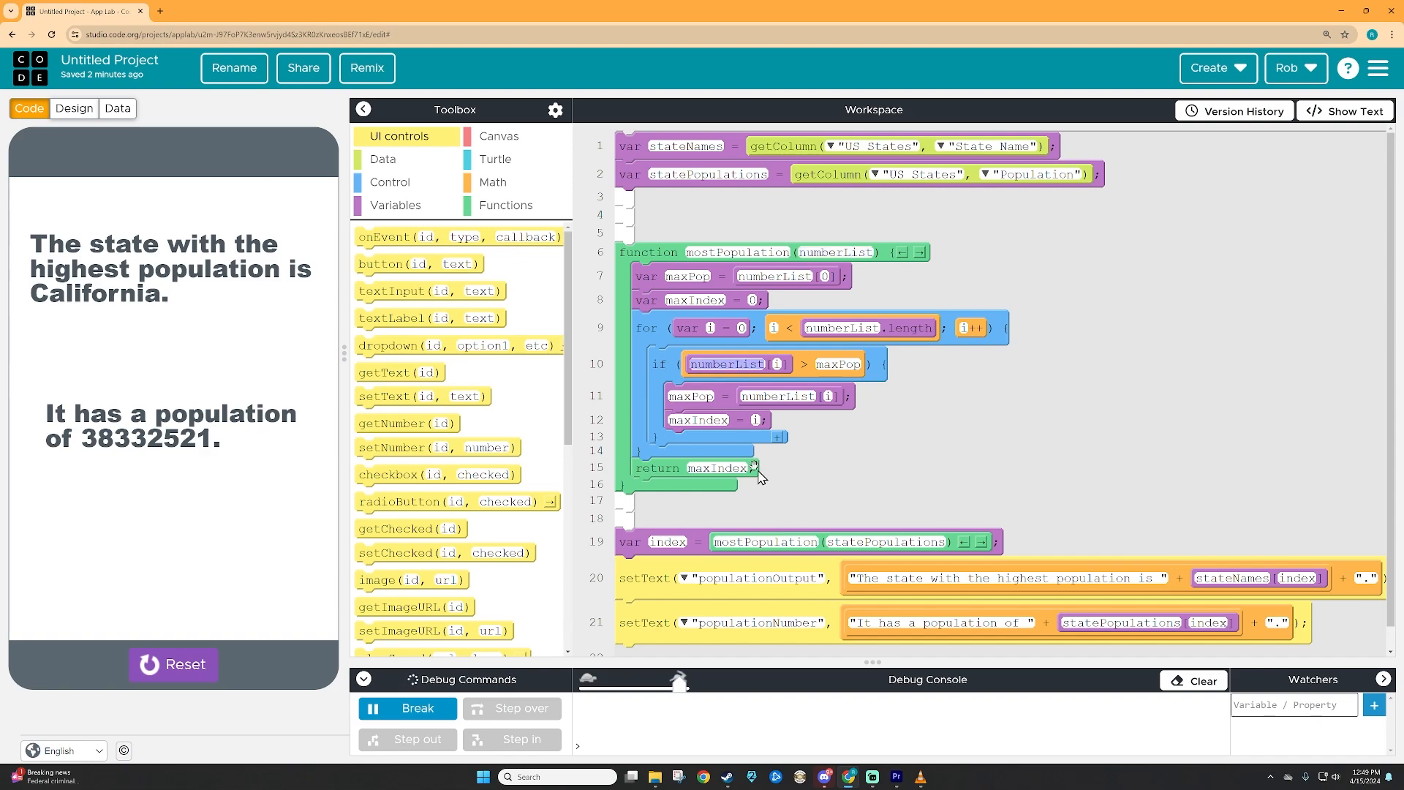
mouse_move(1115, 464)
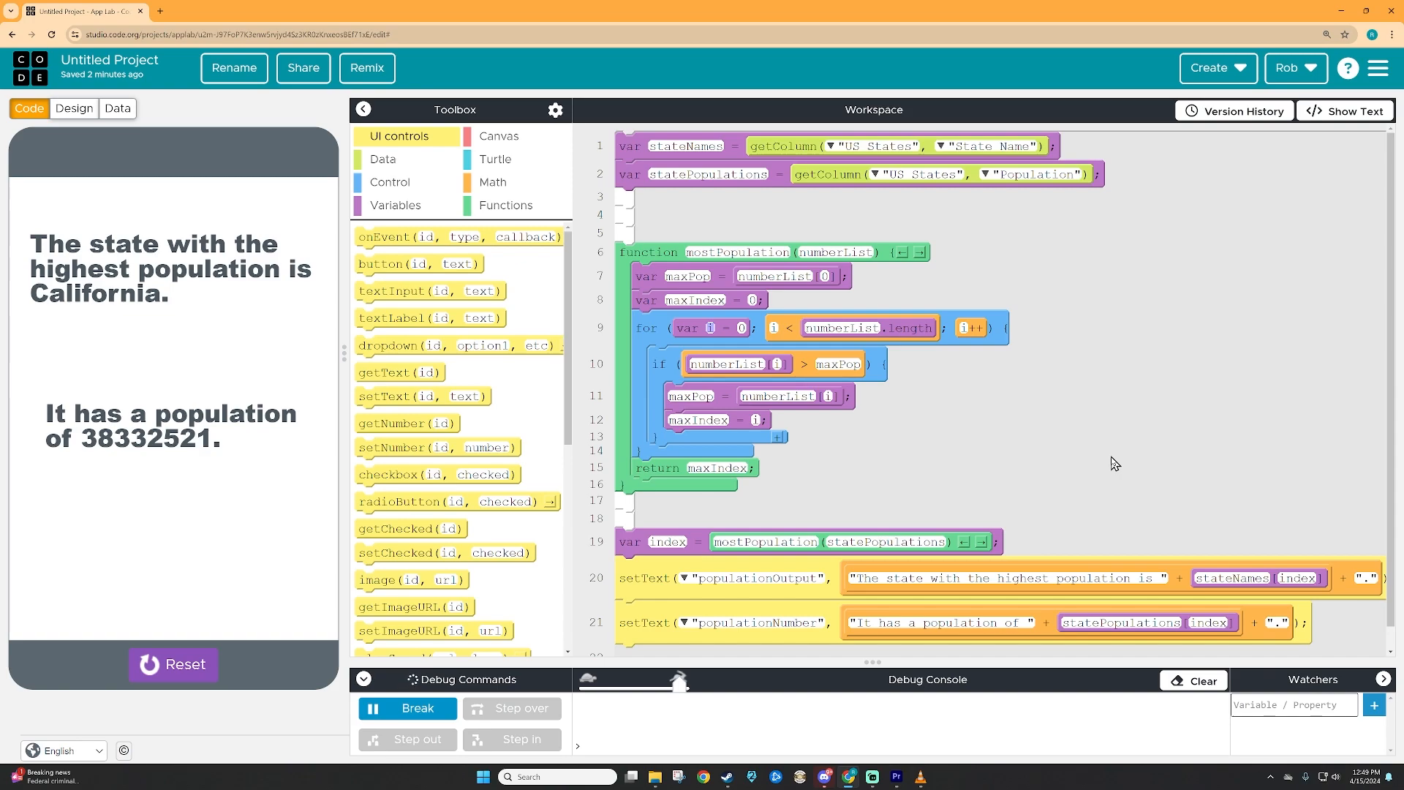
mouse_move(1052, 442)
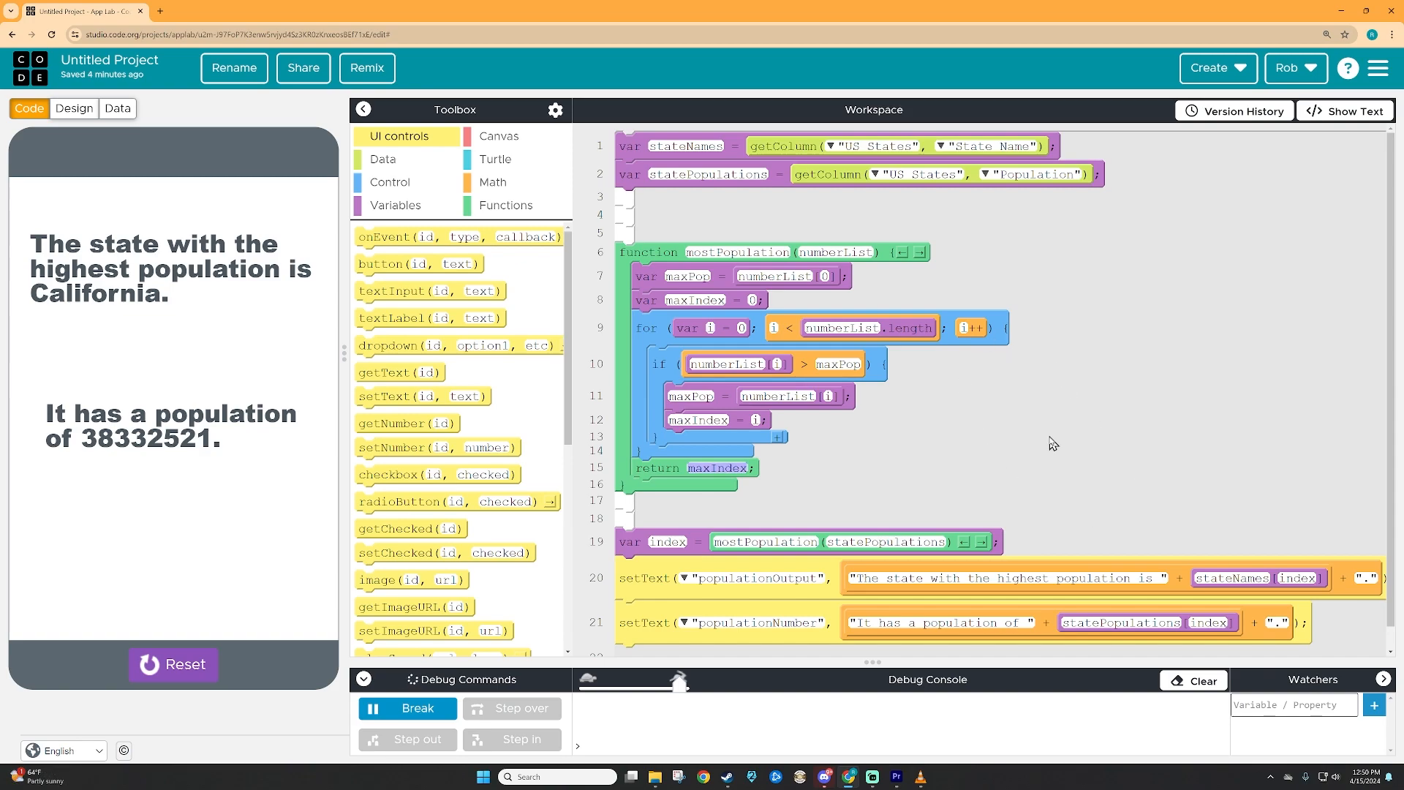